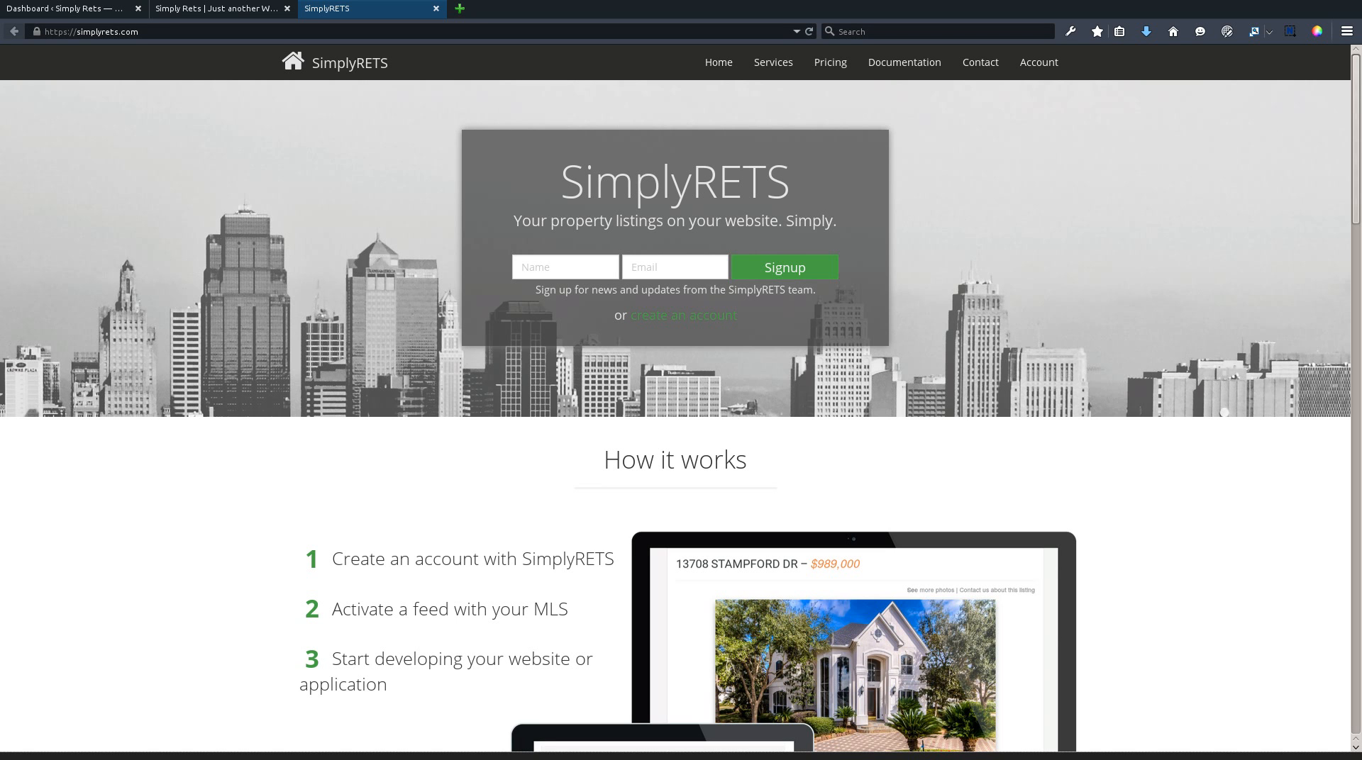
pyautogui.moveTo(355, 128)
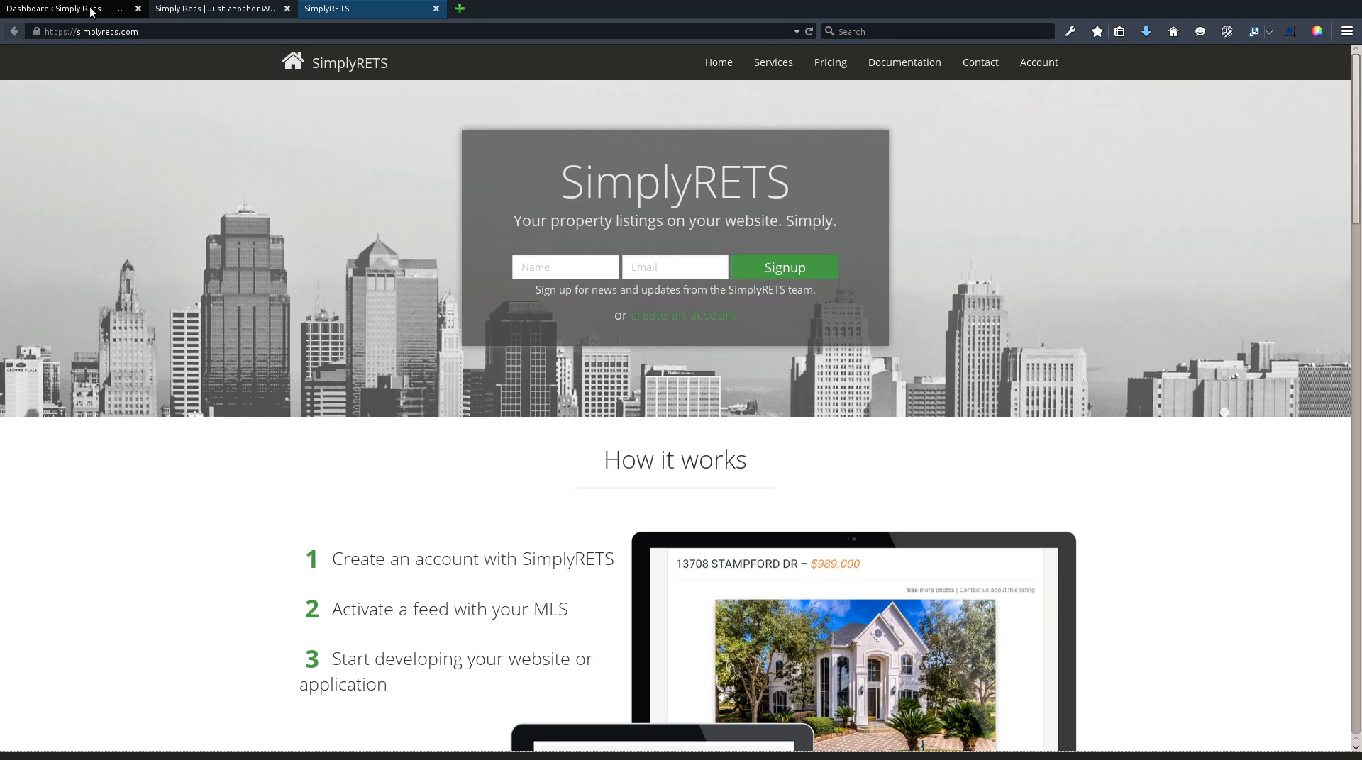
# Switch to the 'Dashboard ‹ Simply Rets — WordPress' browser tab
pyautogui.click(70, 9)
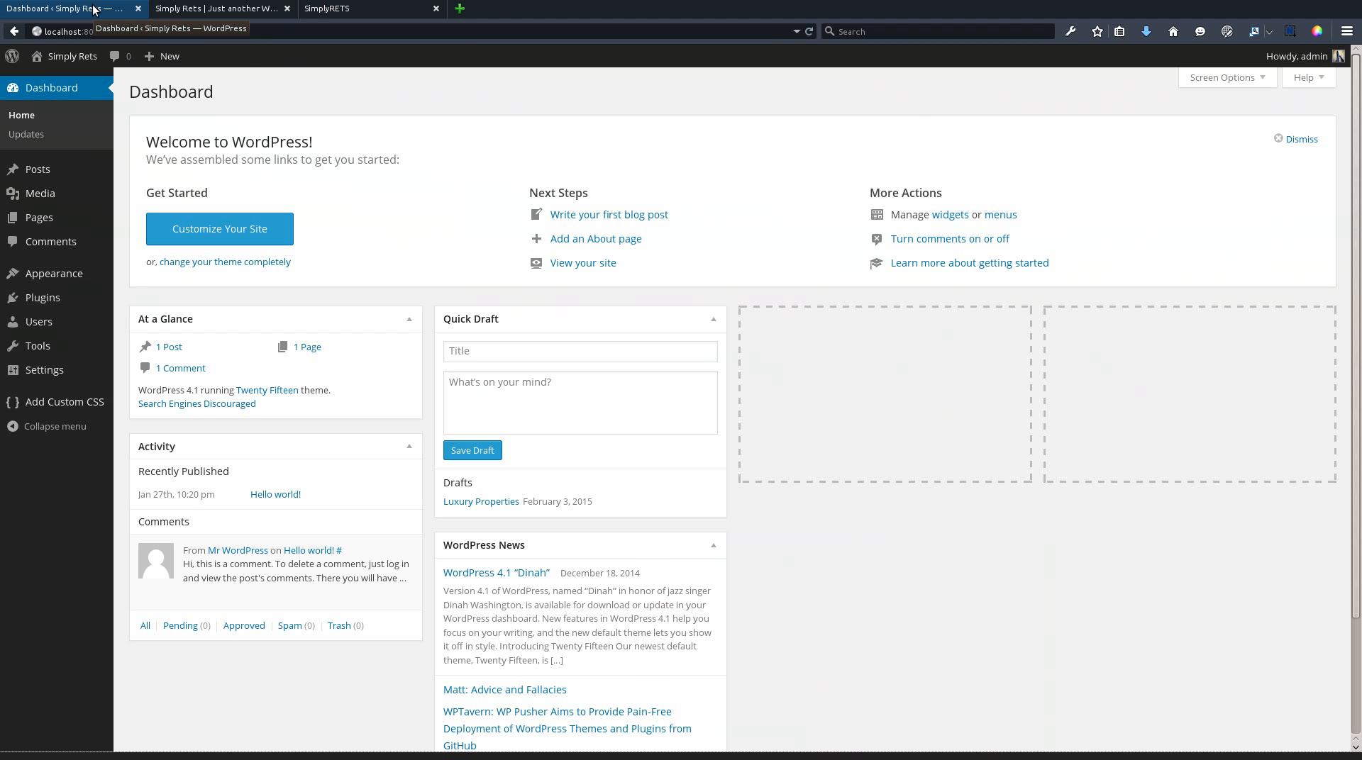
pyautogui.moveTo(249, 60)
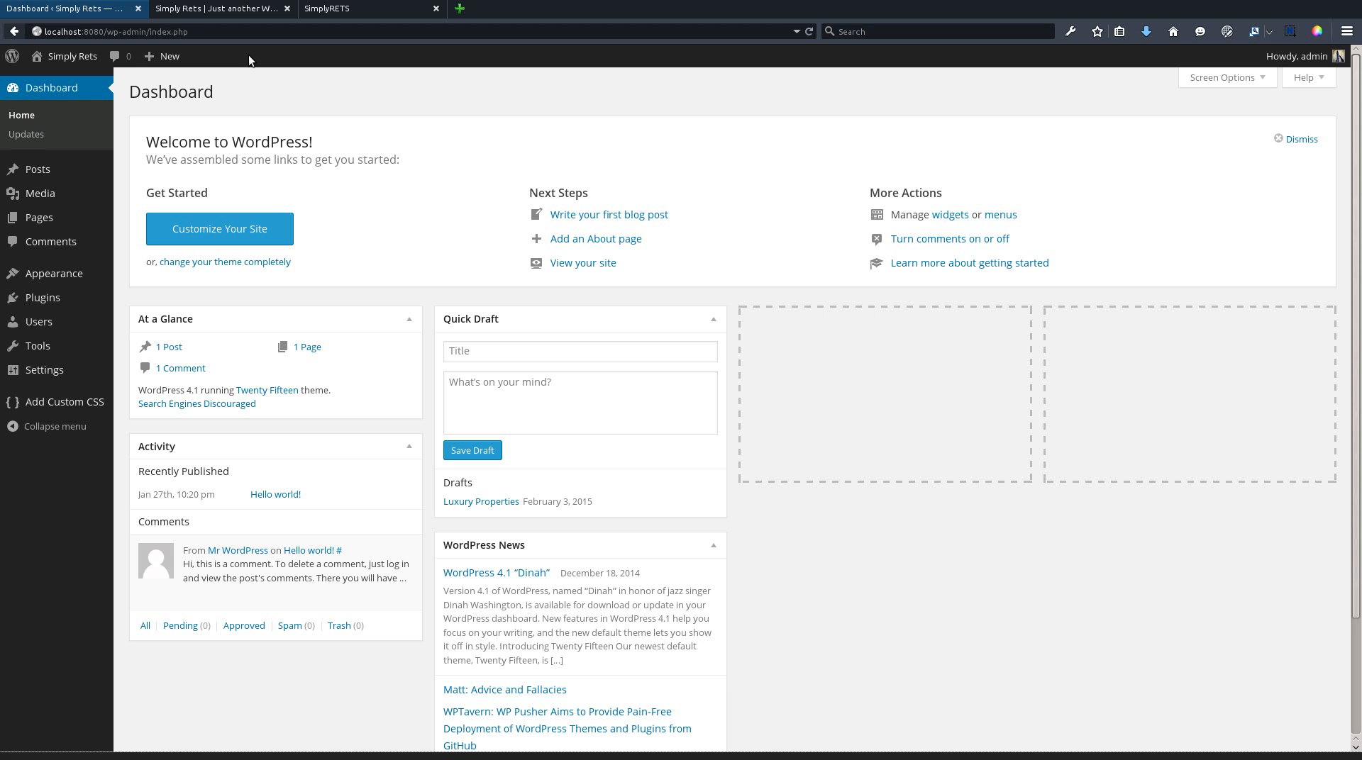
pyautogui.moveTo(42, 298)
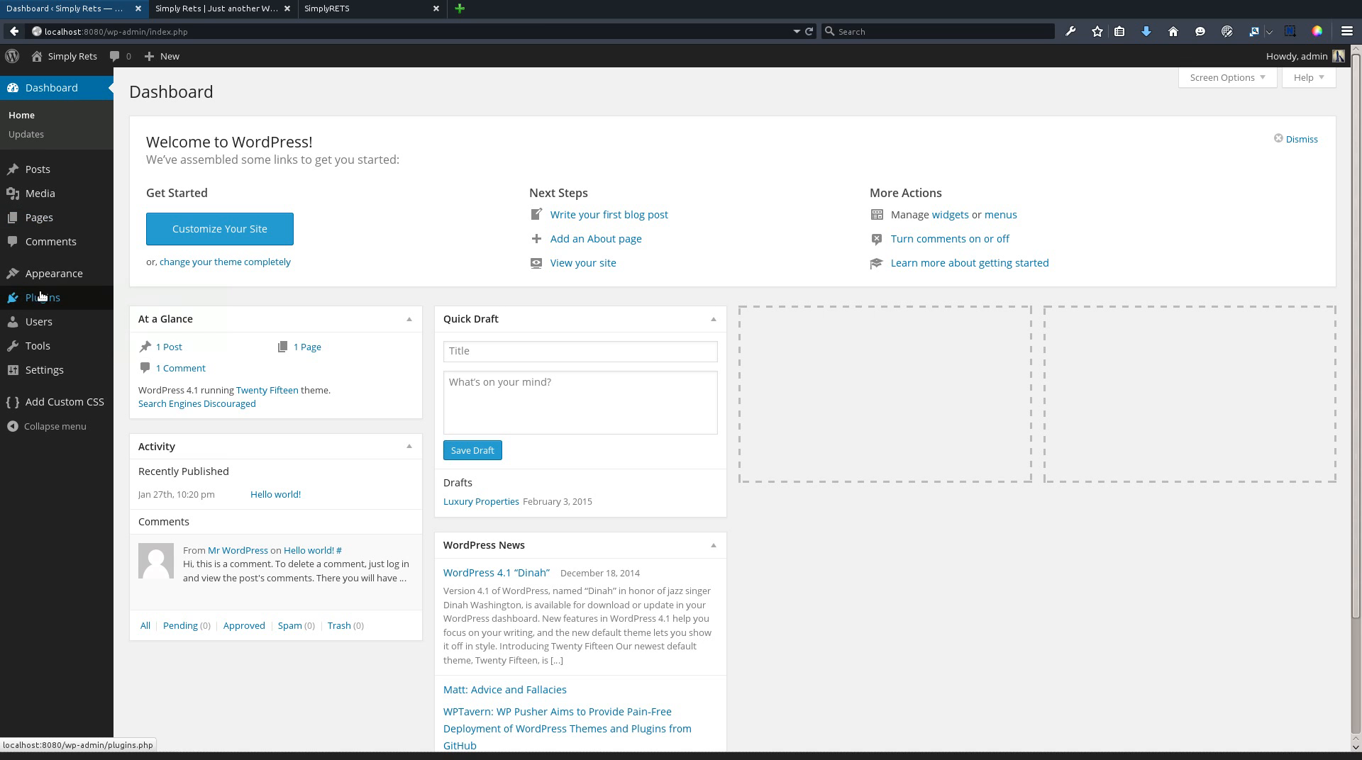
# Search new plugins for 'simplyRETS' and install the SimplyRETS 1.0.2 plugin
pyautogui.click(42, 297)
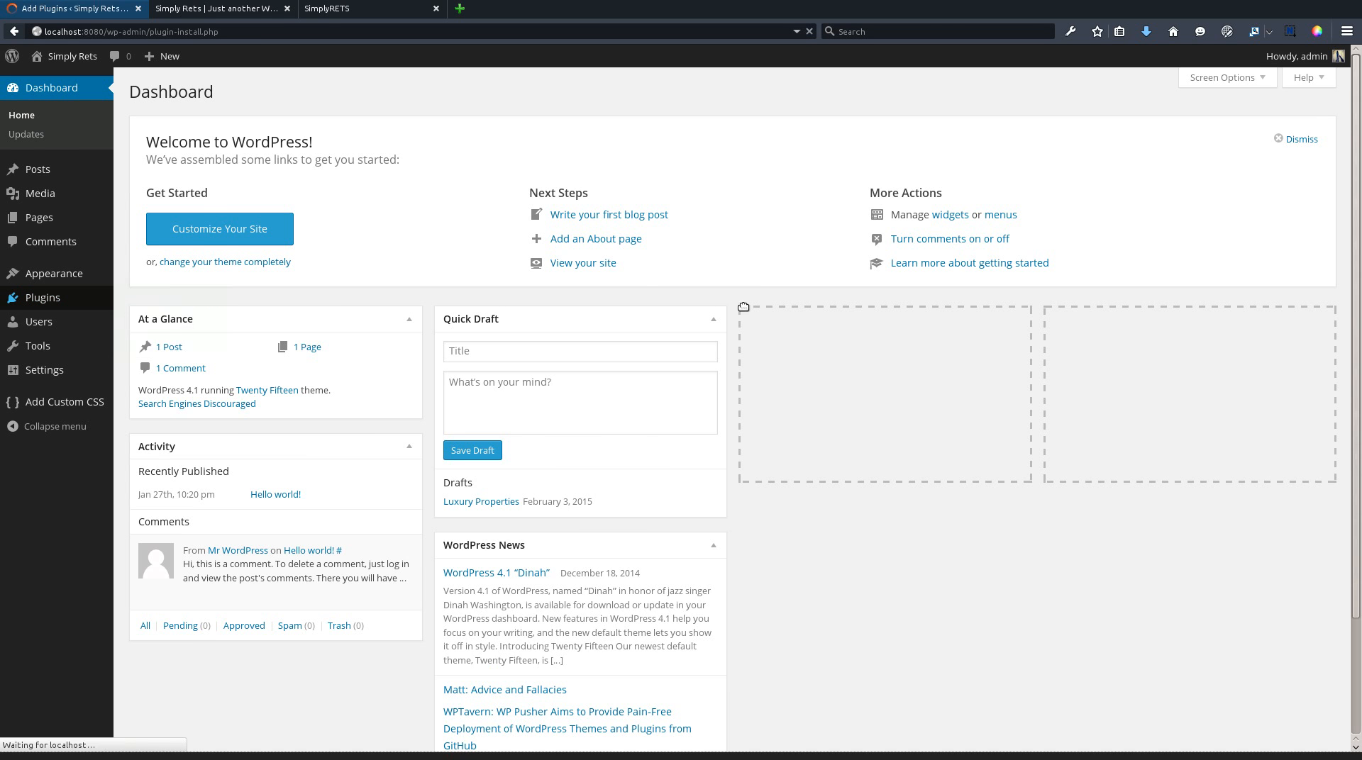
pyautogui.write('simply')
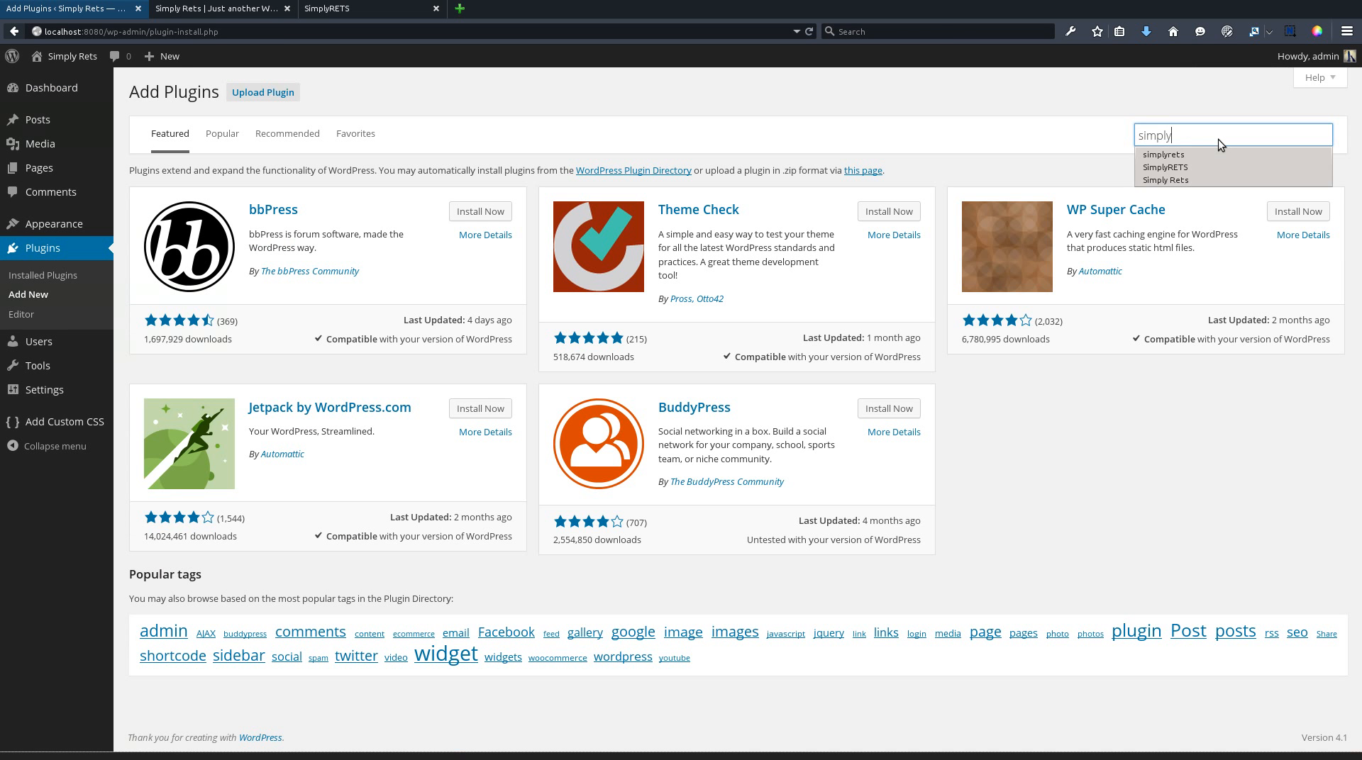
pyautogui.click(1165, 167)
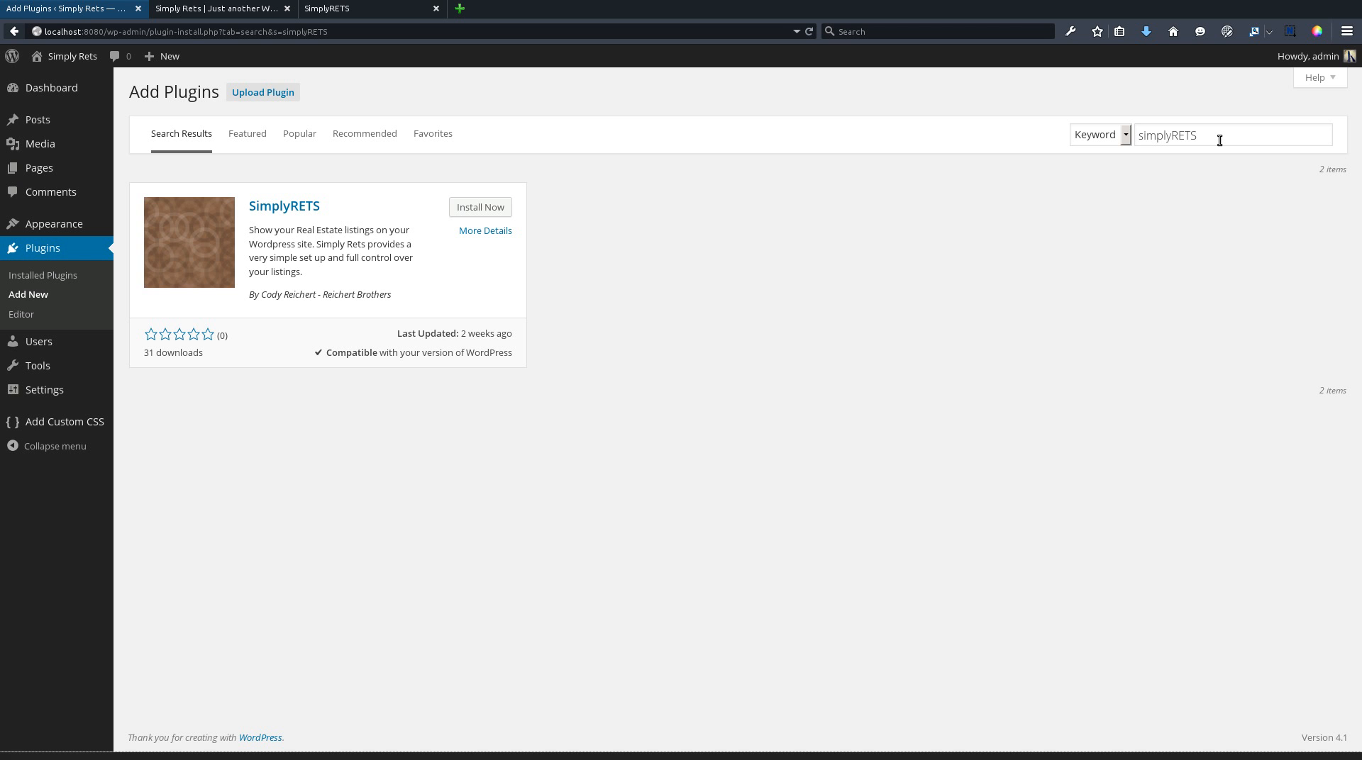
pyautogui.click(480, 207)
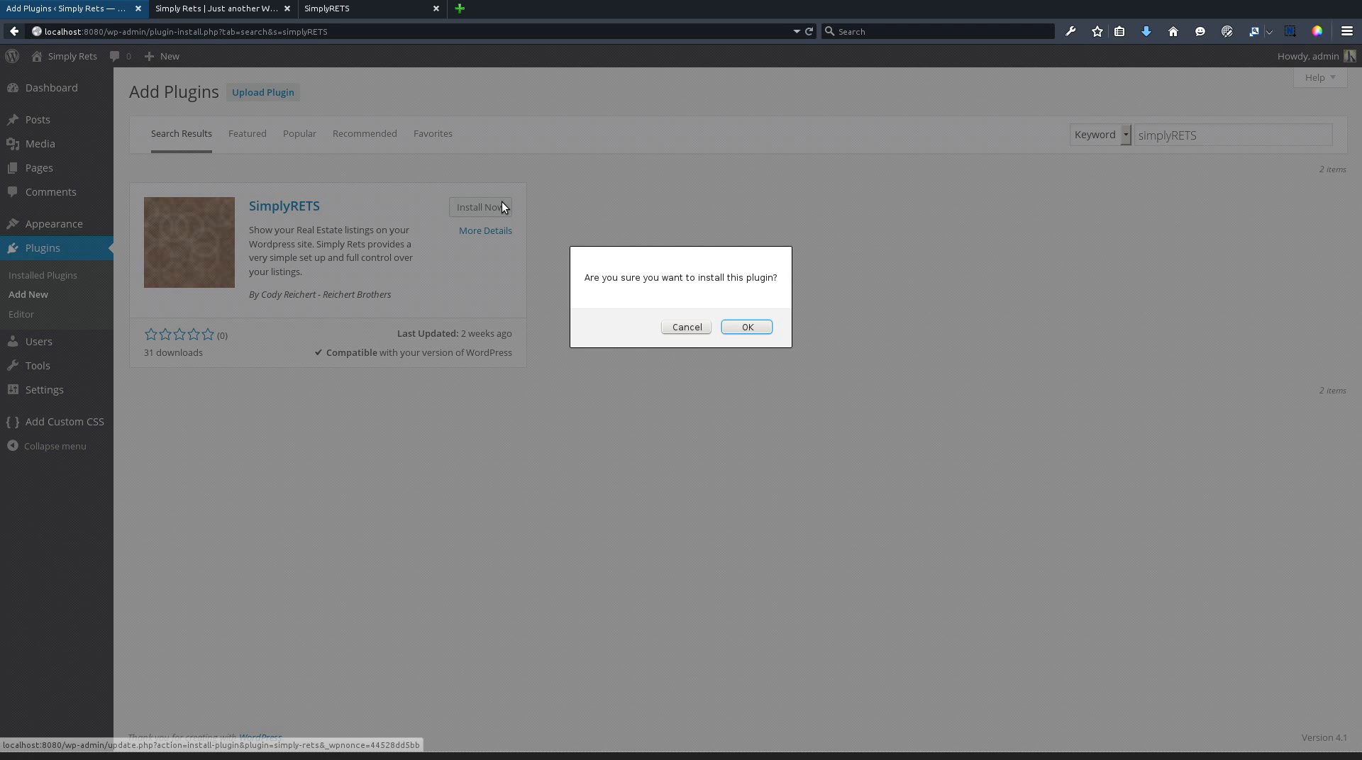
pyautogui.click(746, 327)
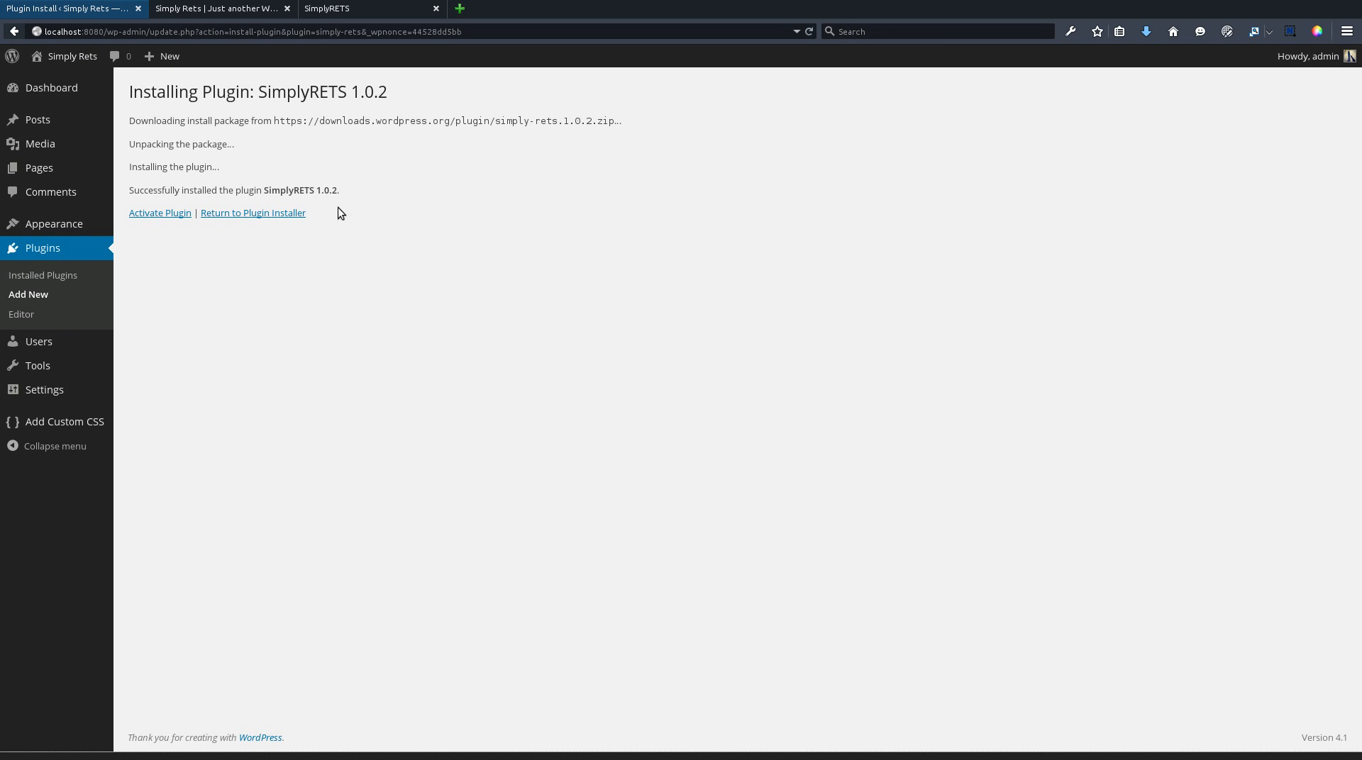
pyautogui.moveTo(205, 194)
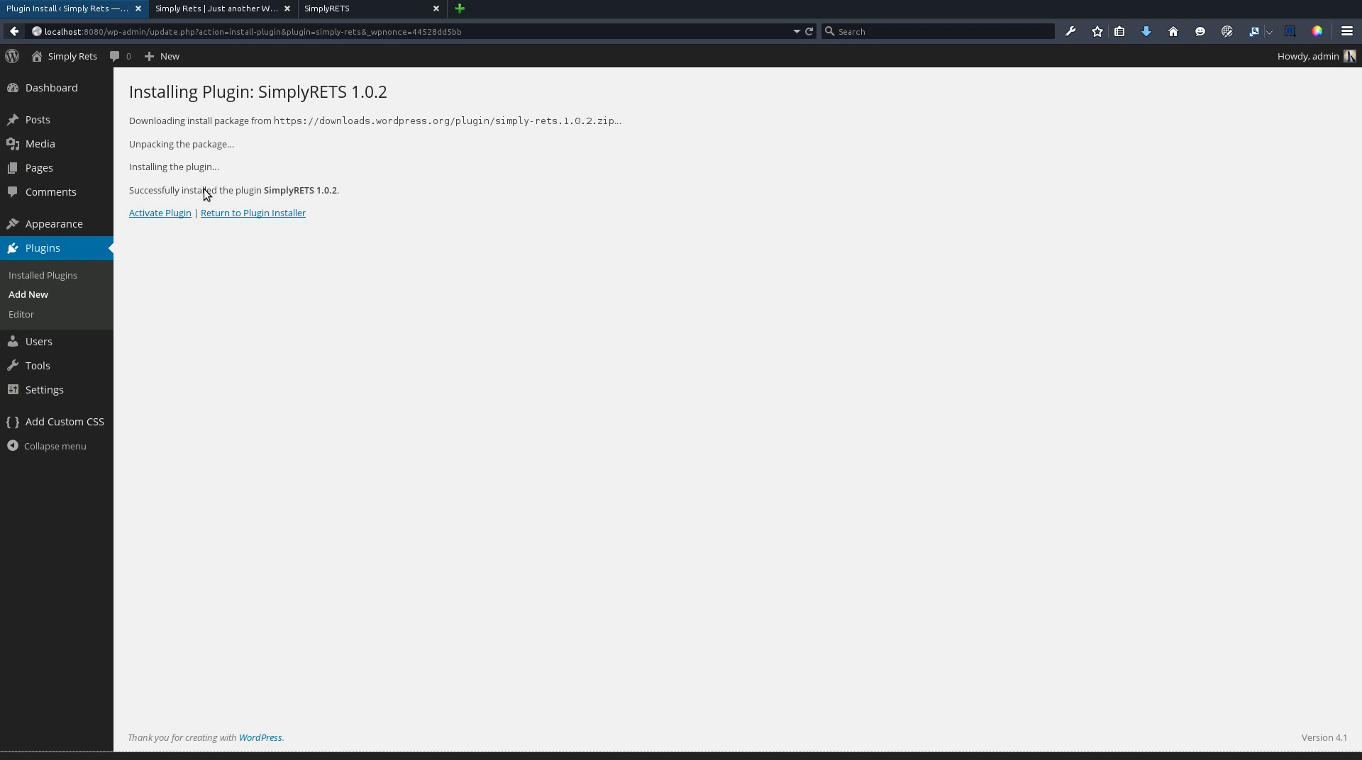
pyautogui.moveTo(141, 199)
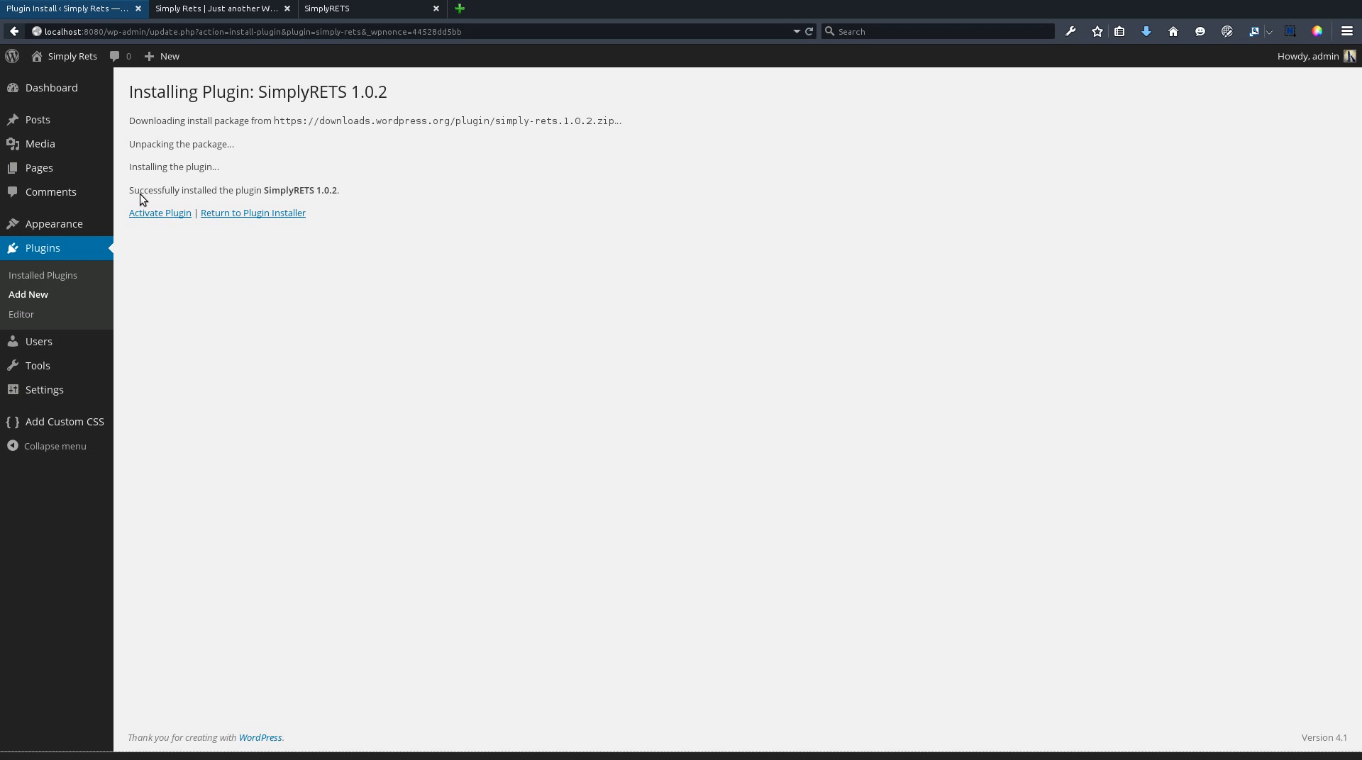
pyautogui.moveTo(169, 193)
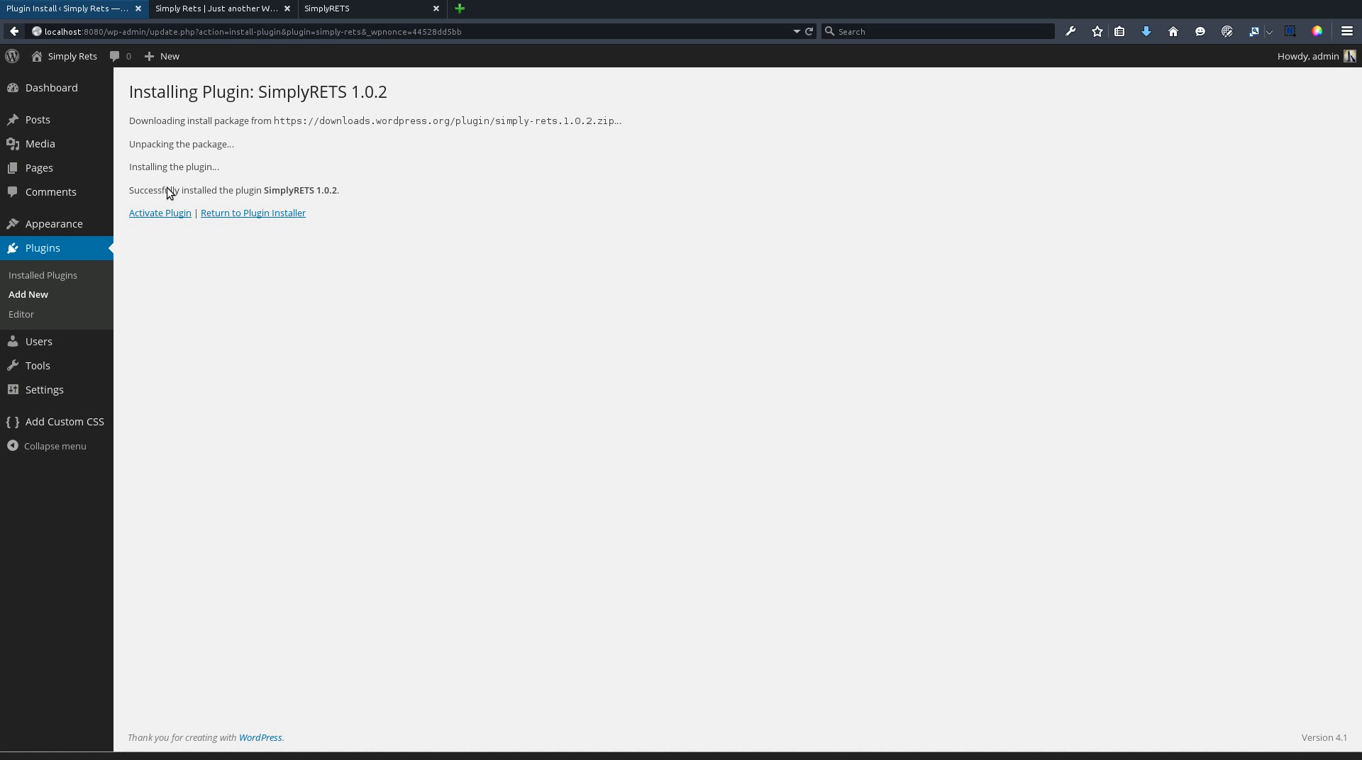
# Activate the newly installed SimplyRETS plugin
pyautogui.click(160, 213)
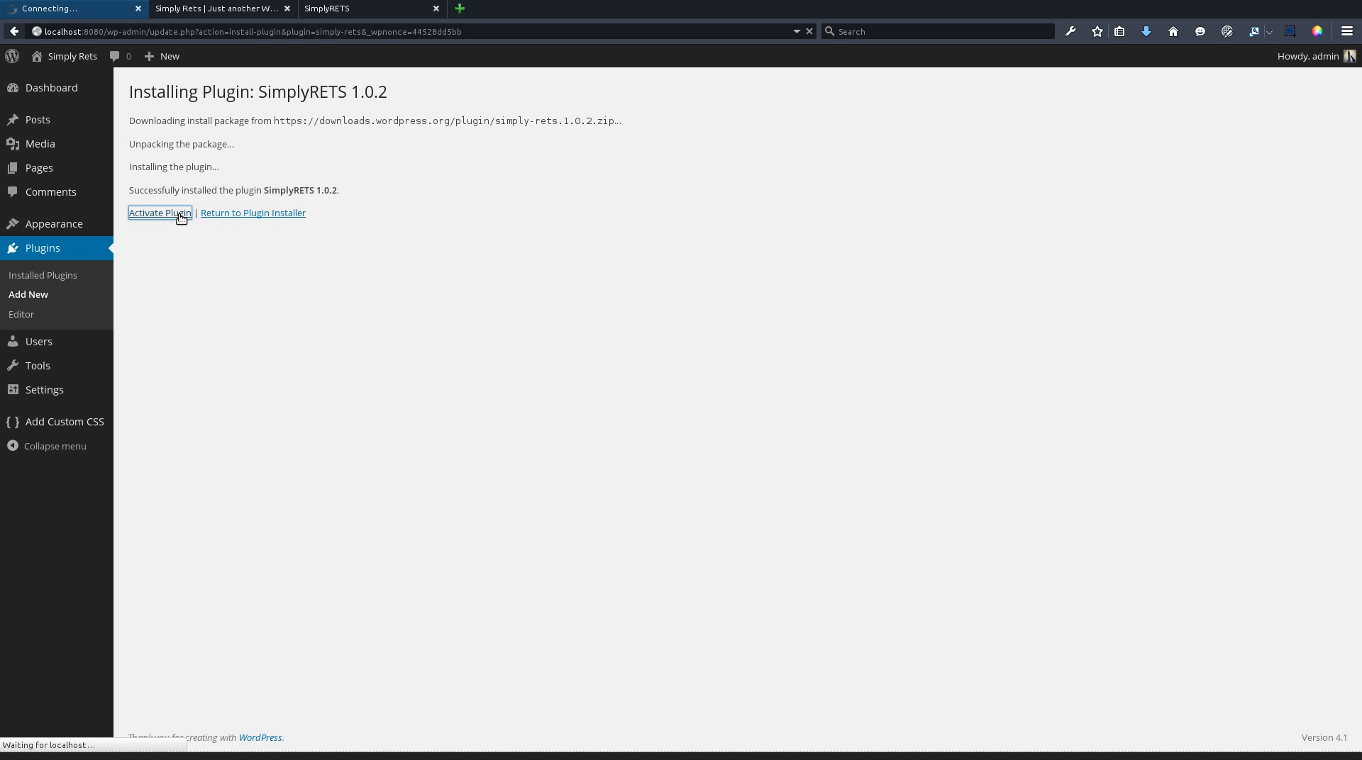
pyautogui.click(159, 213)
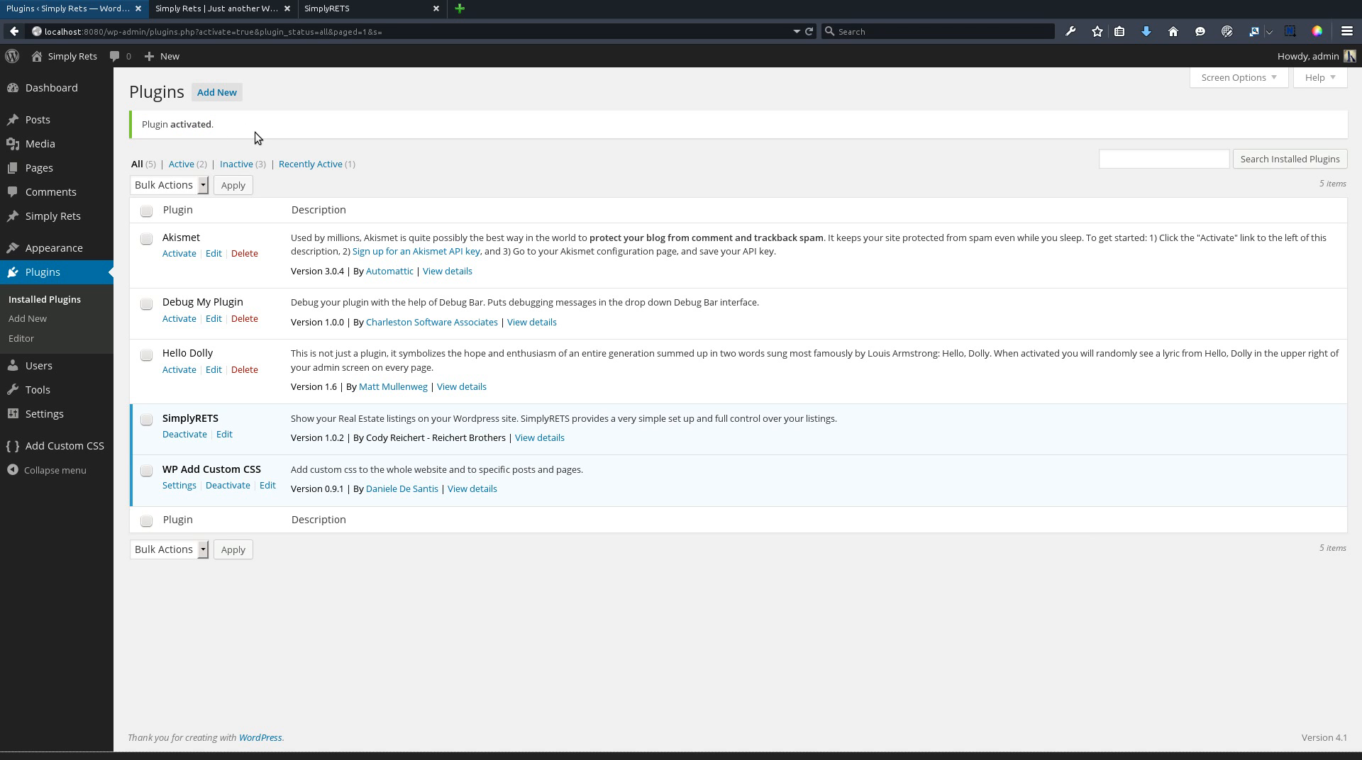
pyautogui.moveTo(261, 134)
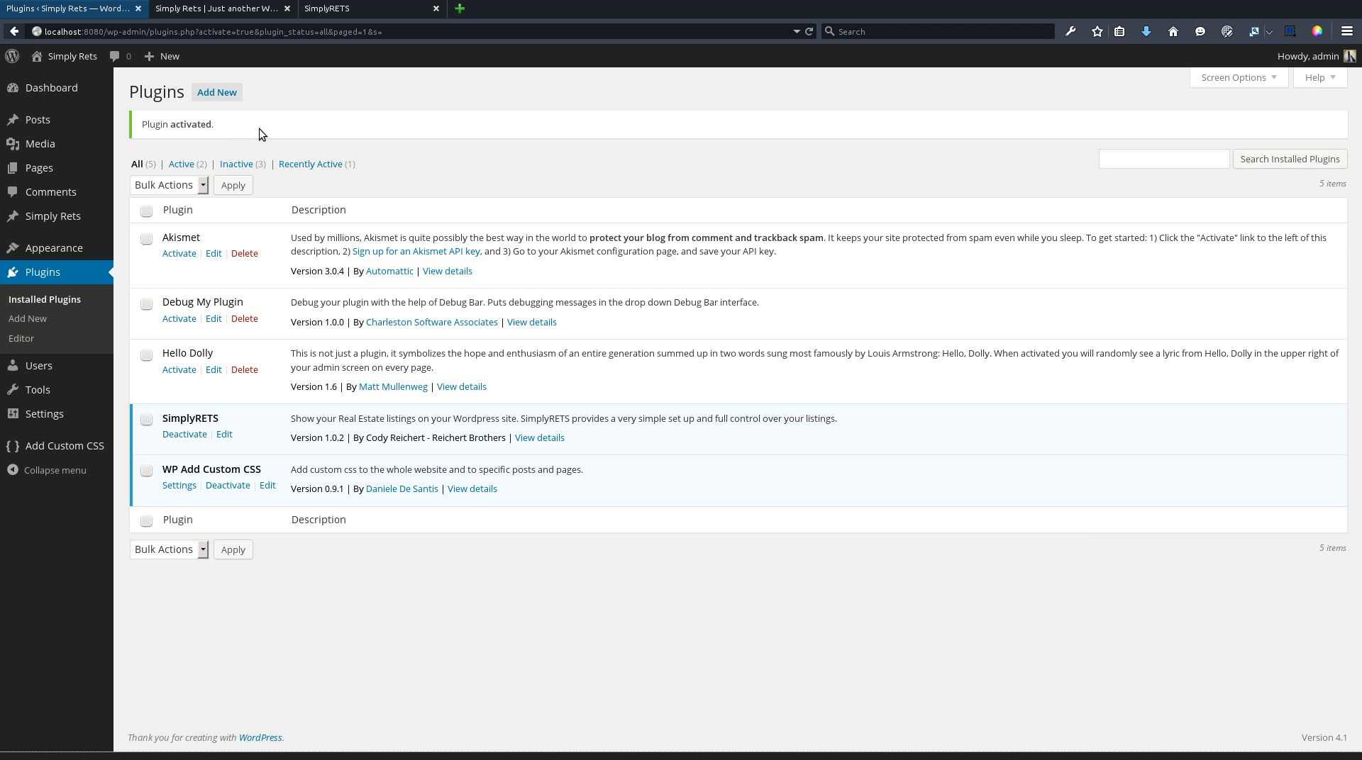
pyautogui.moveTo(267, 133)
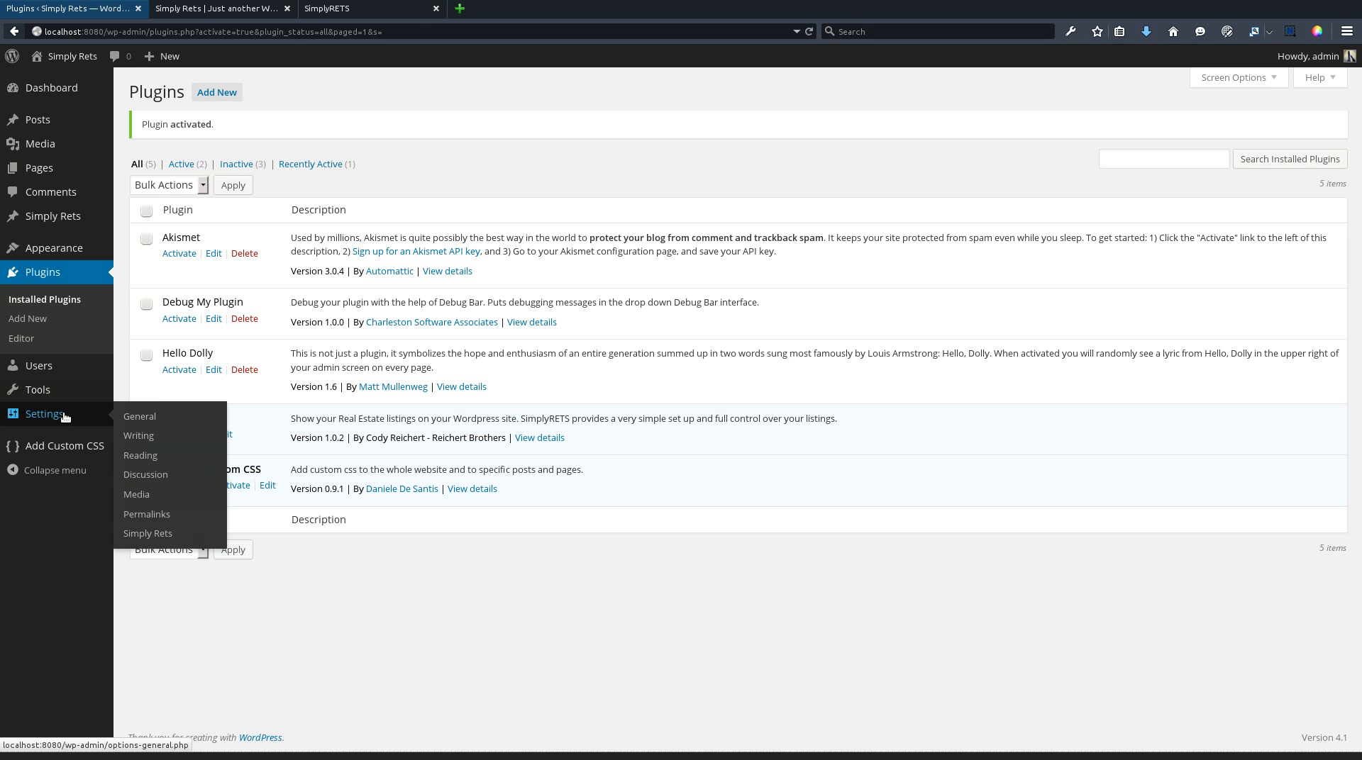
pyautogui.moveTo(70, 424)
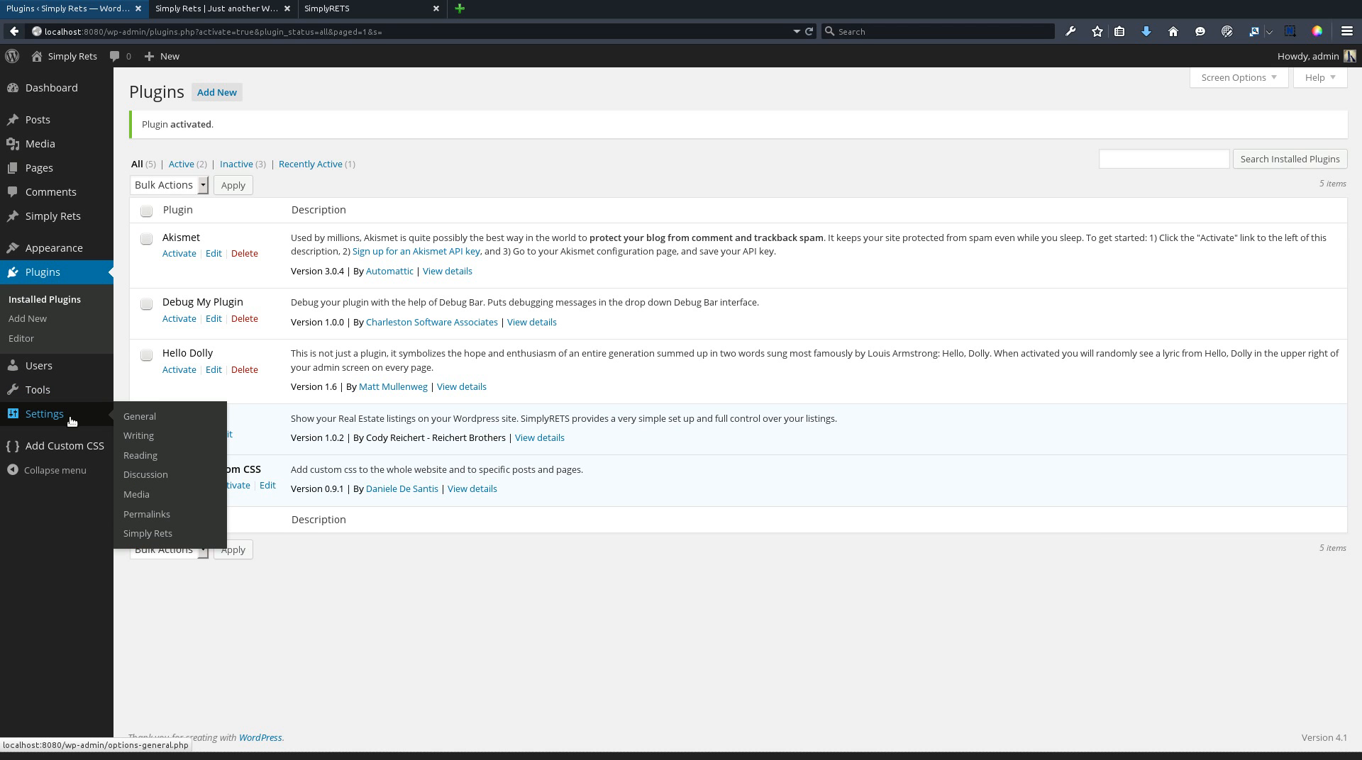
pyautogui.click(148, 533)
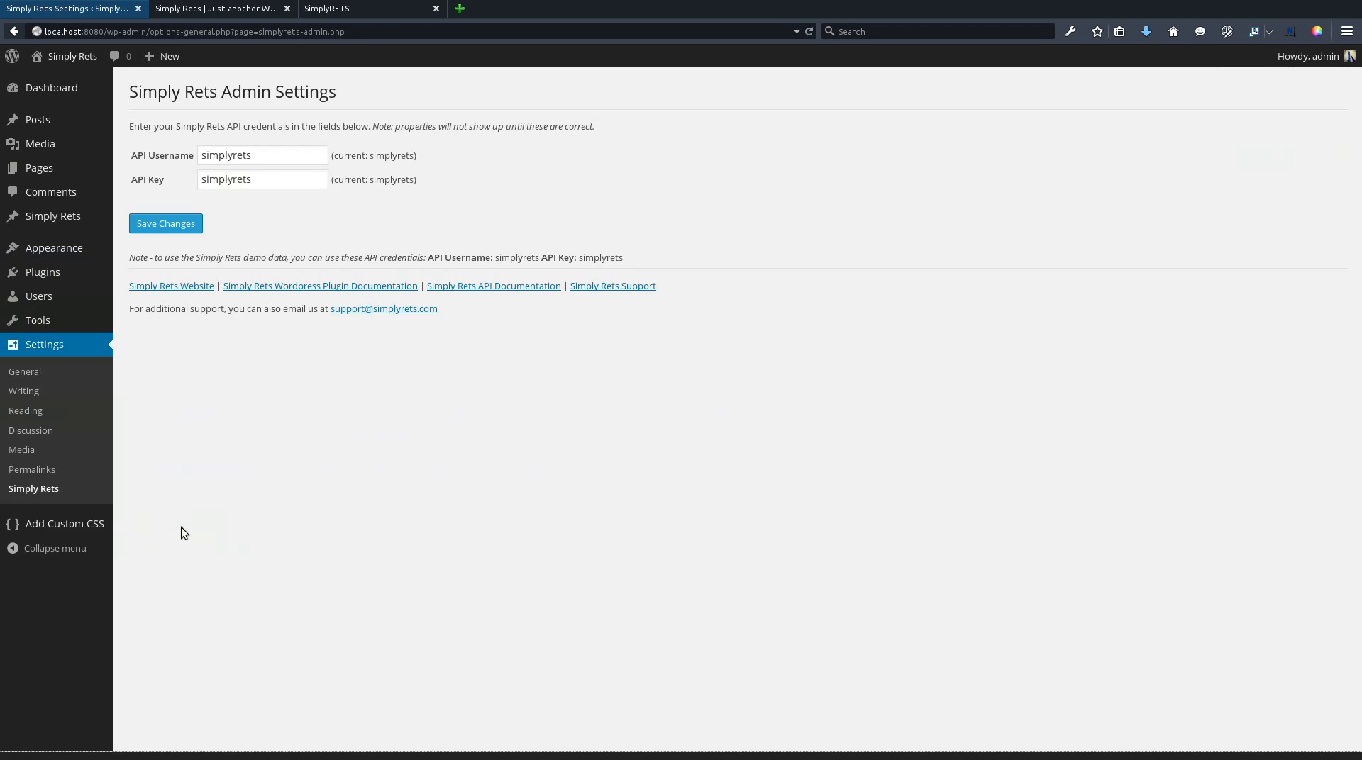
pyautogui.moveTo(183, 514)
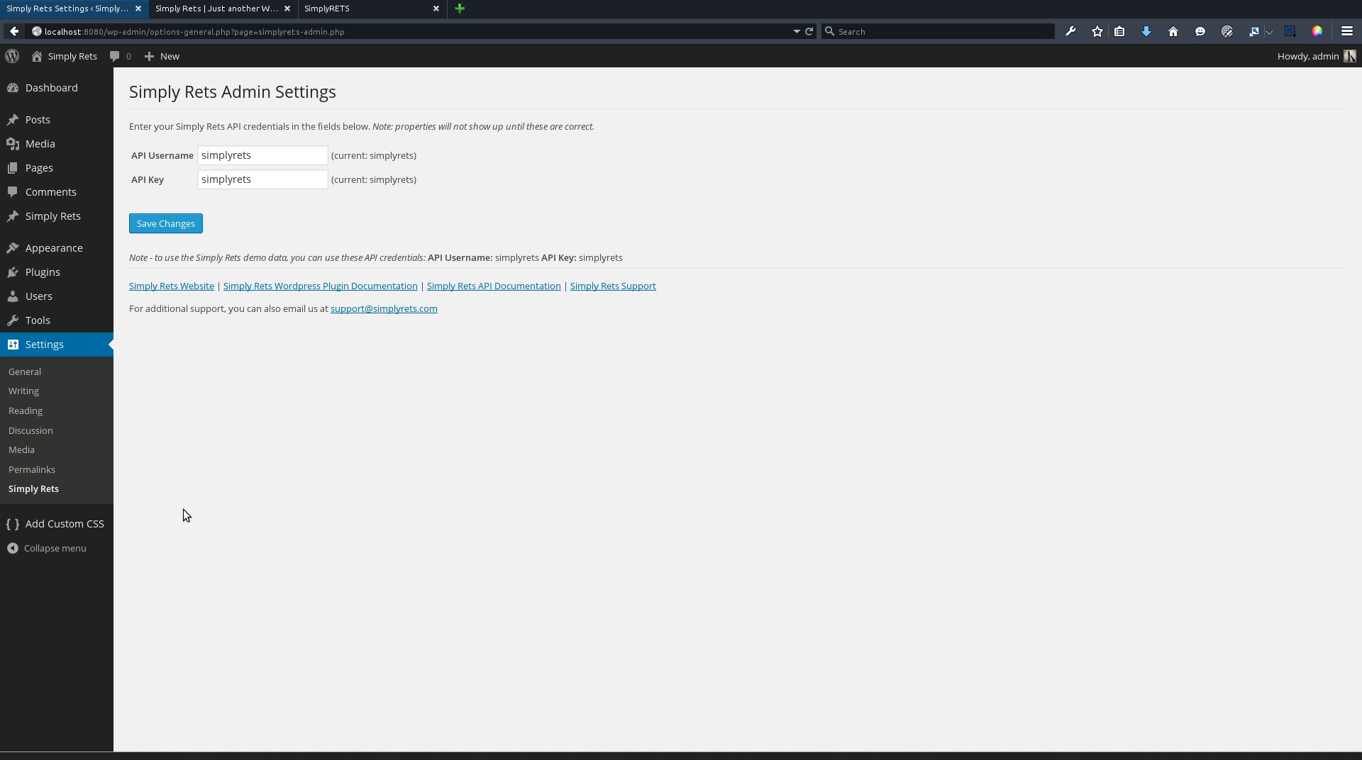
pyautogui.moveTo(195, 339)
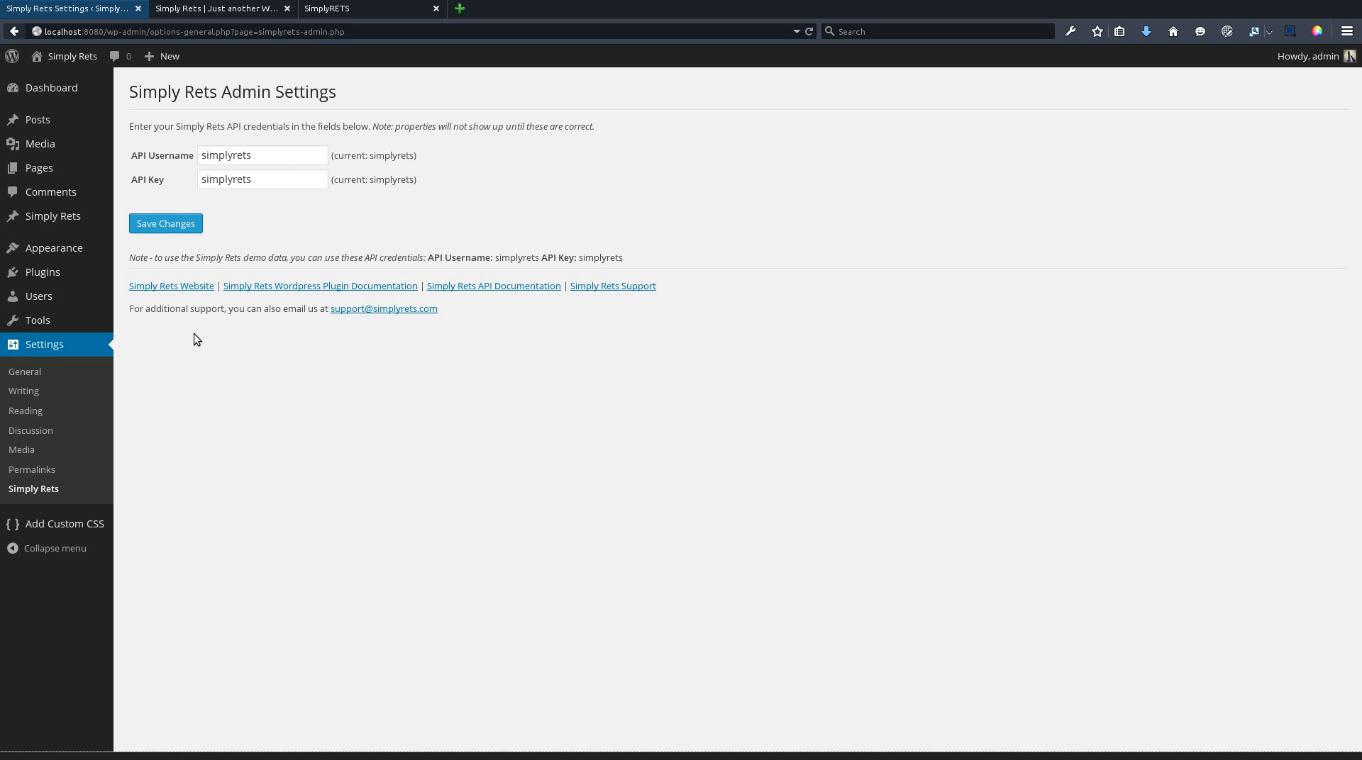
pyautogui.moveTo(265, 155)
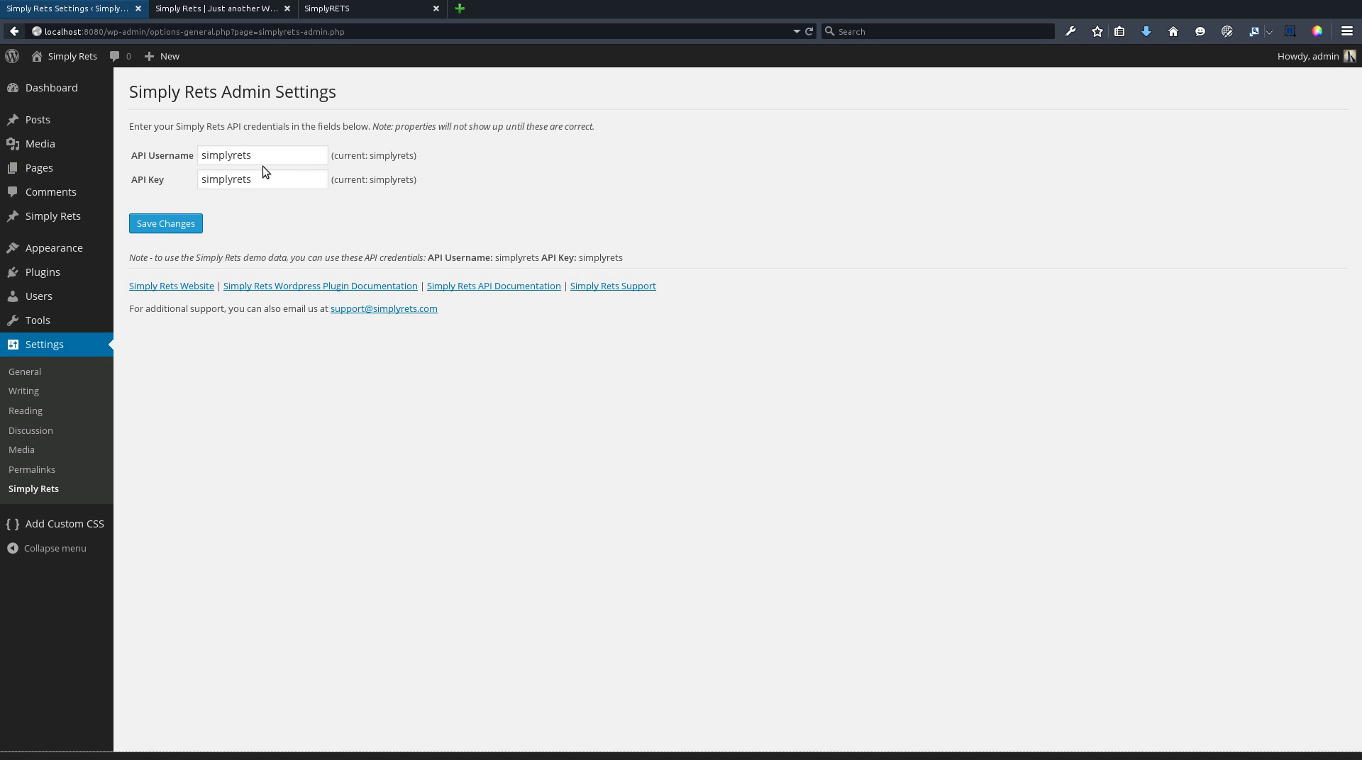
pyautogui.click(261, 154)
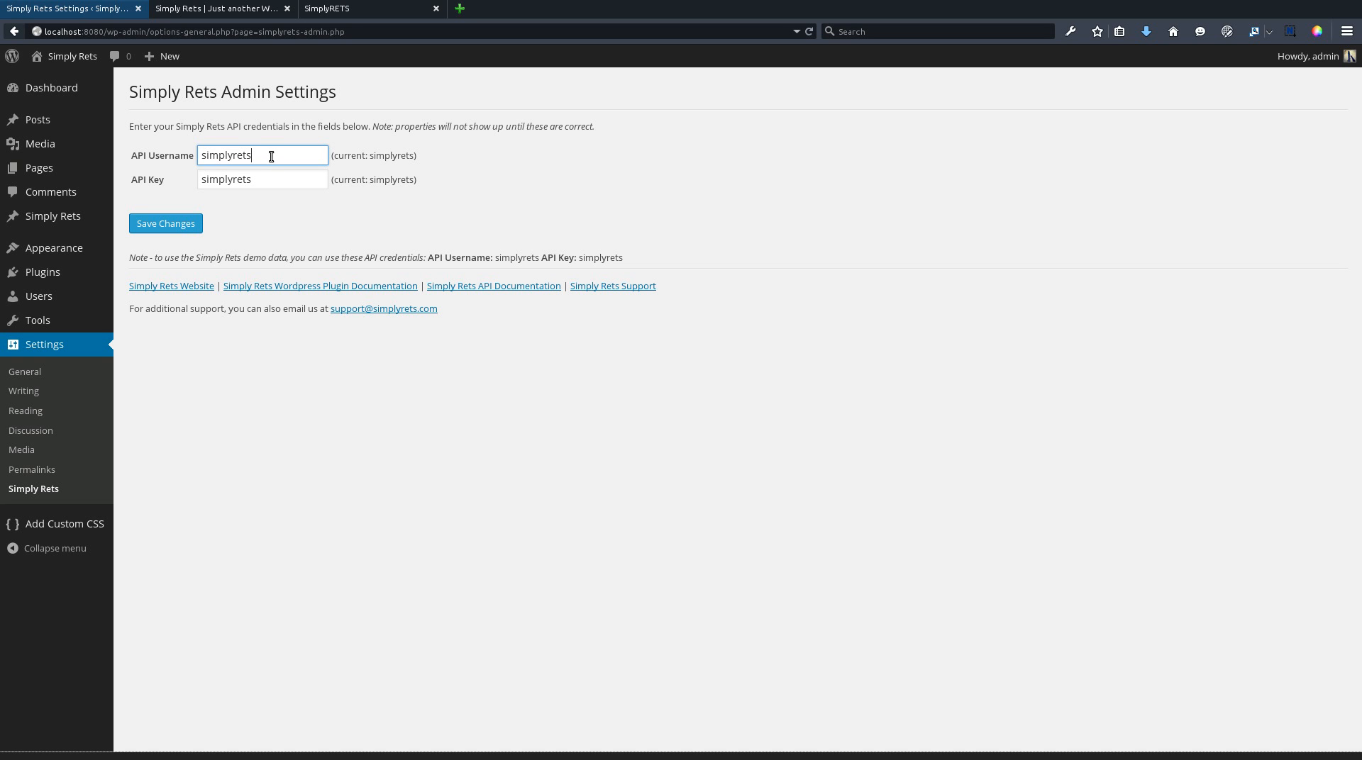
pyautogui.press('BackSpace')
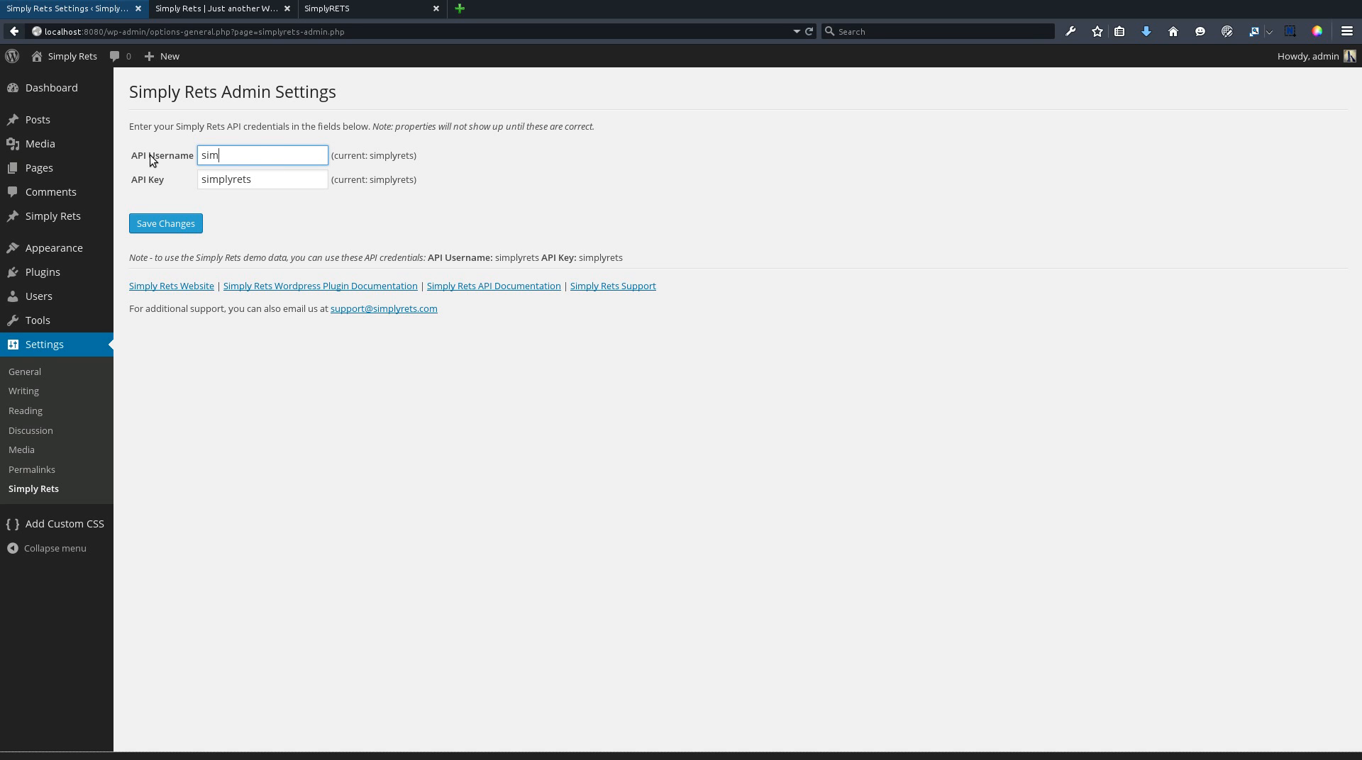
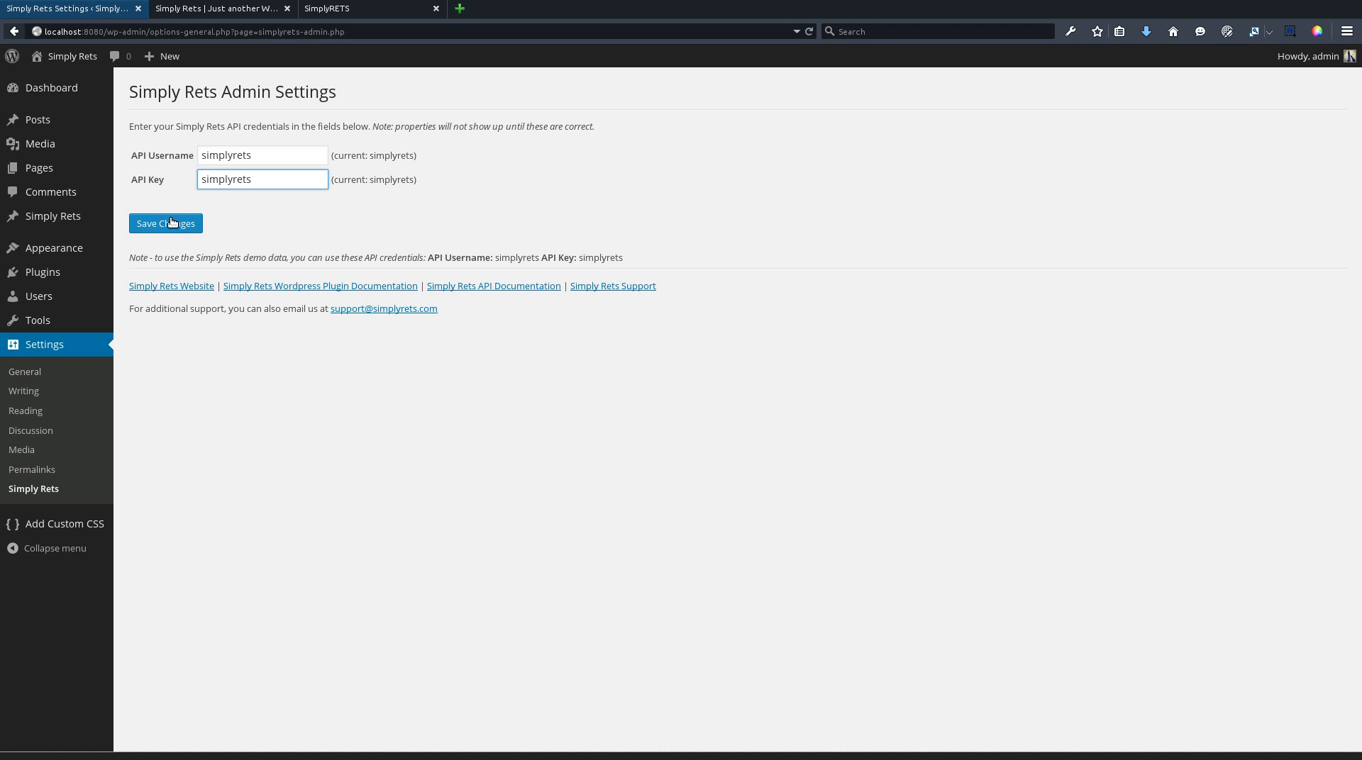
pyautogui.click(165, 223)
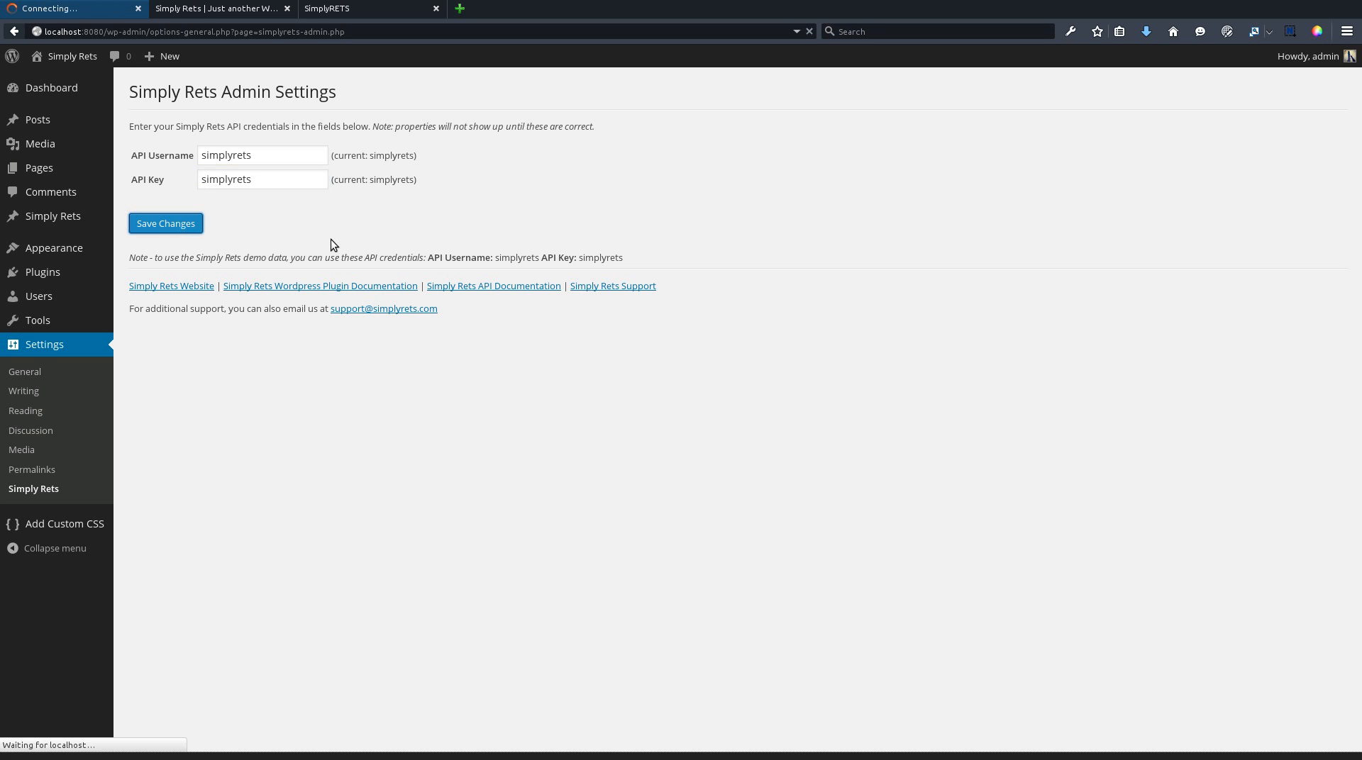
# Confirm the Simply Rets settings are saved with the 'Settings saved.' notice
pyautogui.click(166, 222)
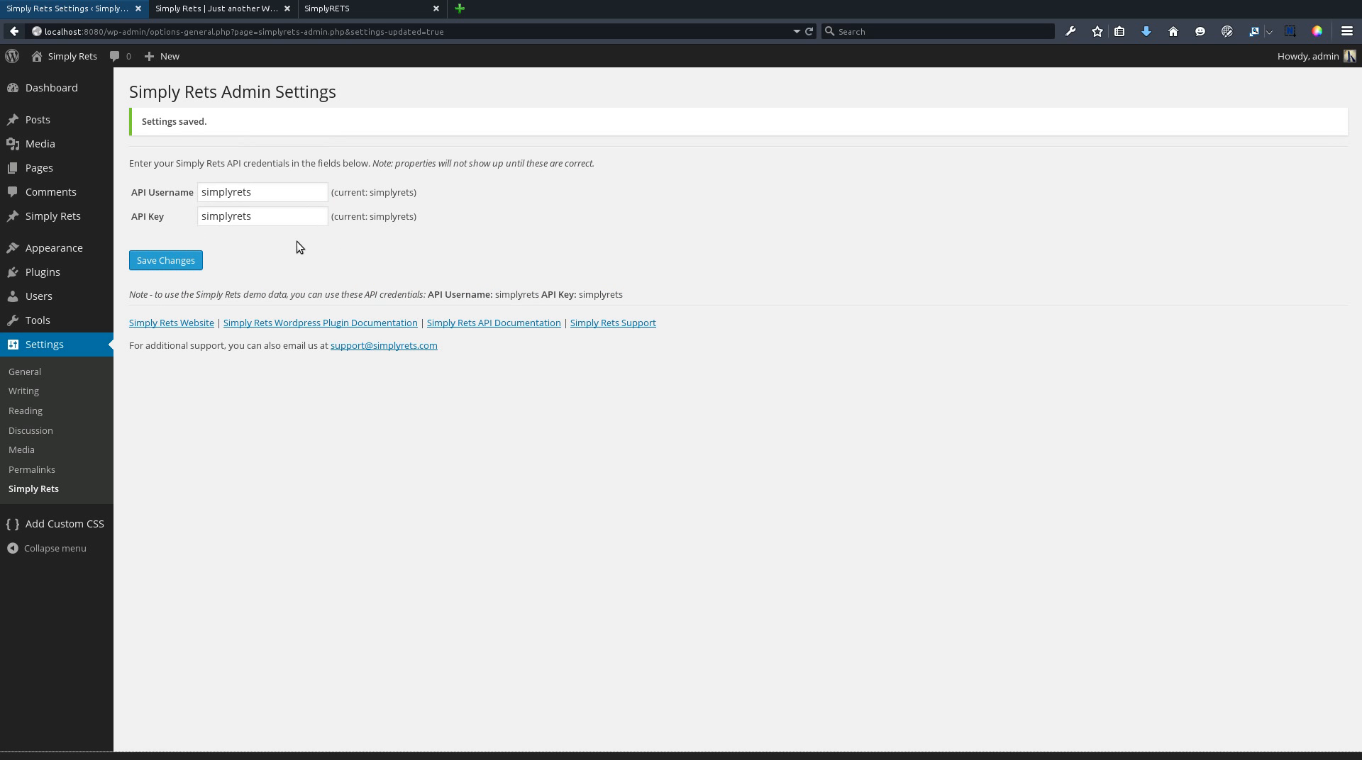
pyautogui.moveTo(243, 136)
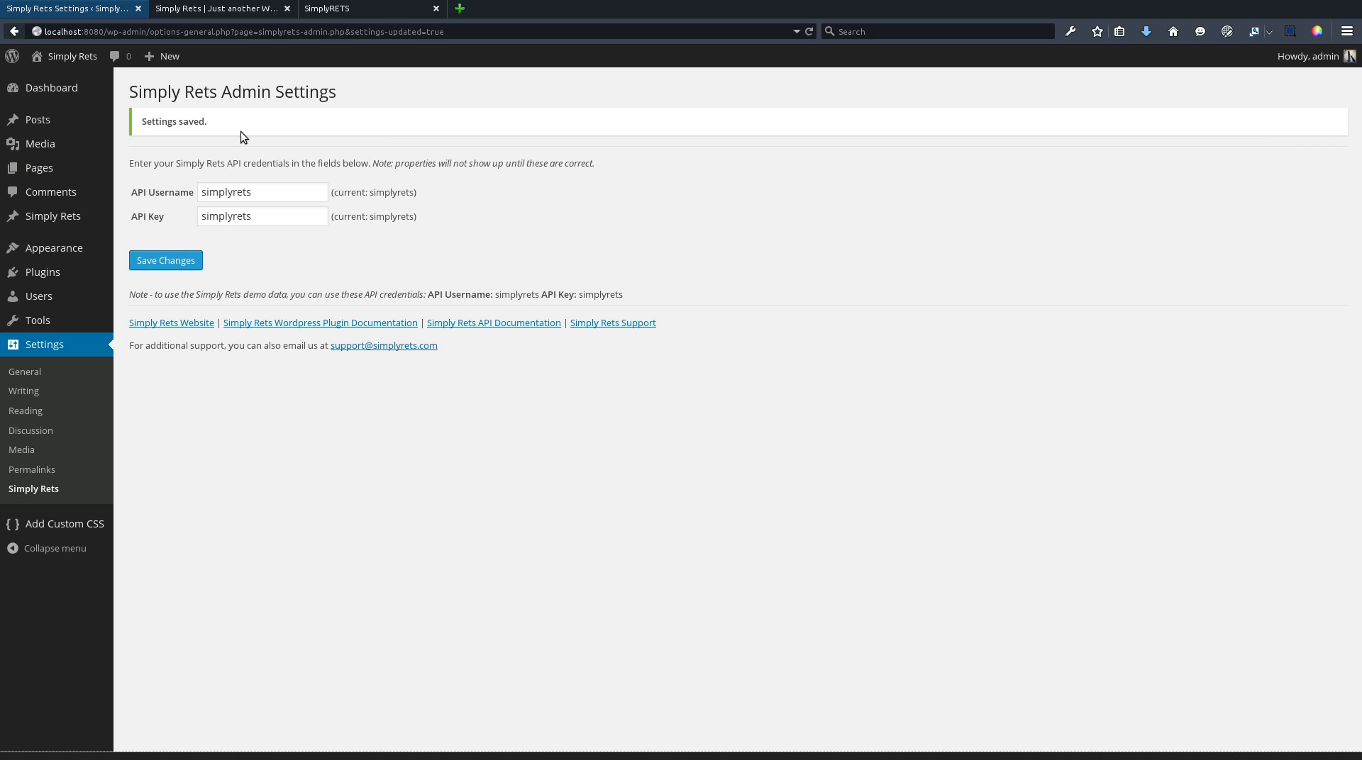
pyautogui.moveTo(196, 130)
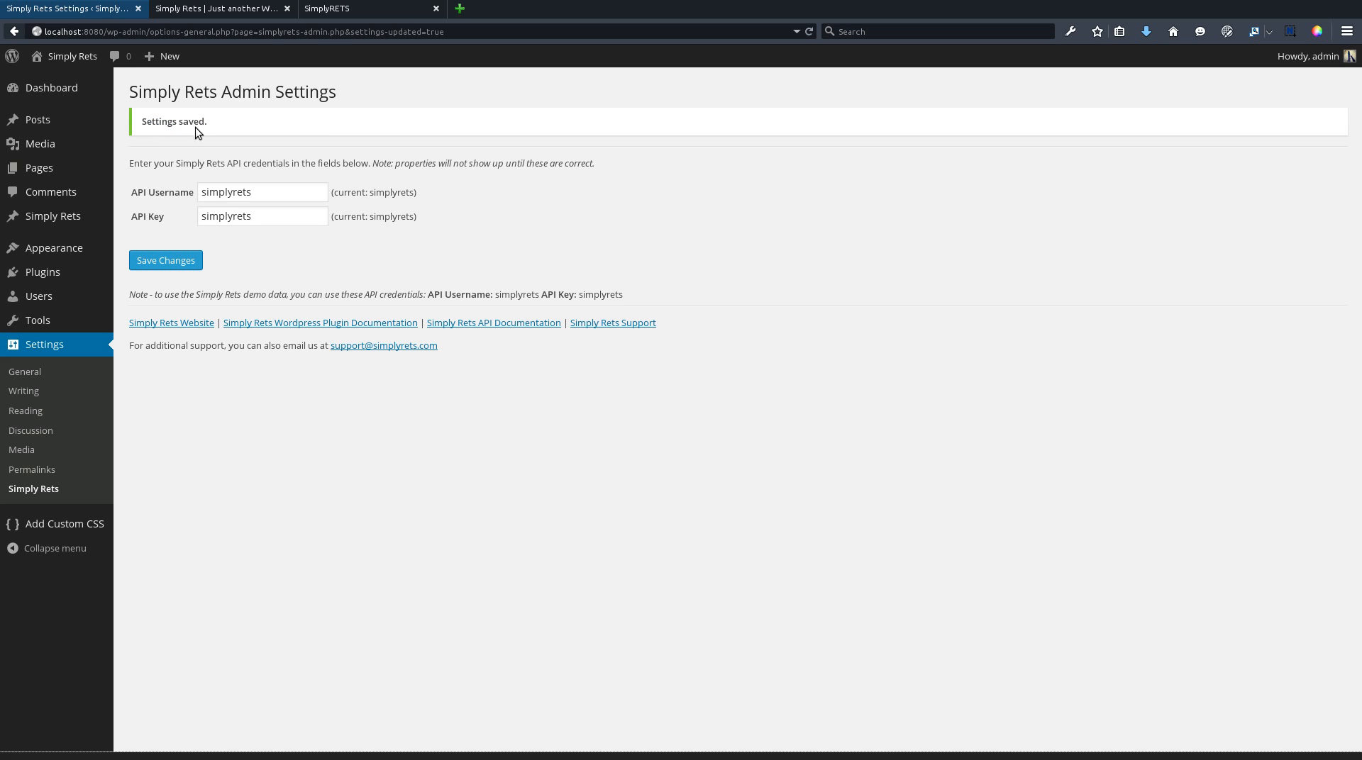
pyautogui.moveTo(346, 131)
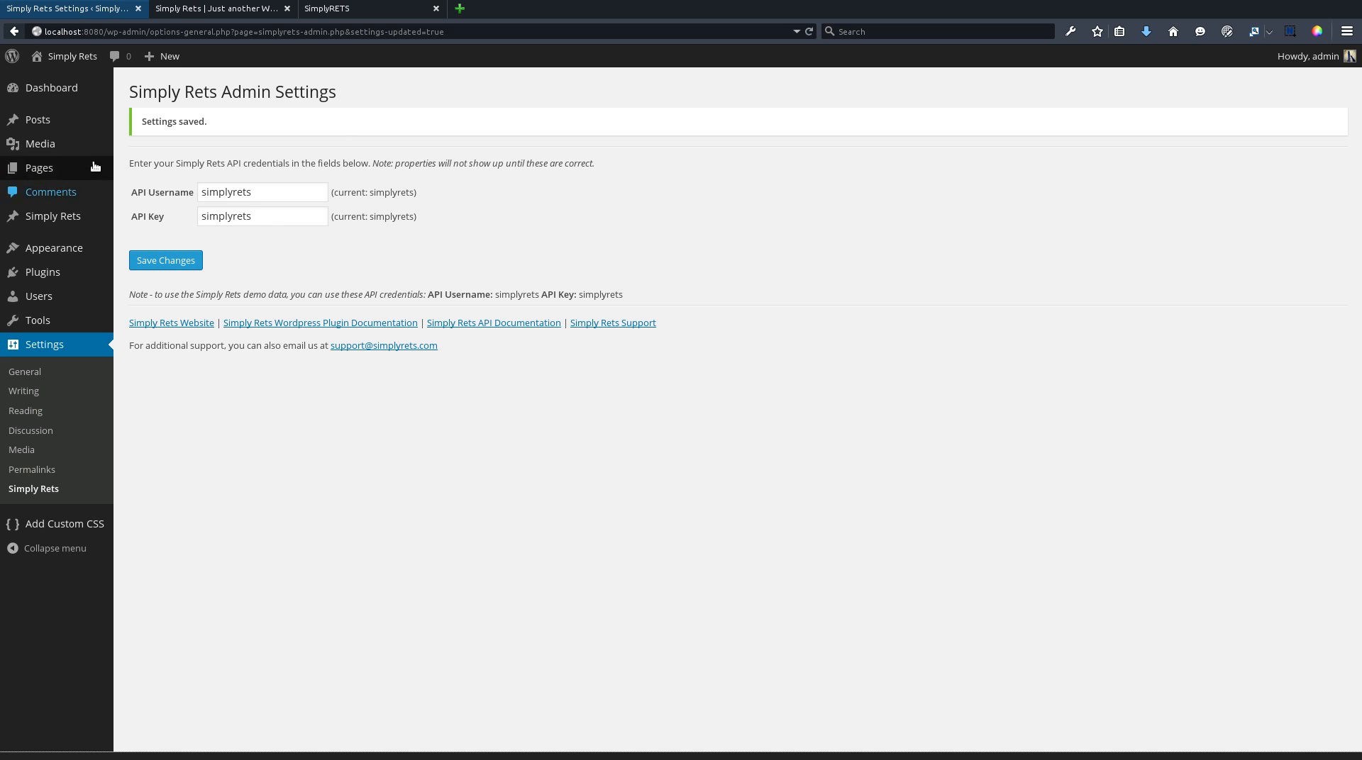
pyautogui.moveTo(37, 320)
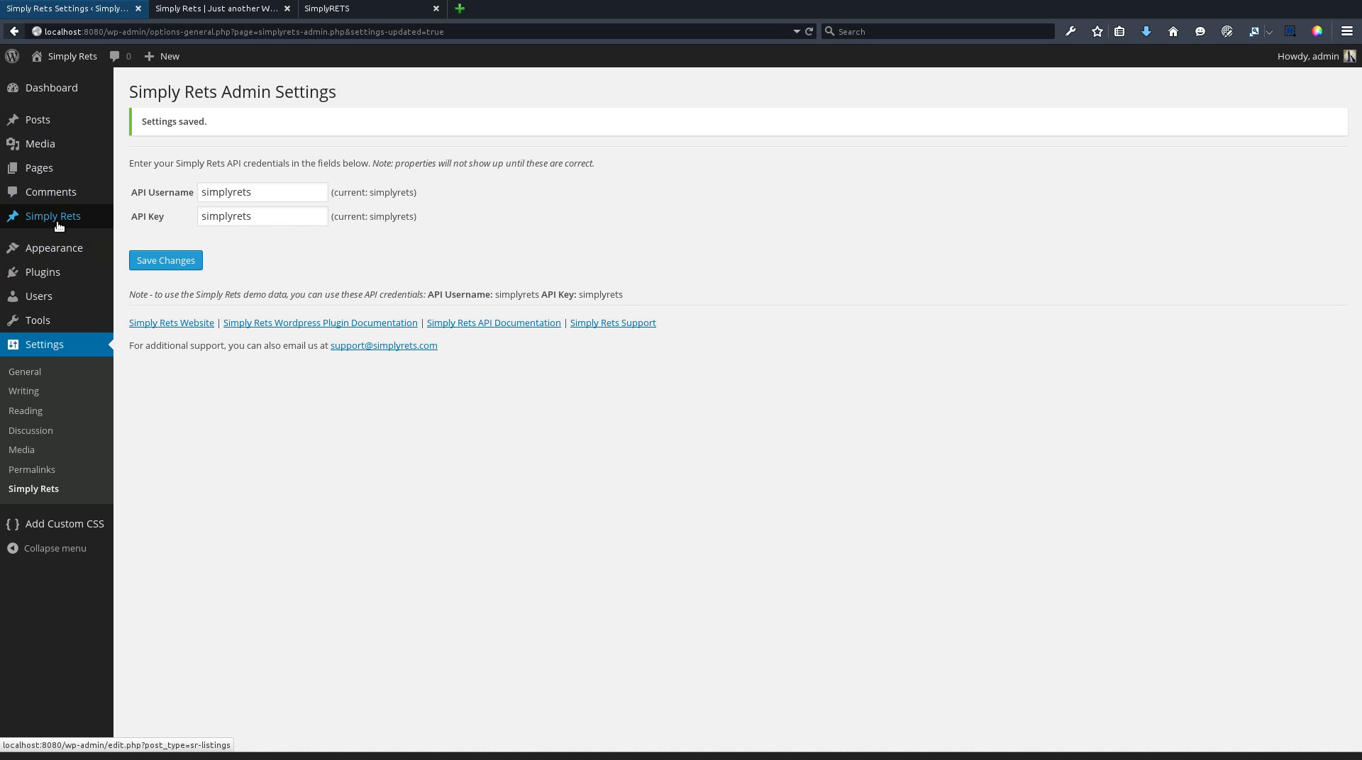
pyautogui.moveTo(52, 216)
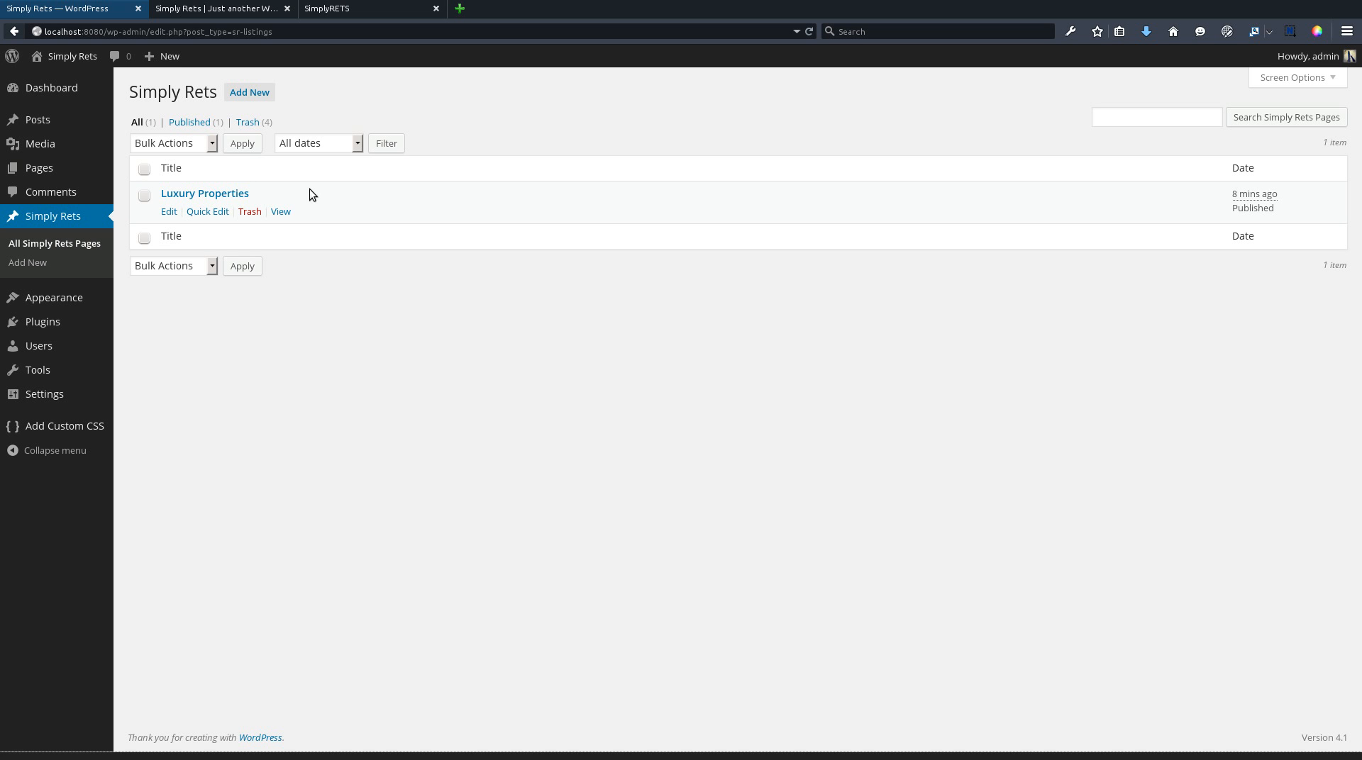
pyautogui.moveTo(230, 236)
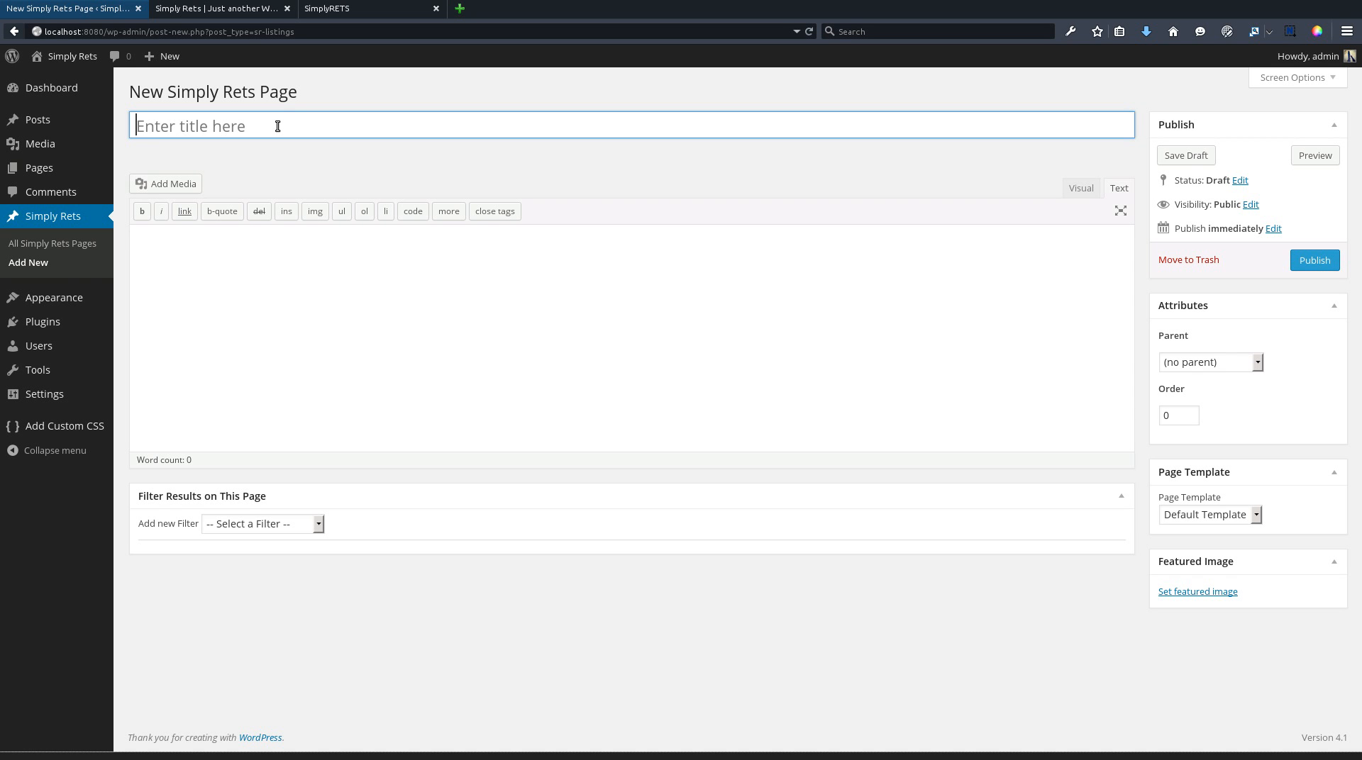
# Title the page 'My Luxury Listings' with body 'Take a look at my luxury listings.'
pyautogui.write('My Luxury Listings')
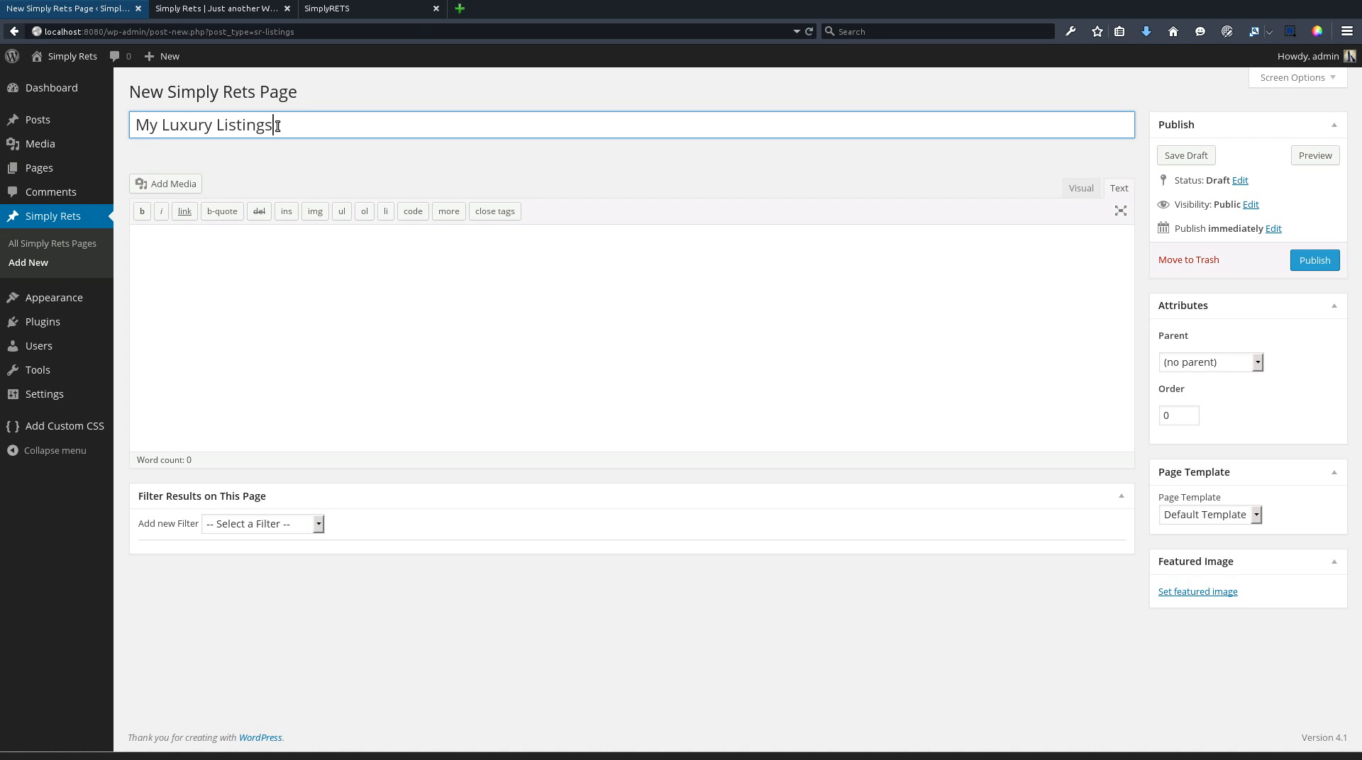
pyautogui.write('Take a look at my l')
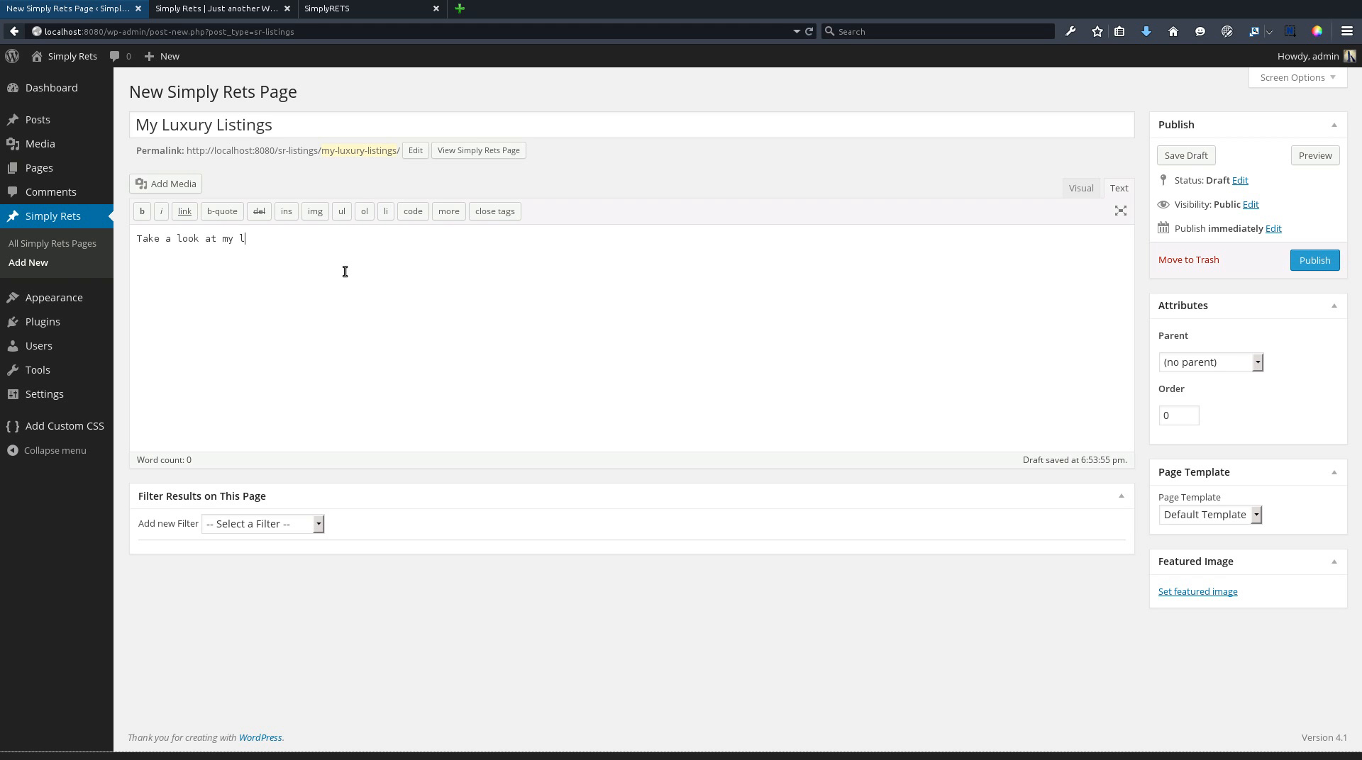
pyautogui.write('uxury listin')
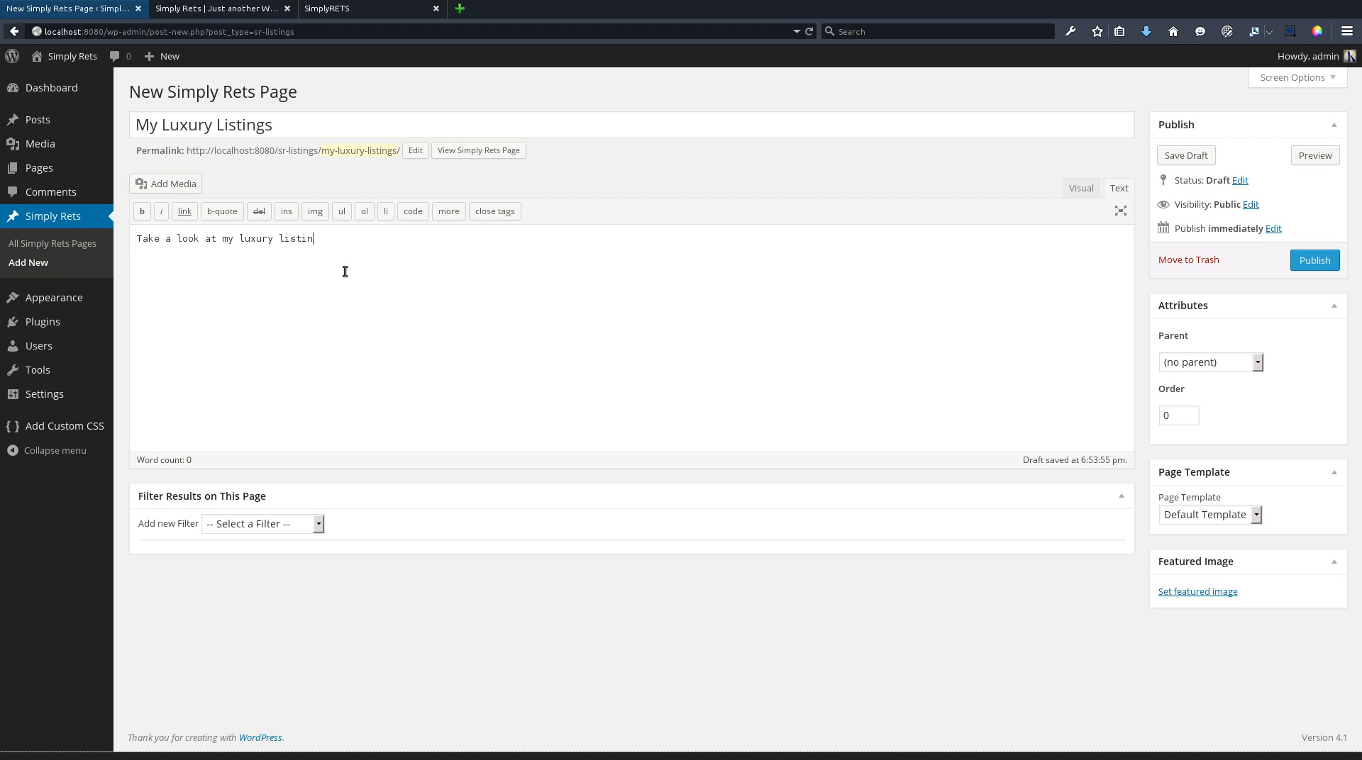
pyautogui.write('gs.')
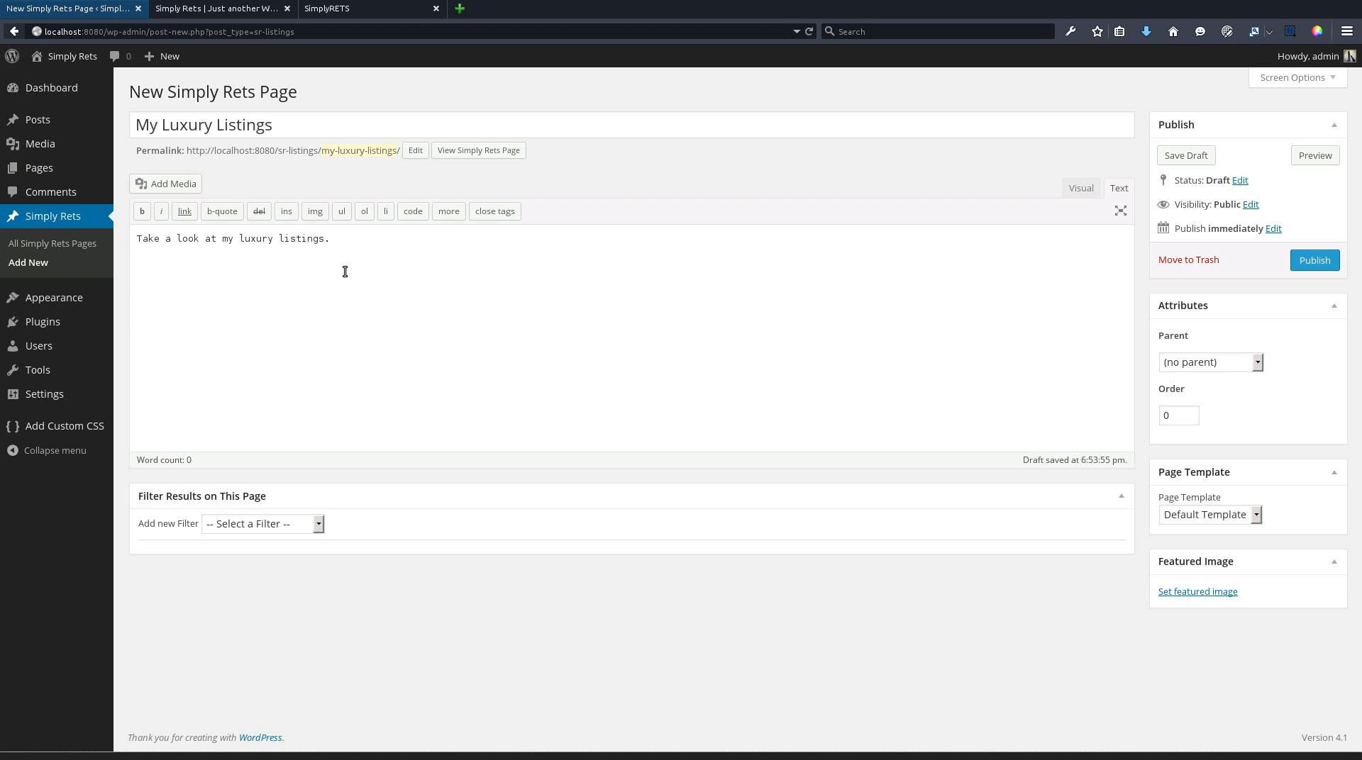
pyautogui.click(329, 239)
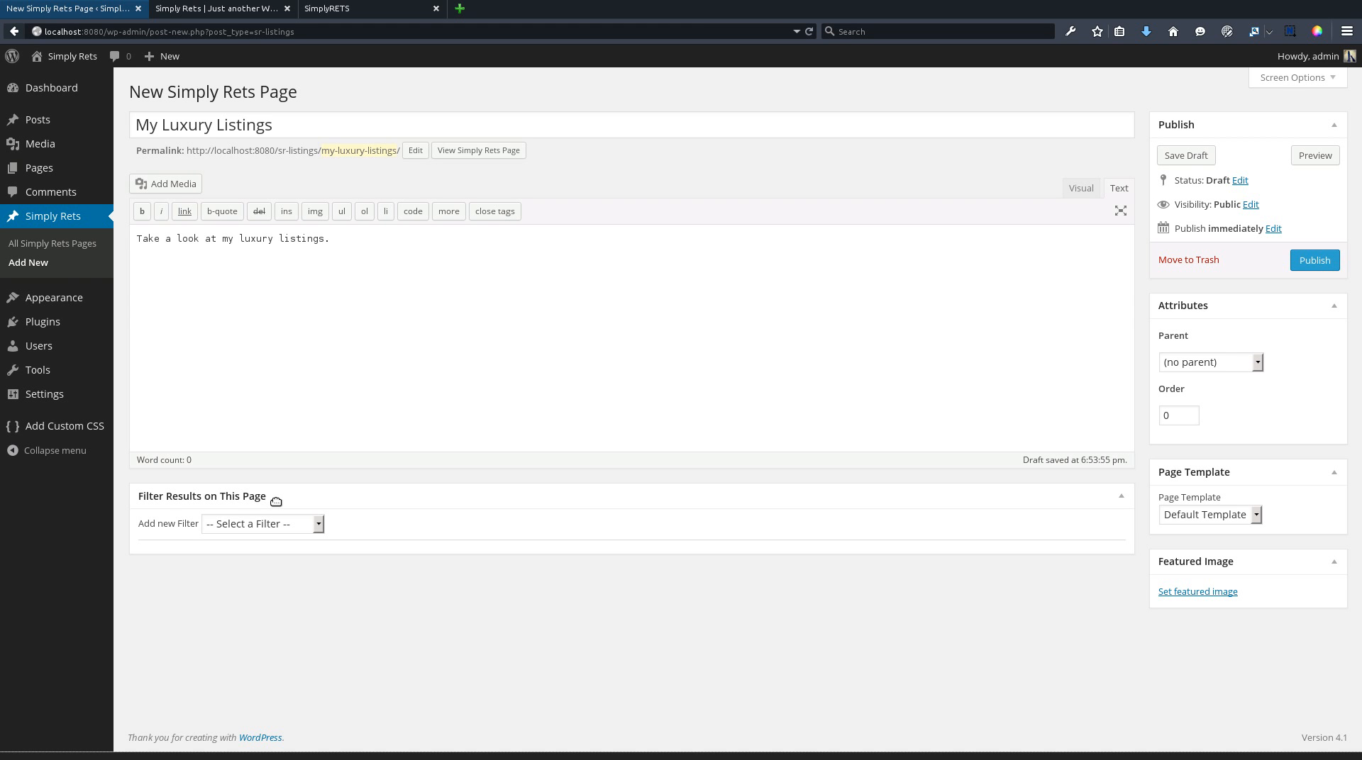
# Add a Minimum Price result filter of 500000 to the page
pyautogui.click(330, 239)
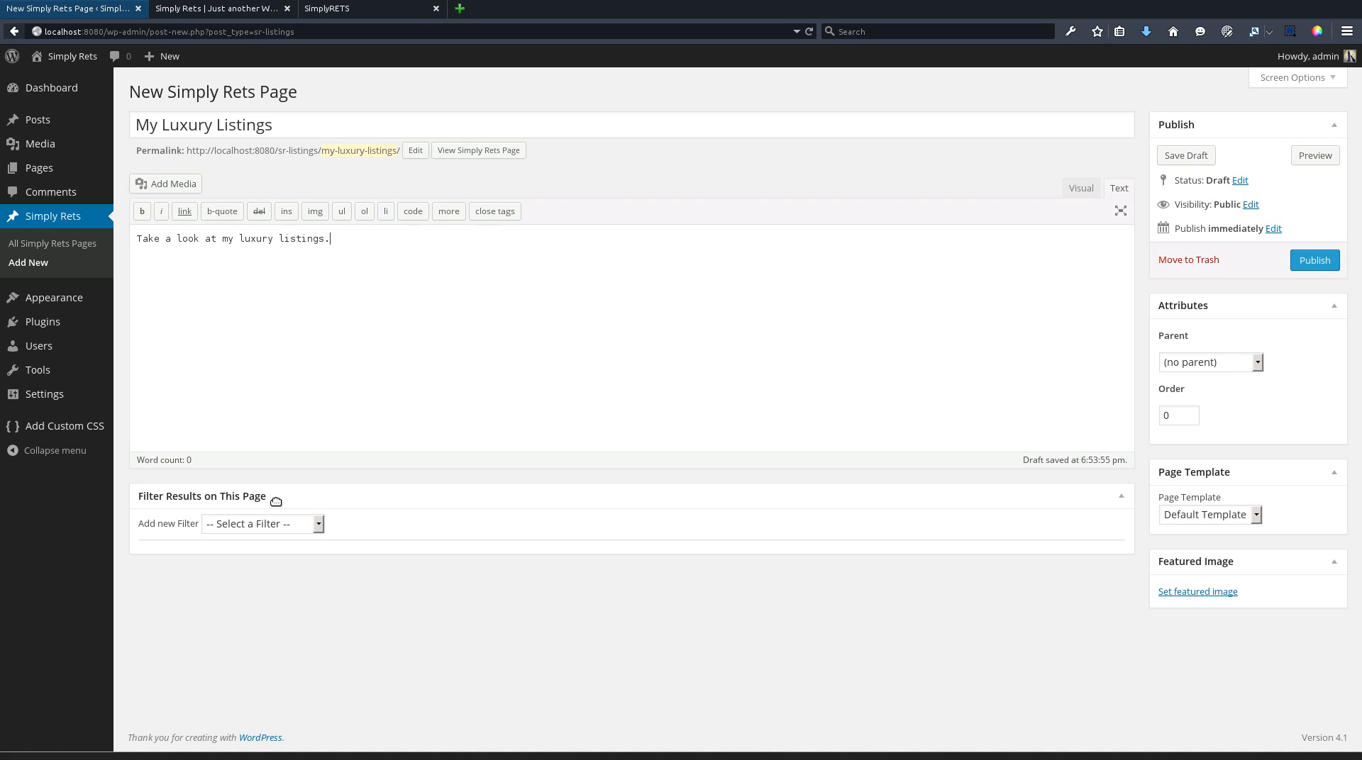
pyautogui.moveTo(340, 486)
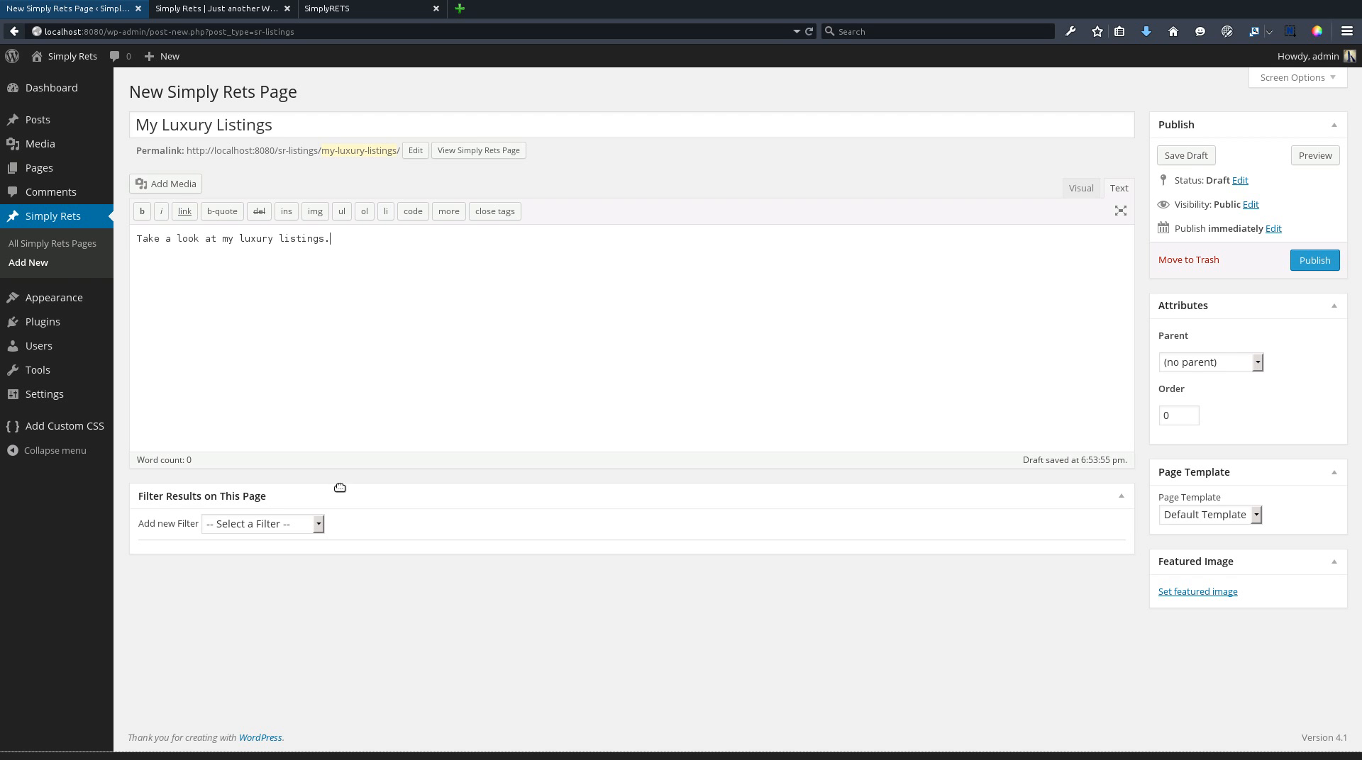
pyautogui.moveTo(296, 528)
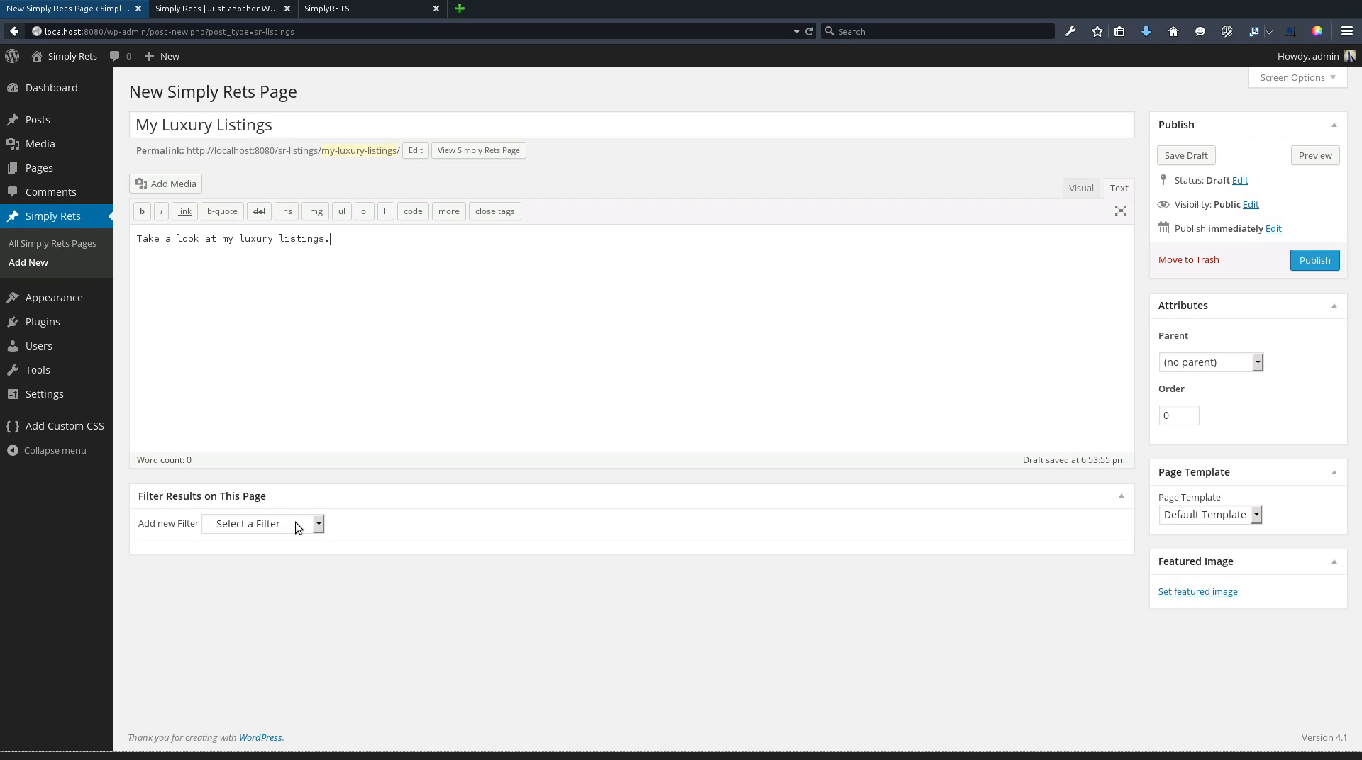
pyautogui.click(260, 524)
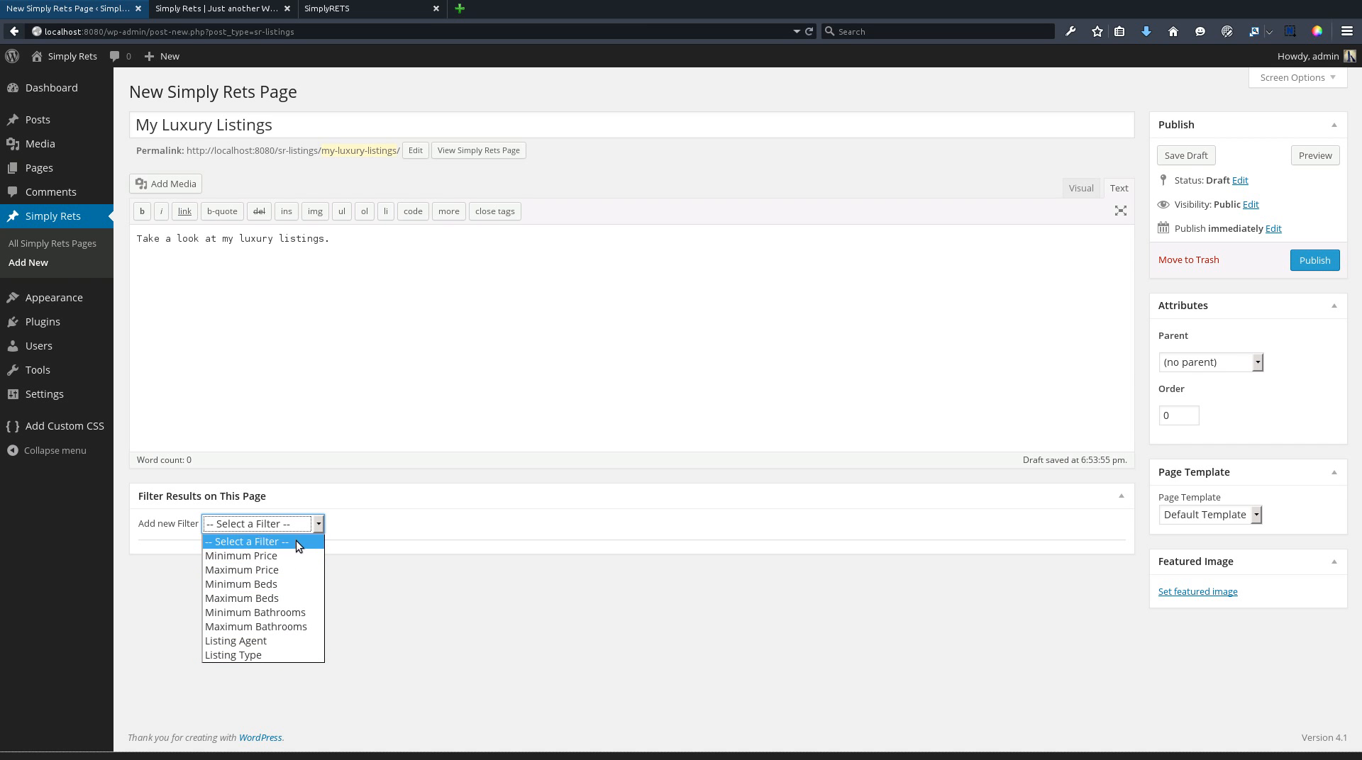
pyautogui.moveTo(291, 584)
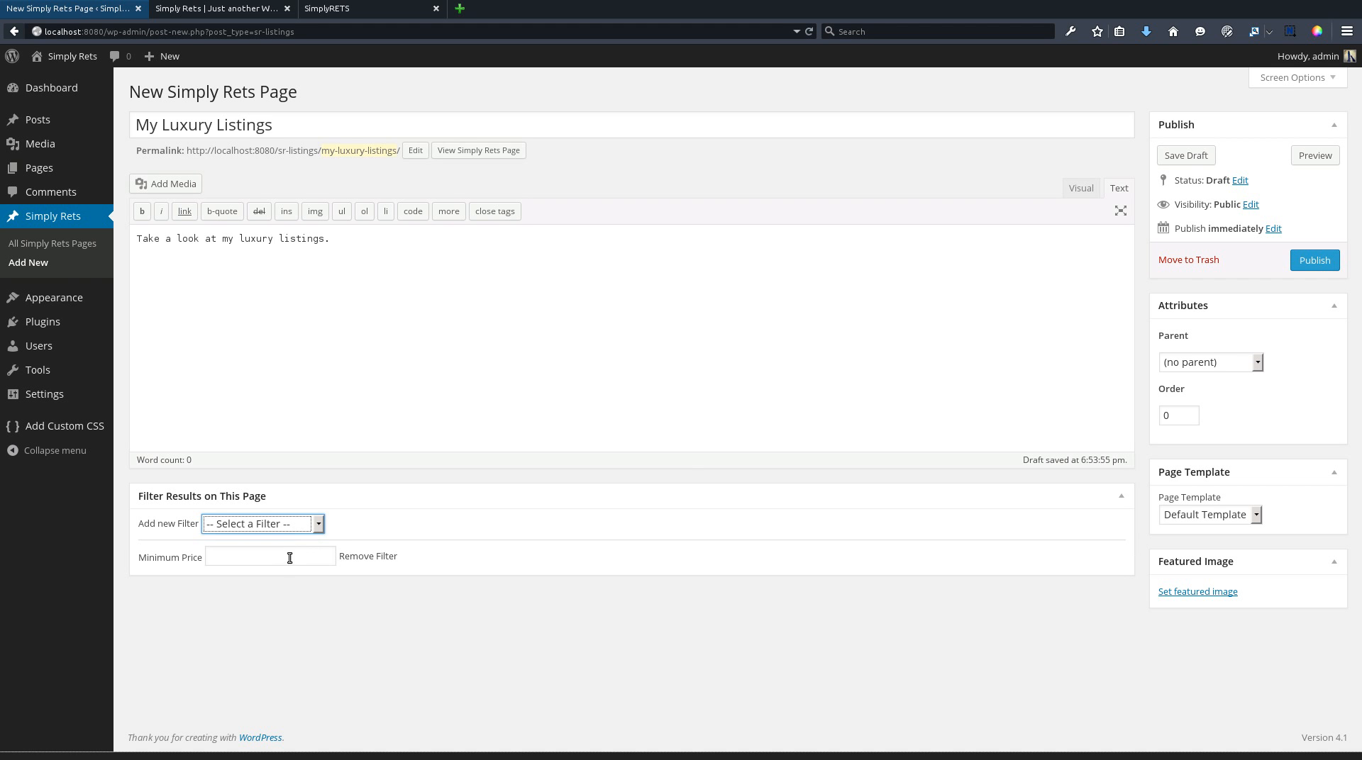
pyautogui.click(270, 556)
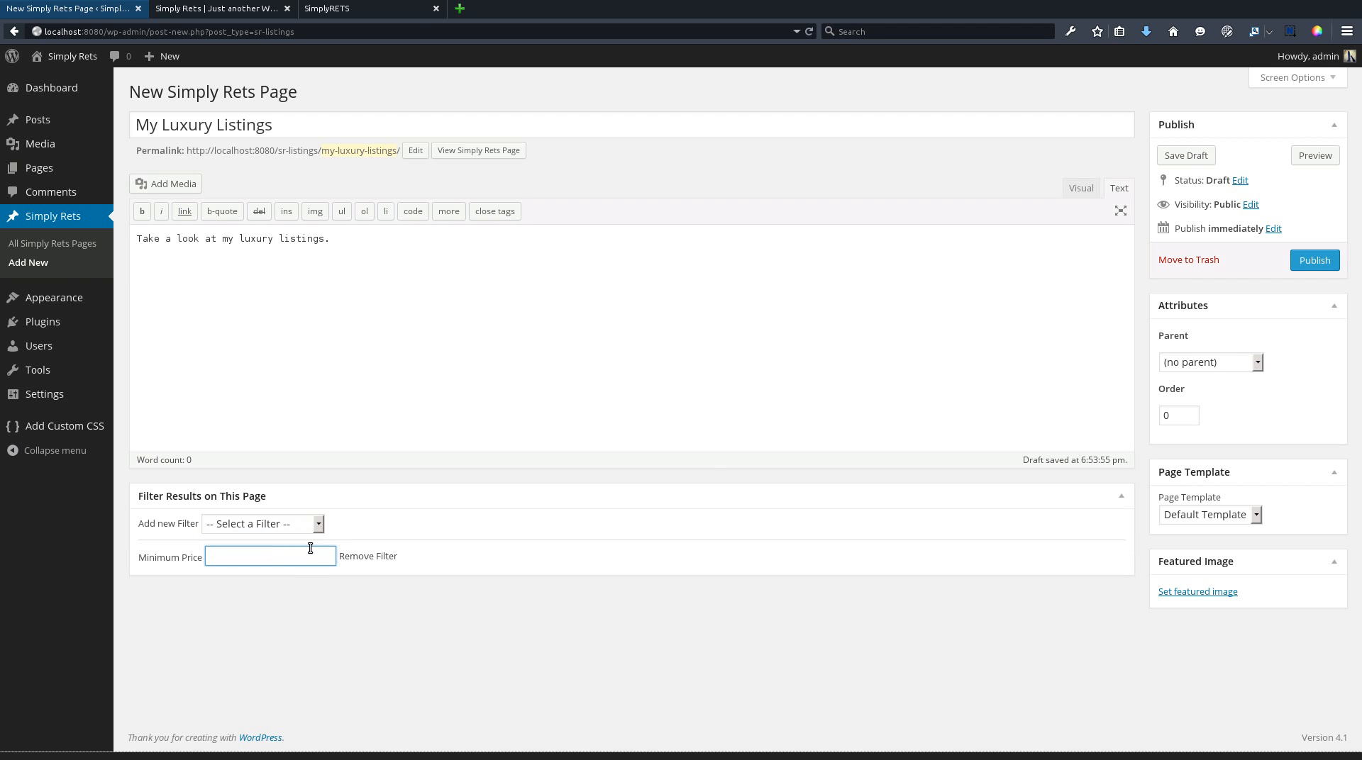
pyautogui.write('500000')
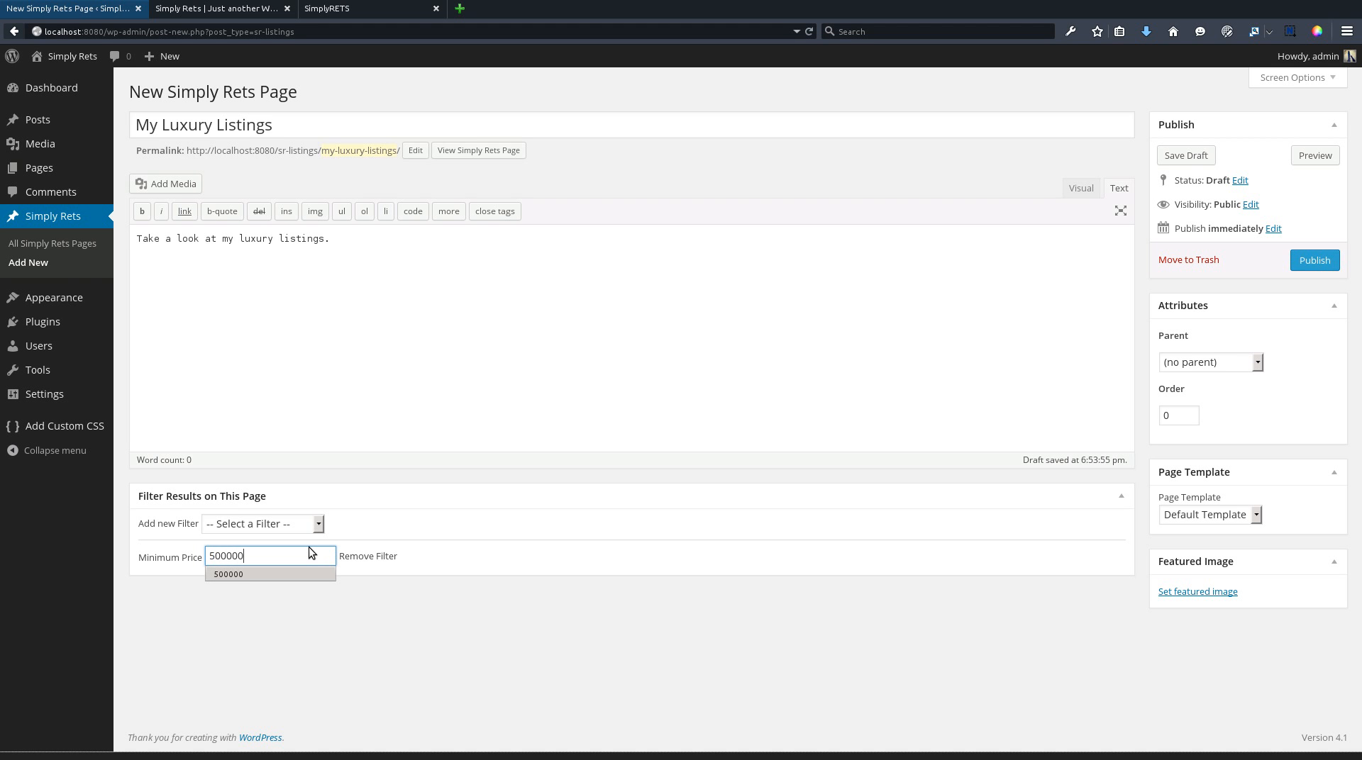
pyautogui.moveTo(924, 626)
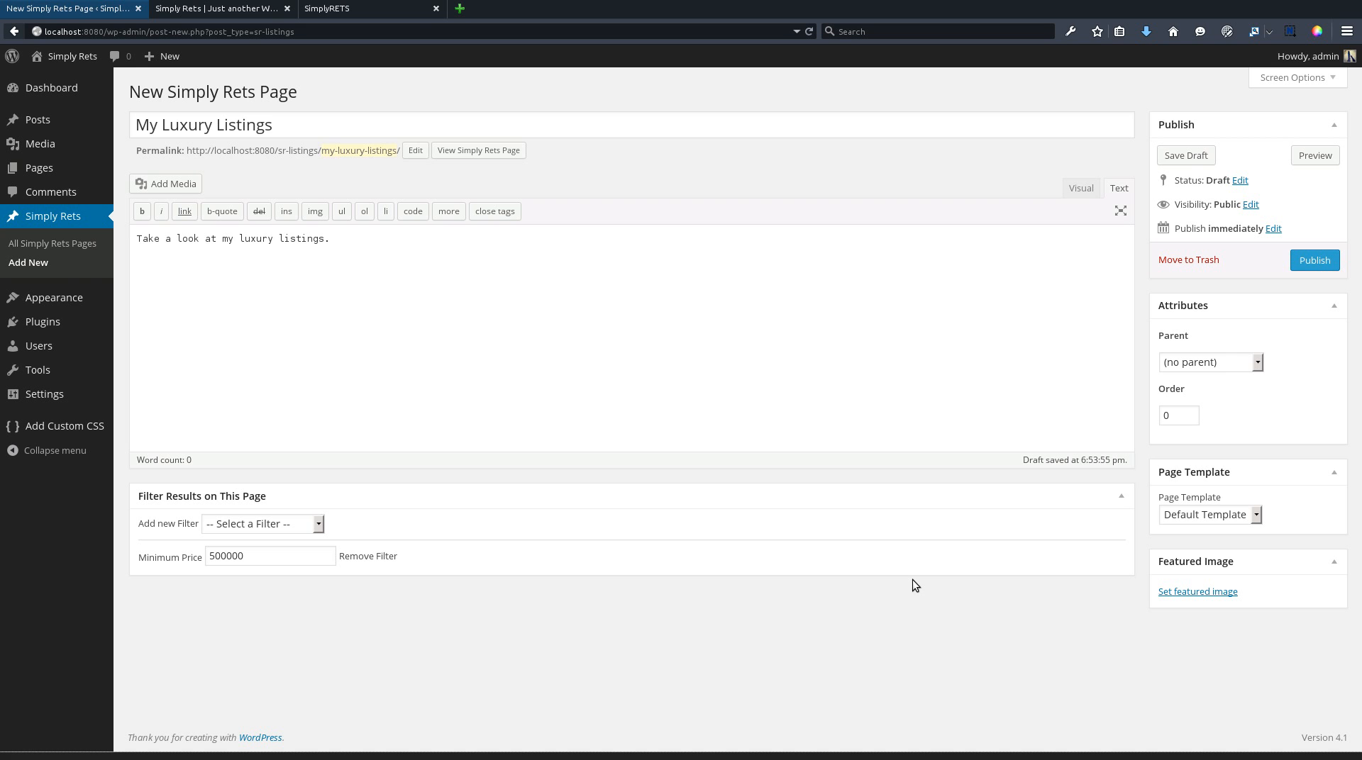
# Add a Maximum Bathrooms filter, then remove it again
pyautogui.click(260, 524)
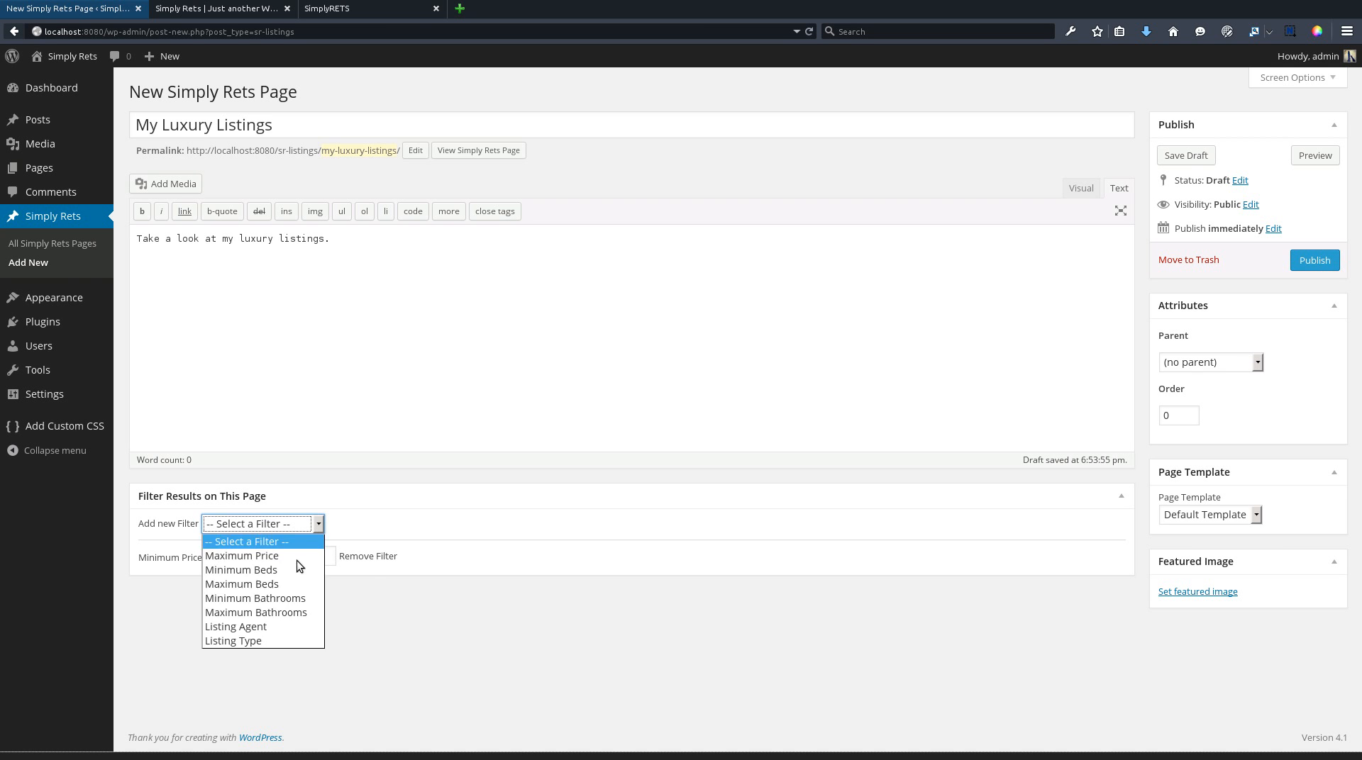
pyautogui.click(255, 613)
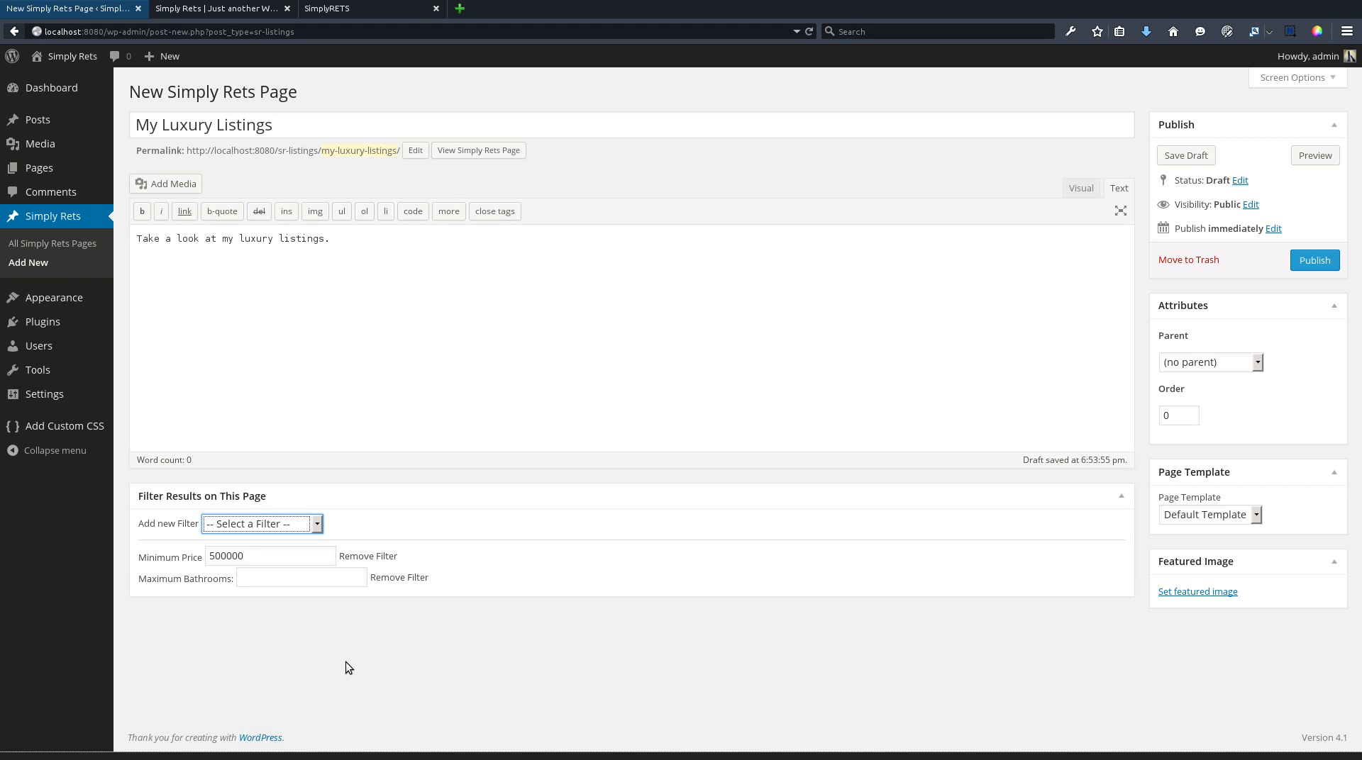
pyautogui.moveTo(417, 605)
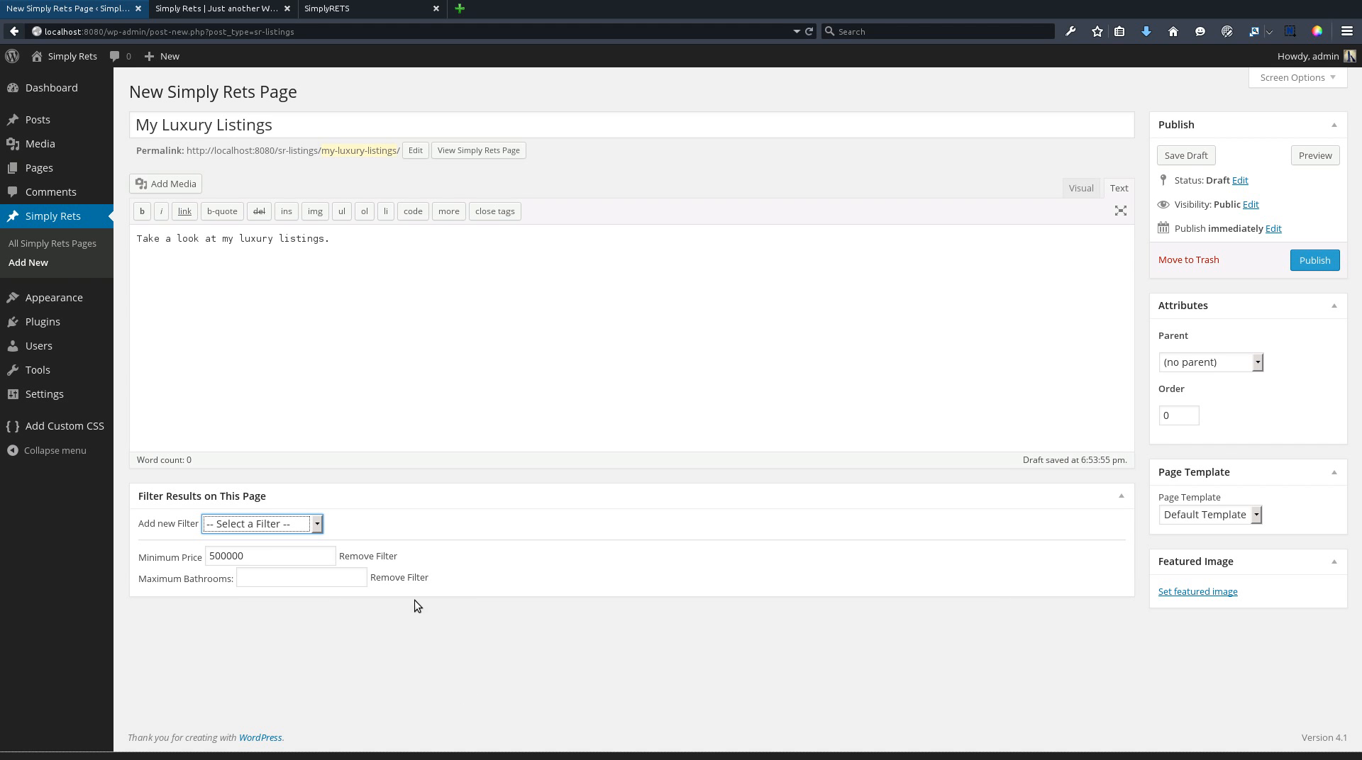
pyautogui.click(398, 577)
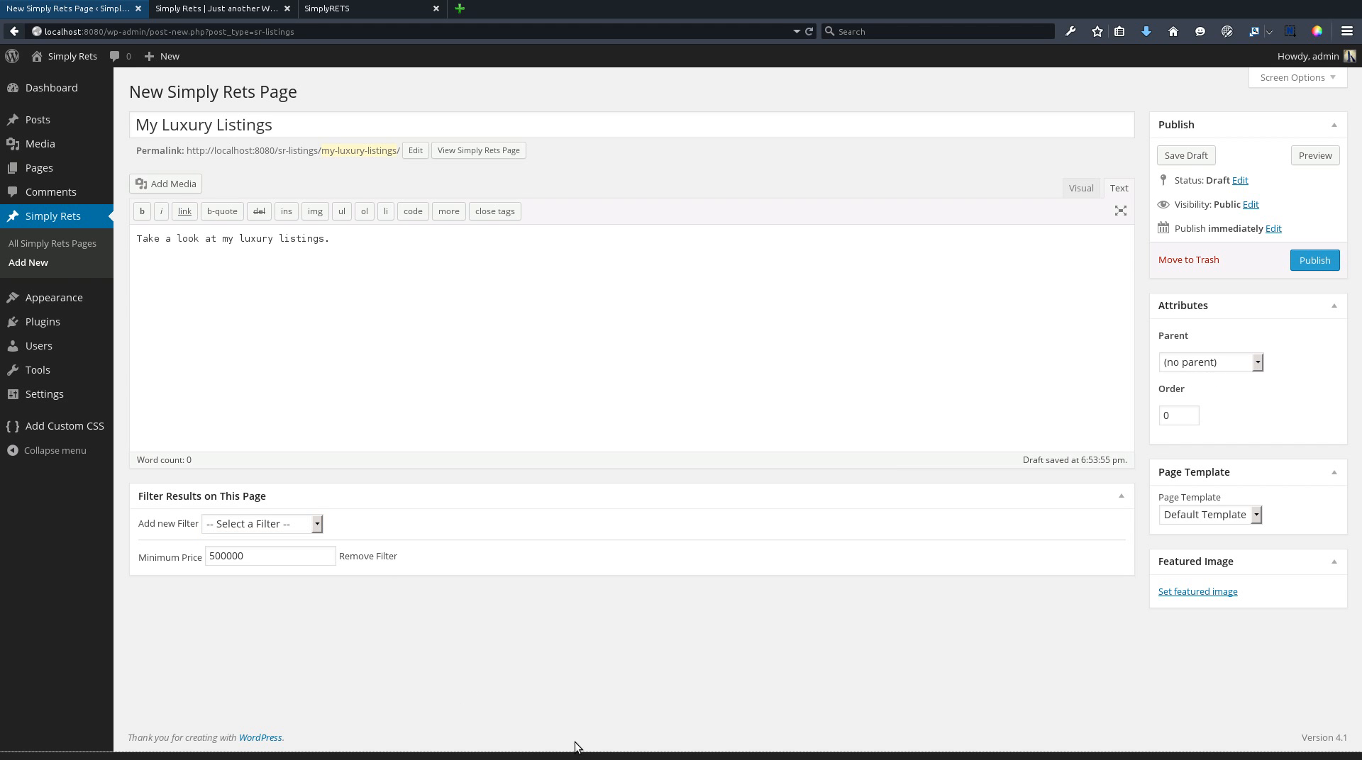
pyautogui.moveTo(572, 740)
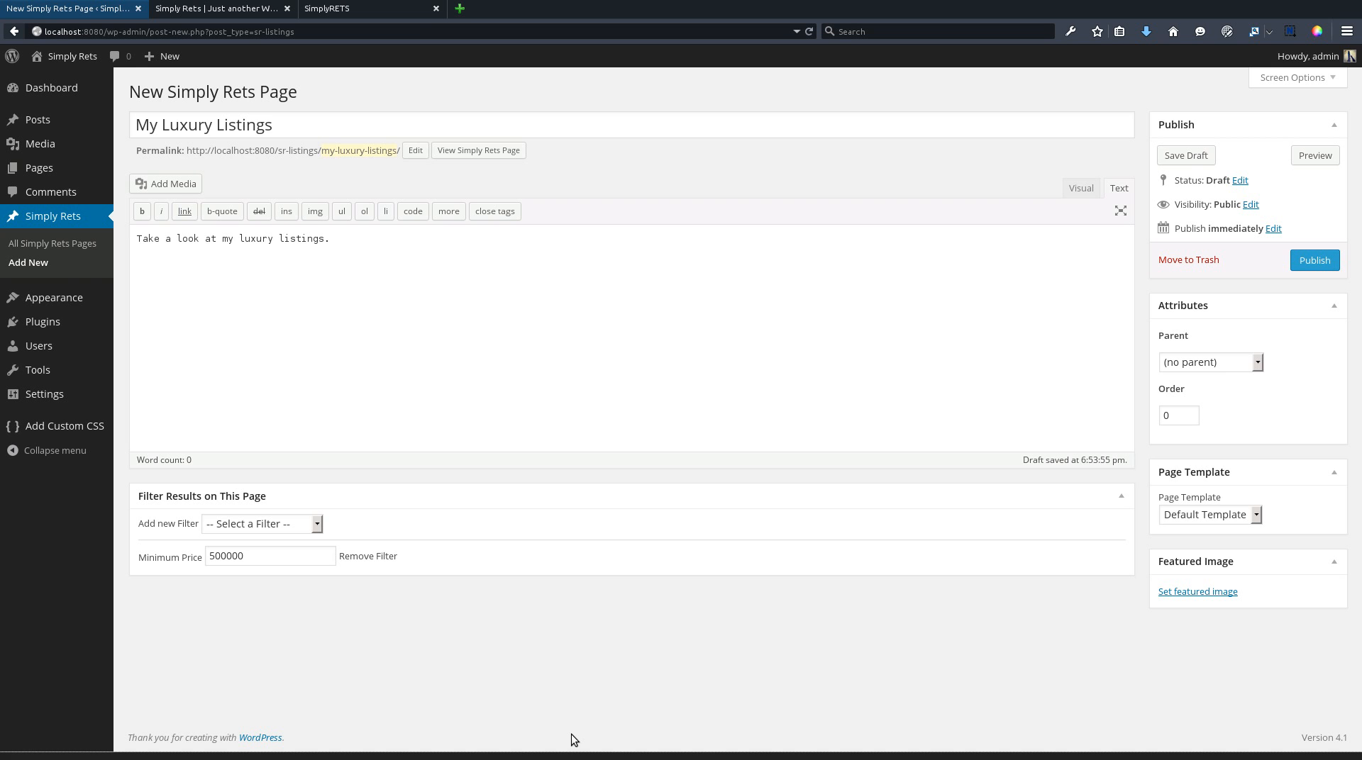
pyautogui.moveTo(1303, 249)
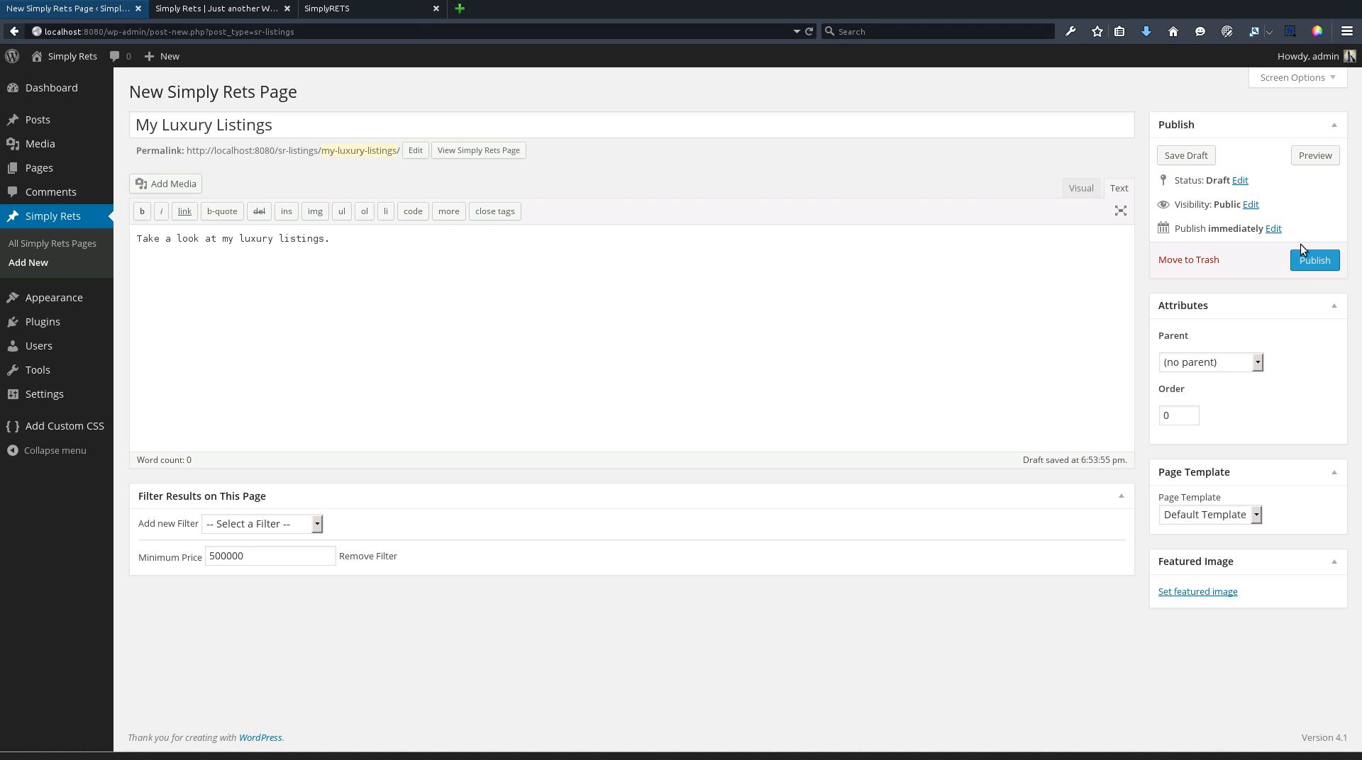
# Publish the My Luxury Listings page and view the site's front end tab
pyautogui.click(1314, 260)
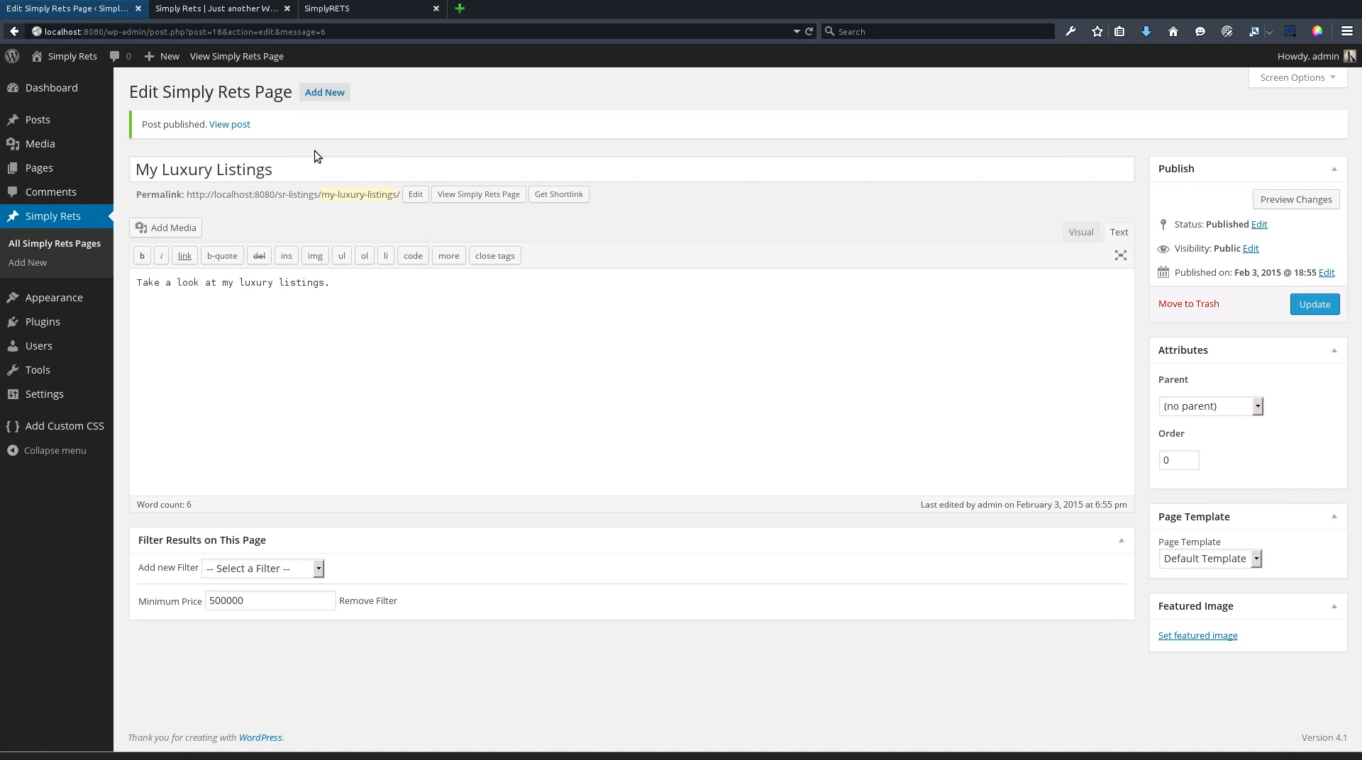
pyautogui.moveTo(314, 158)
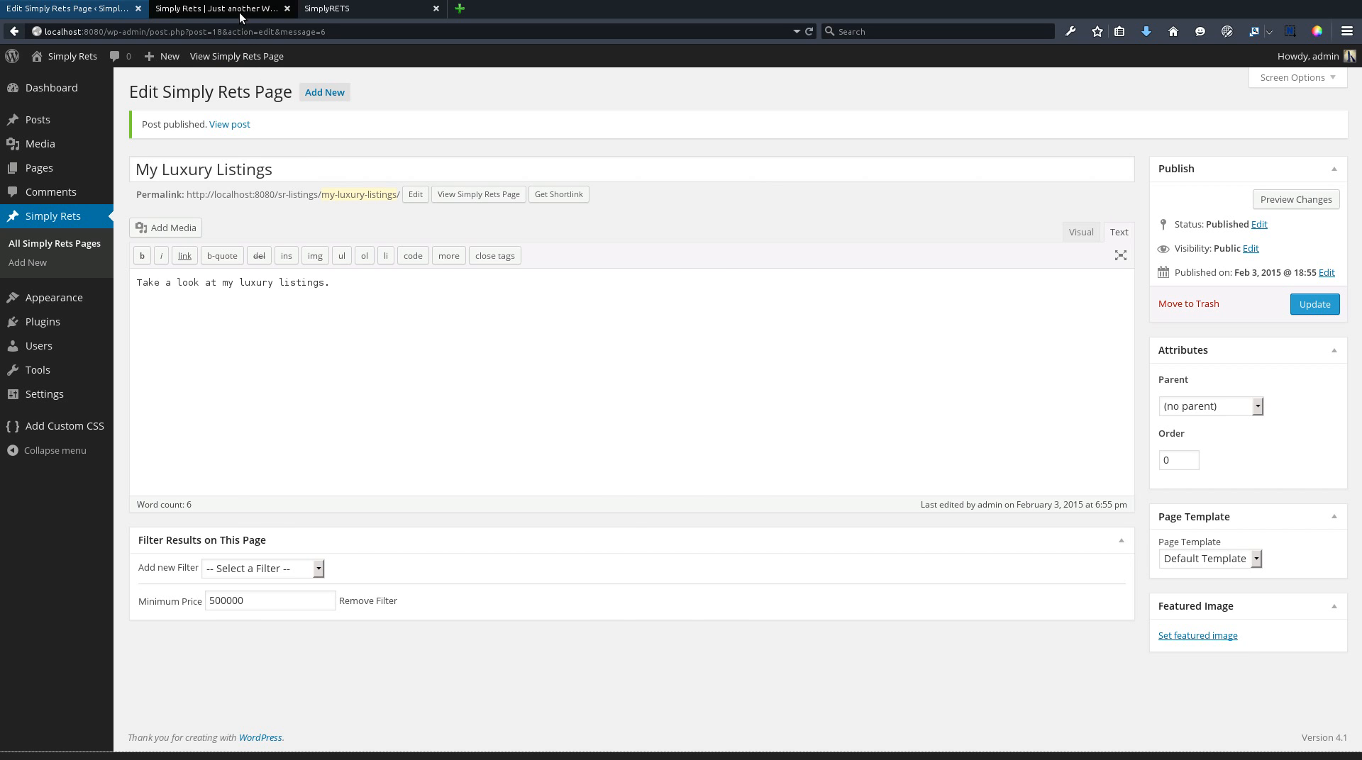
pyautogui.click(217, 8)
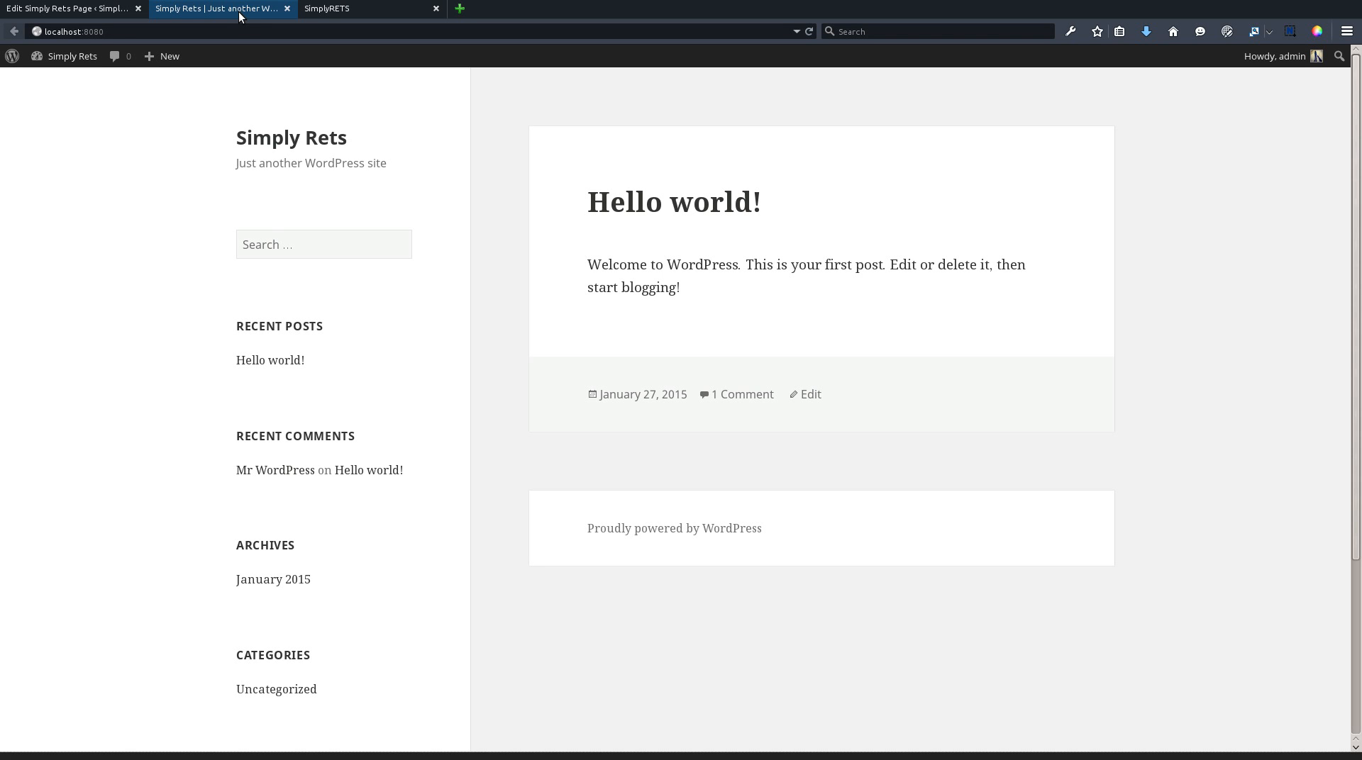
pyautogui.moveTo(400, 167)
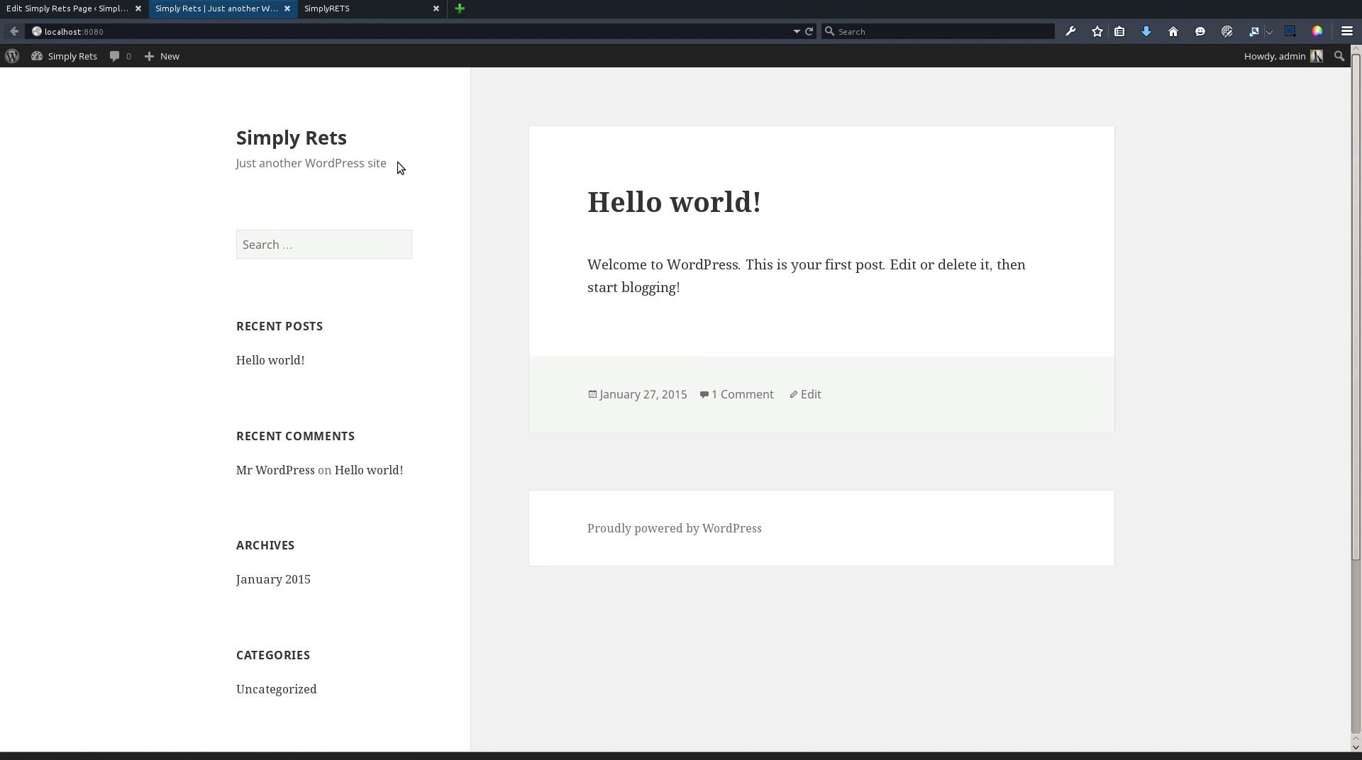
pyautogui.moveTo(426, 322)
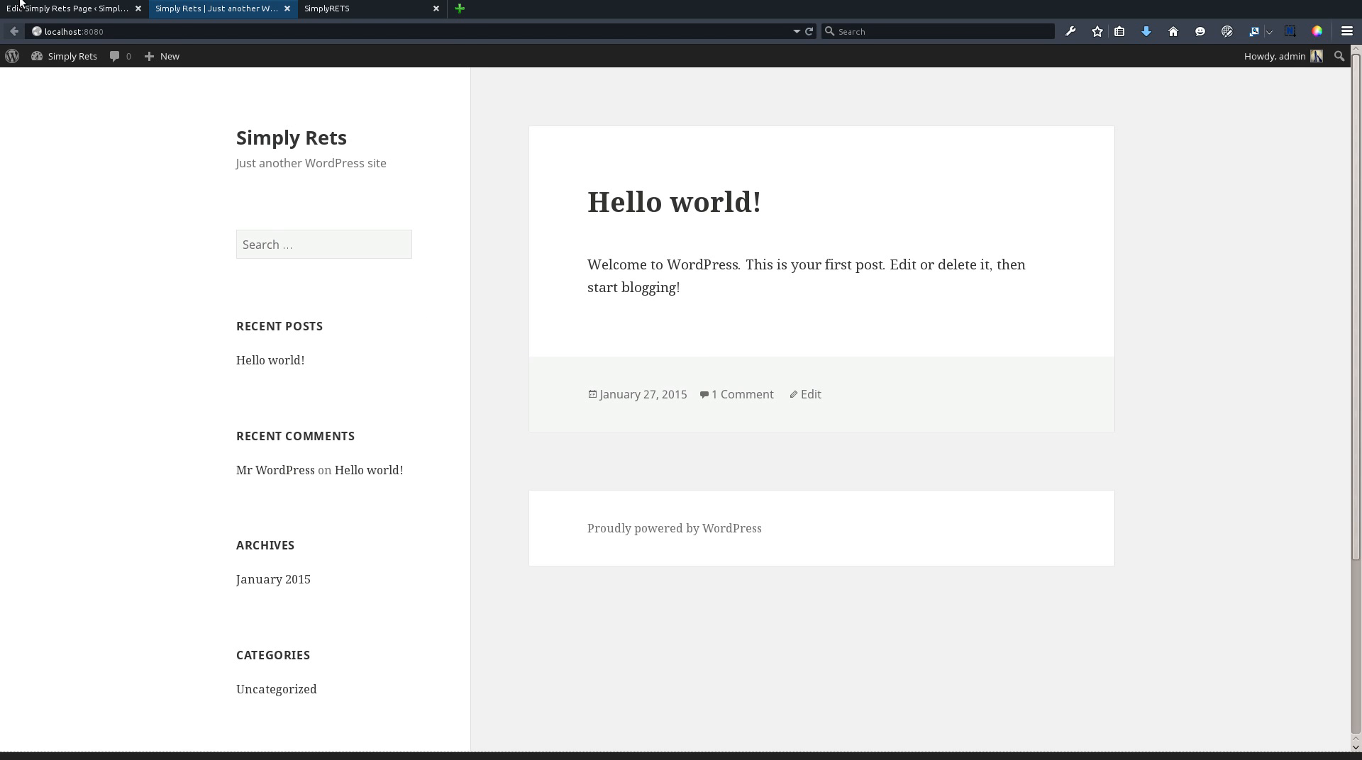
# Return to the Edit Simply Rets Page tab for My Luxury Listings
pyautogui.click(70, 8)
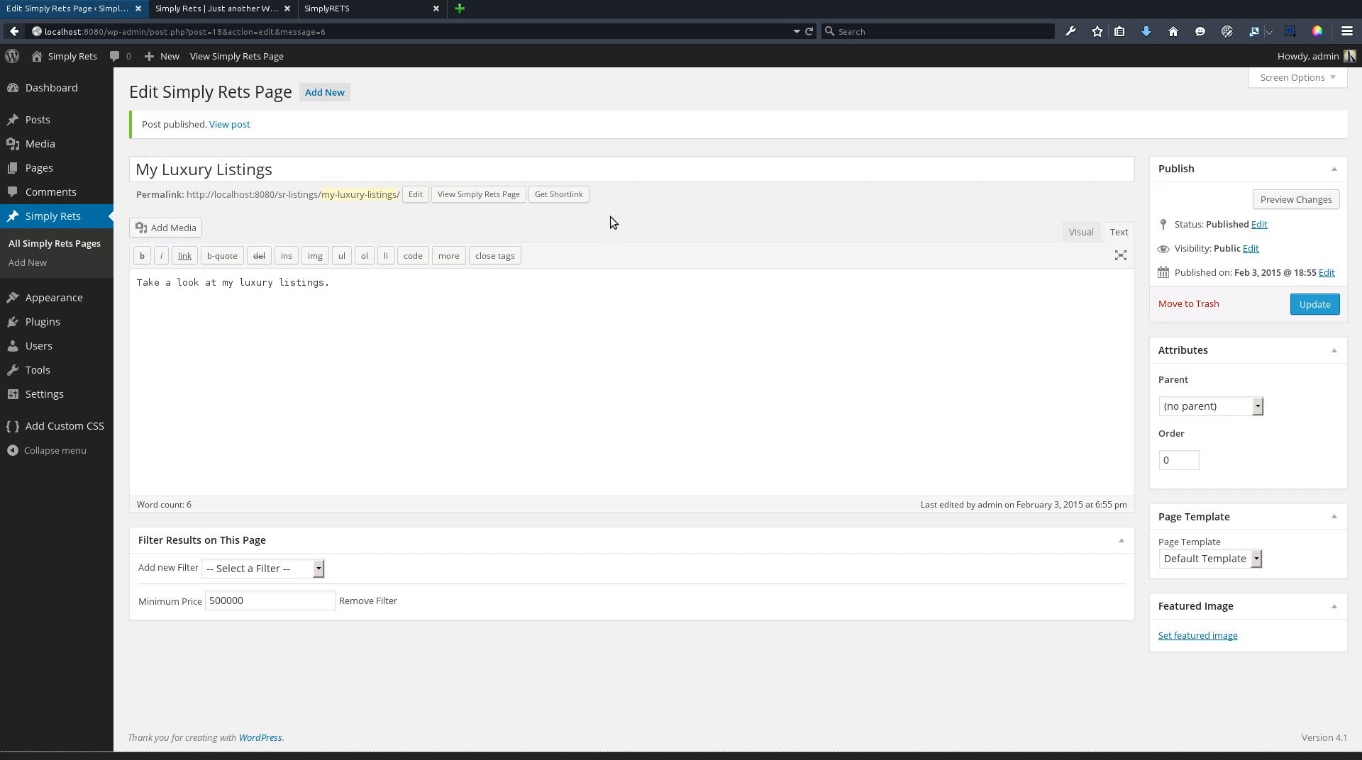
pyautogui.moveTo(488, 235)
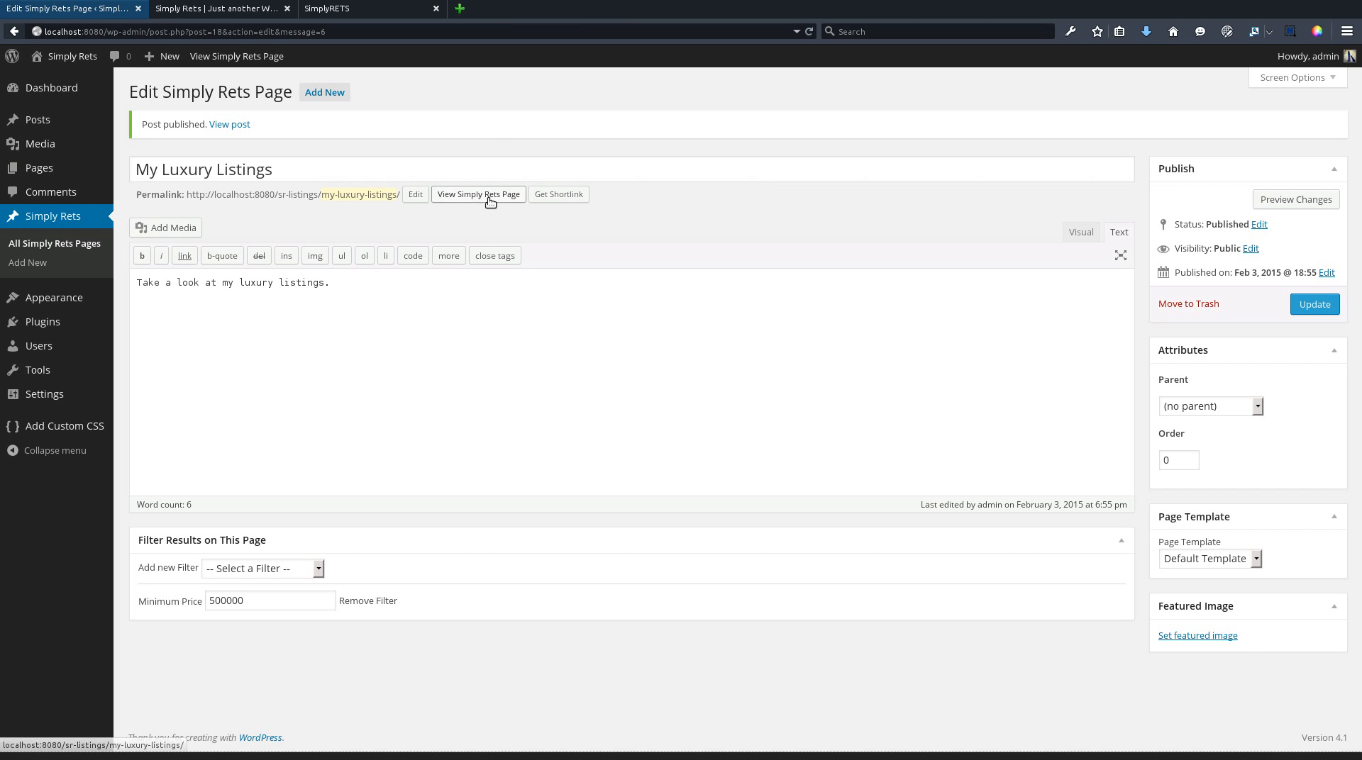
# Open the published My Luxury Listings page in a new browser tab and view it
pyautogui.rightClick(477, 194)
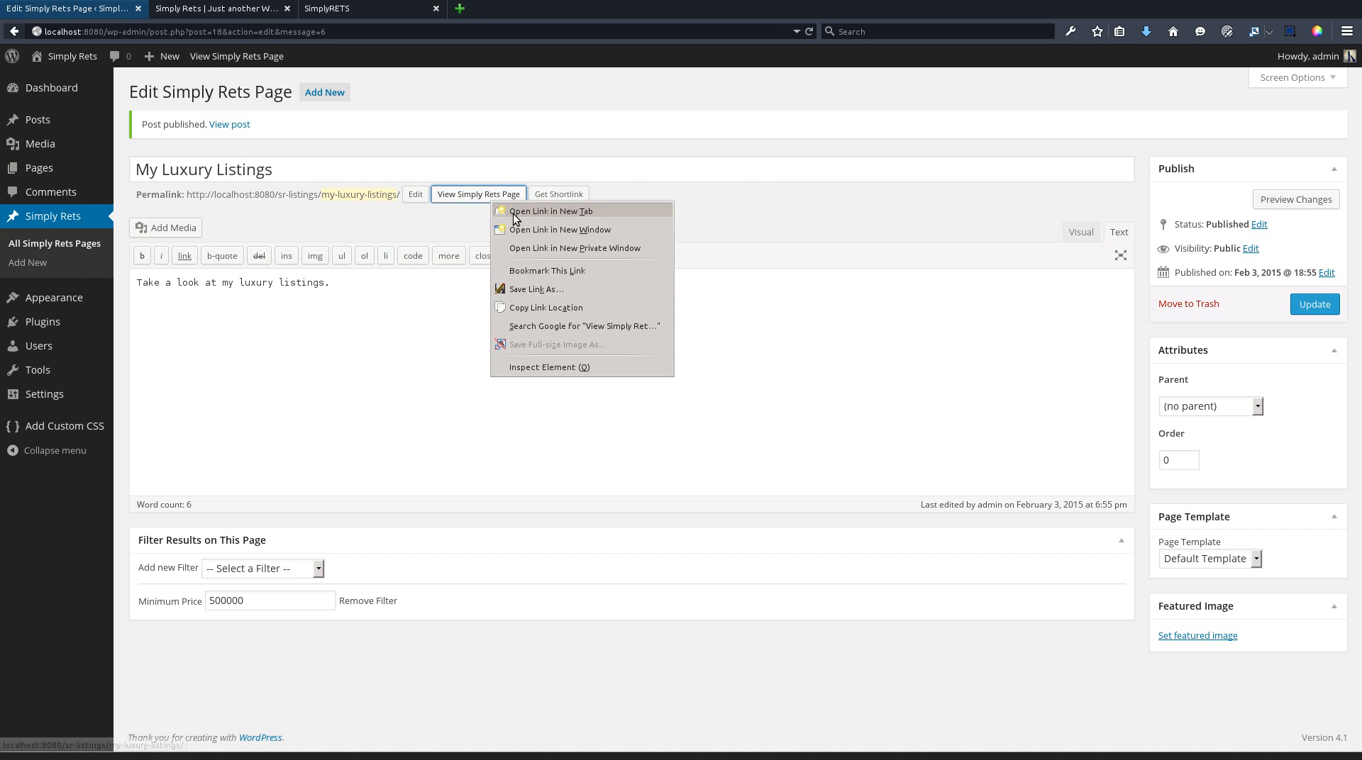
pyautogui.click(550, 212)
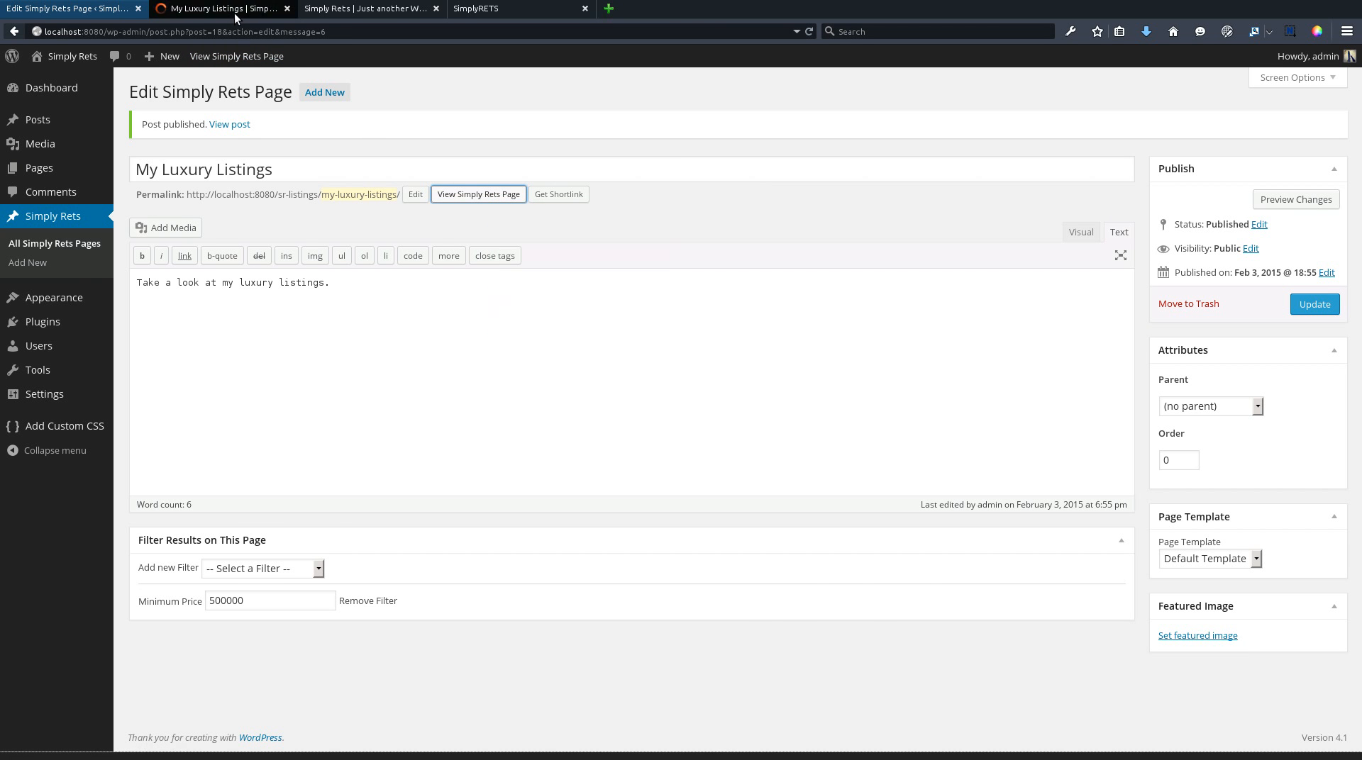
pyautogui.click(222, 9)
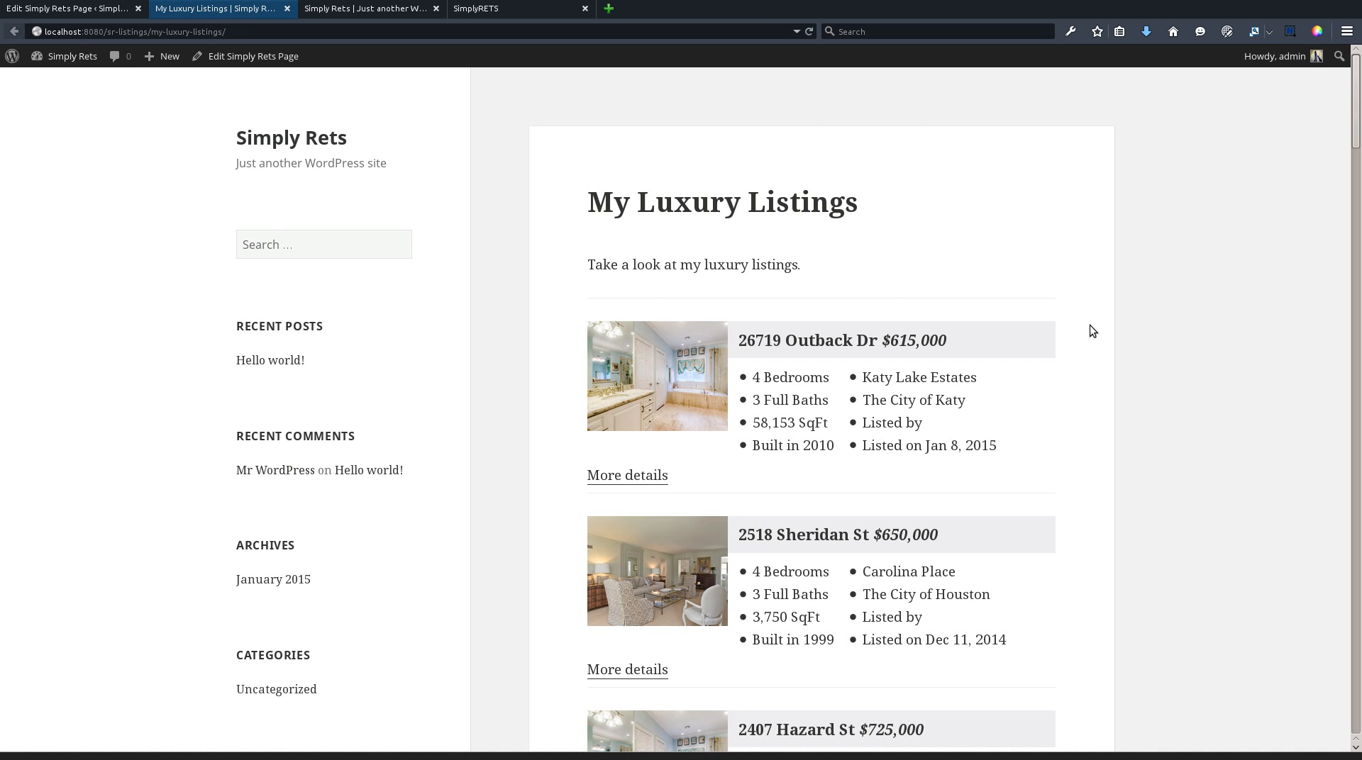
pyautogui.moveTo(1130, 325)
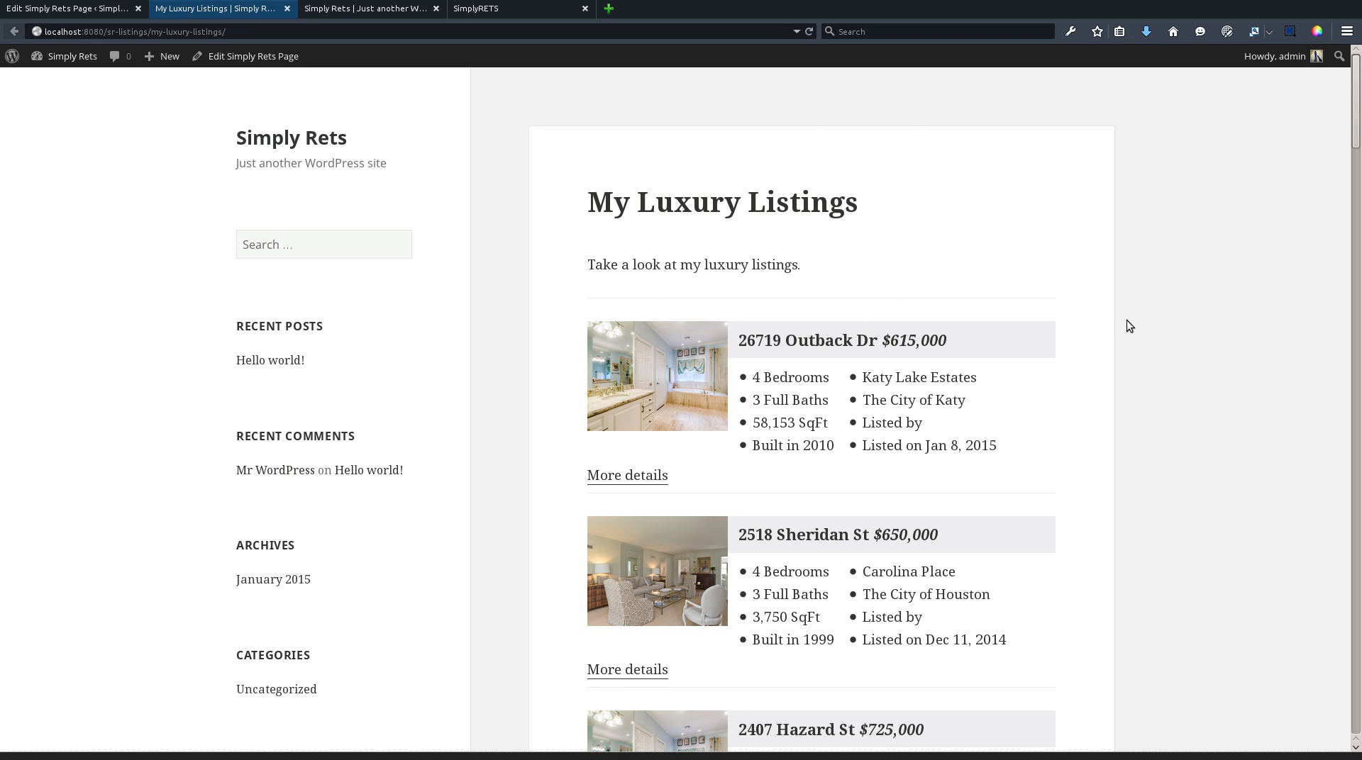
pyautogui.scroll(-3)
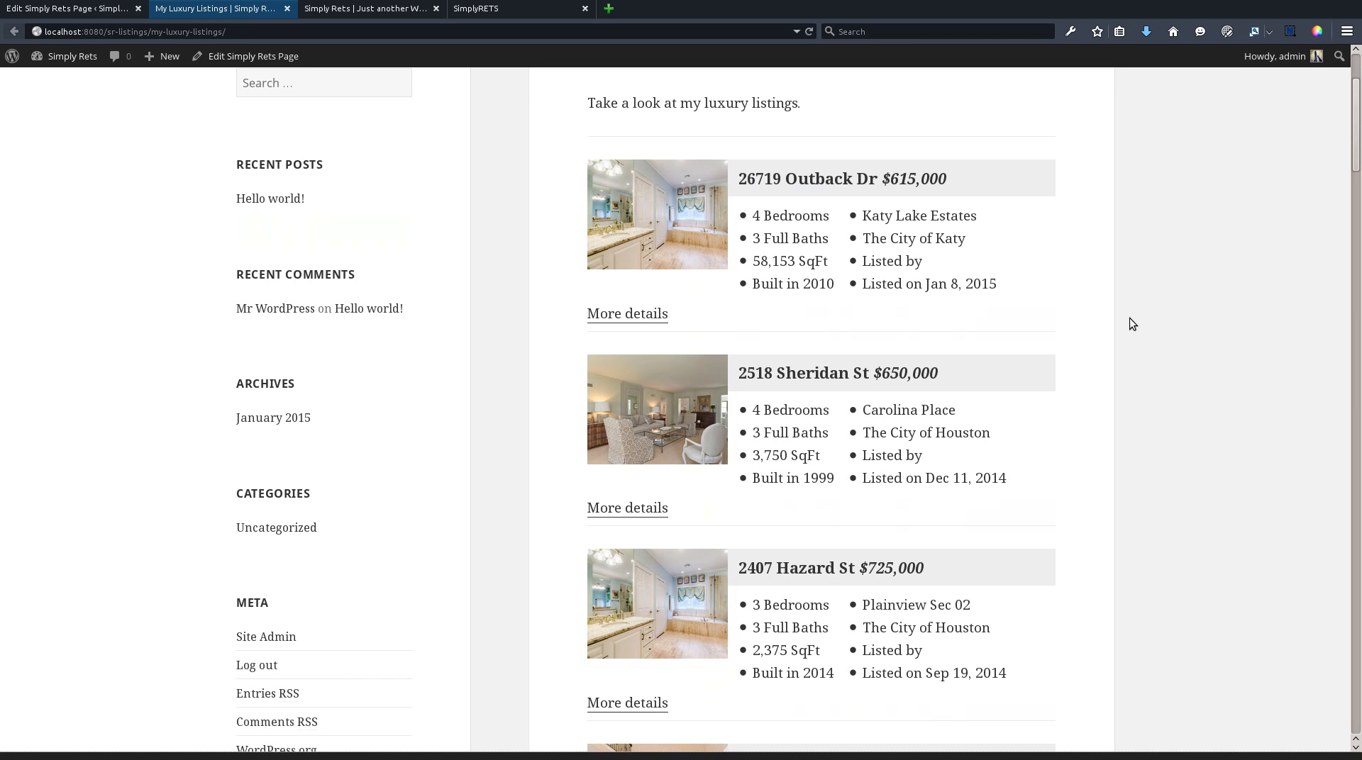
pyautogui.scroll(-3)
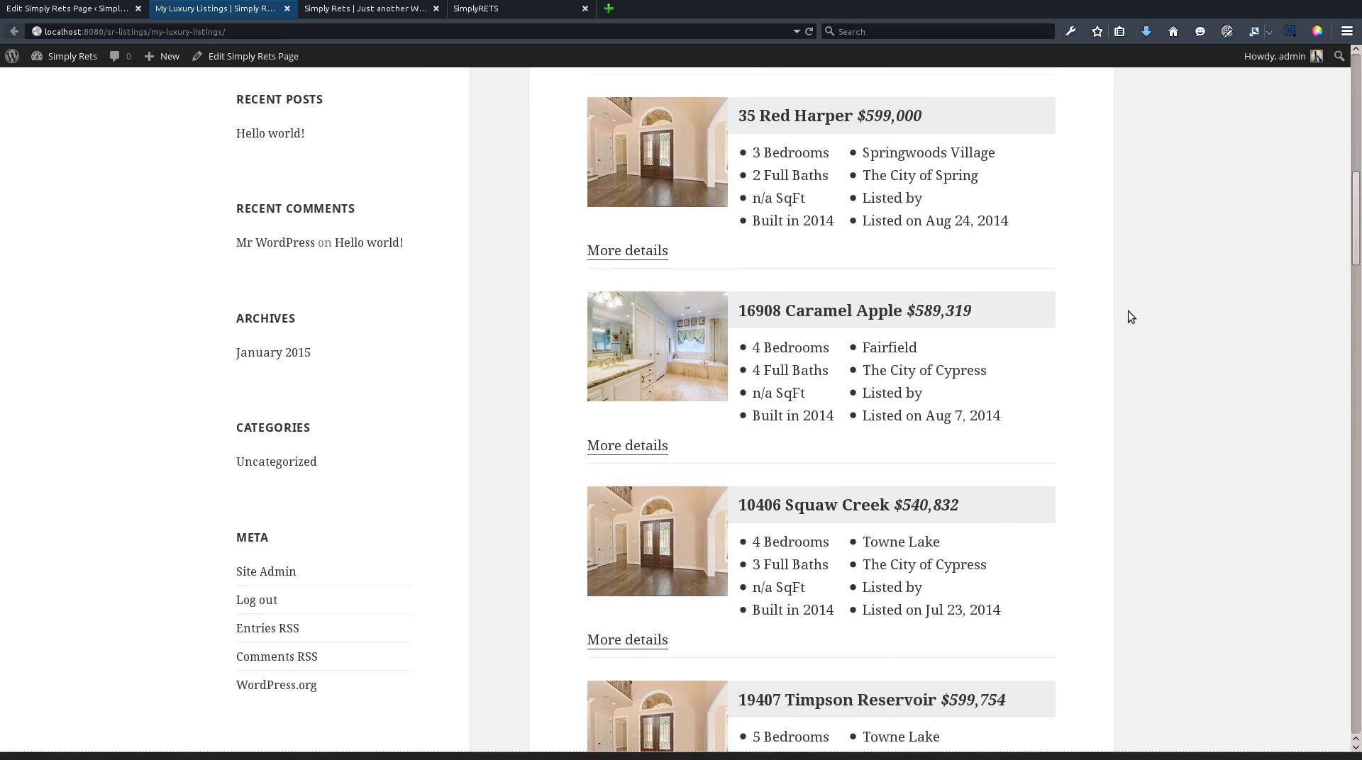
pyautogui.scroll(-3)
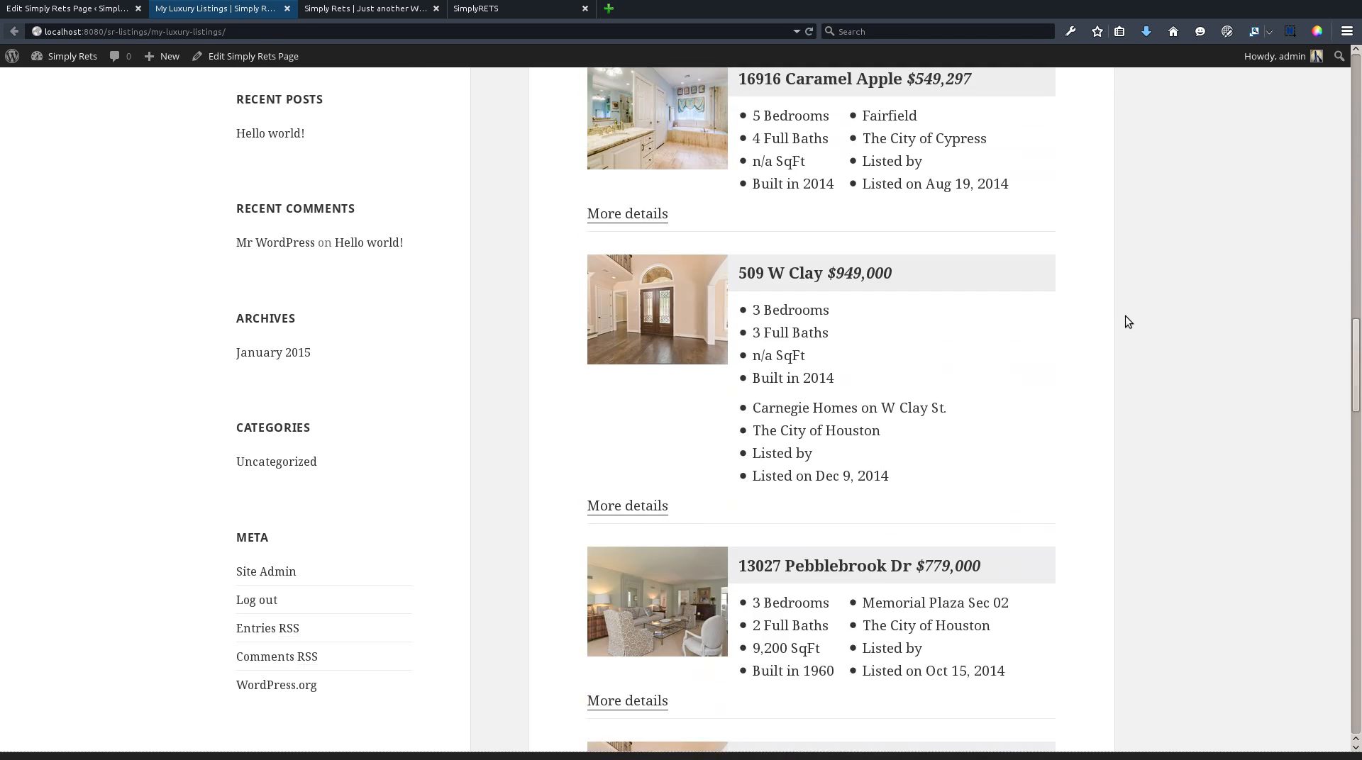
pyautogui.scroll(-3)
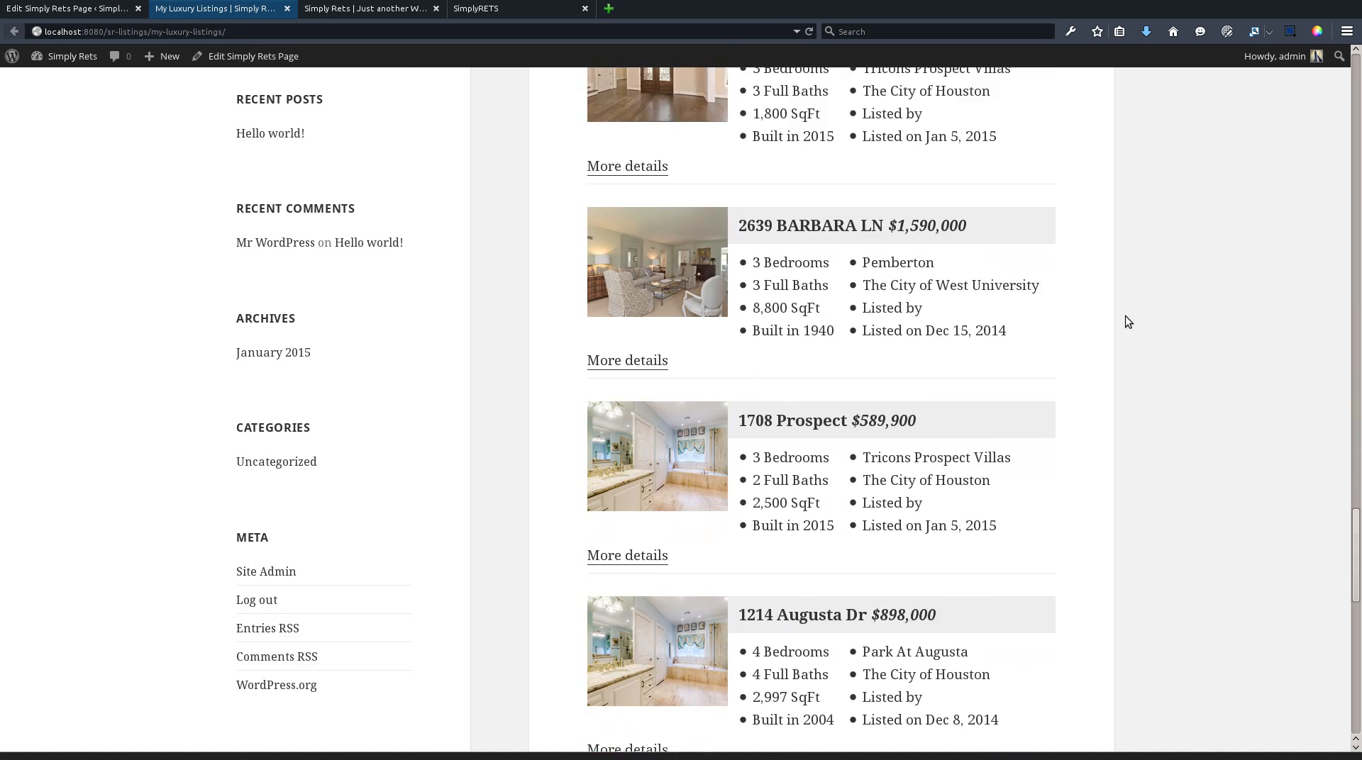
pyautogui.scroll(-3)
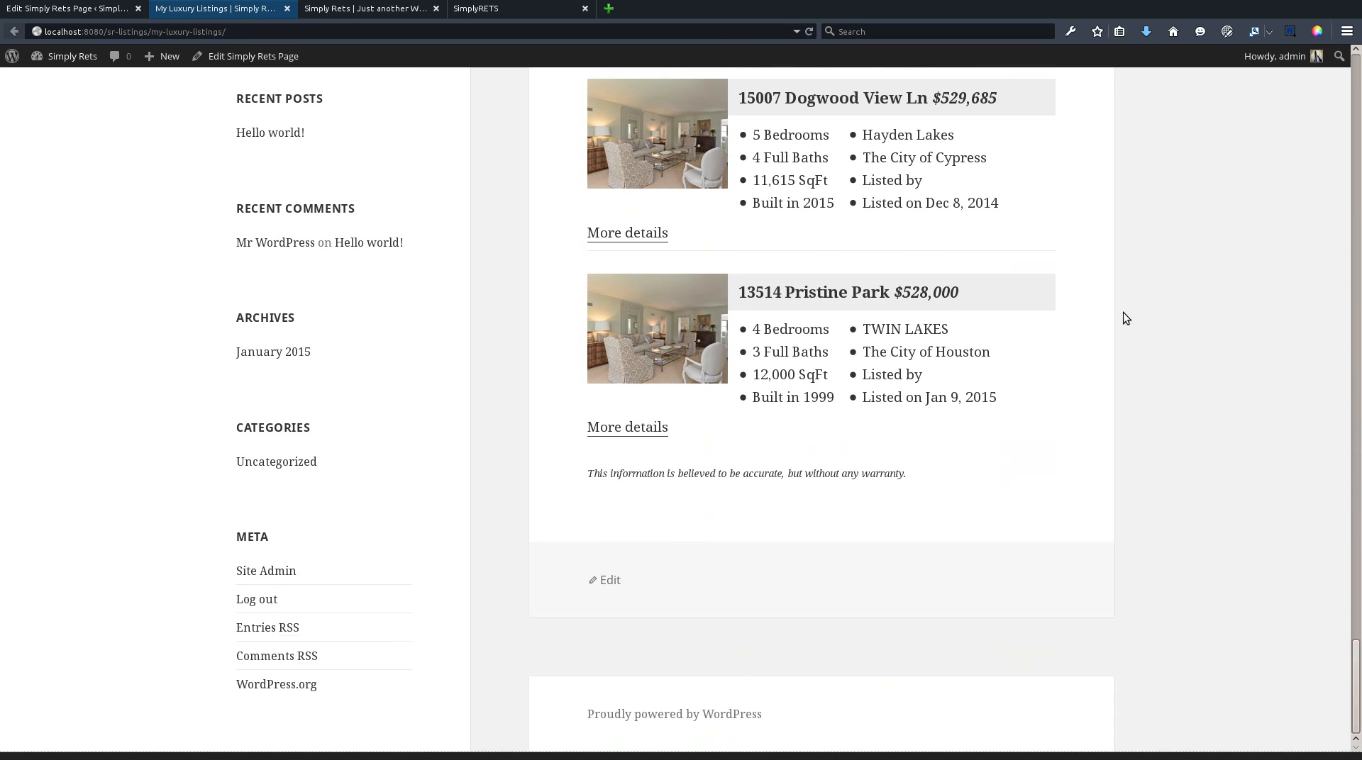
pyautogui.moveTo(944, 470)
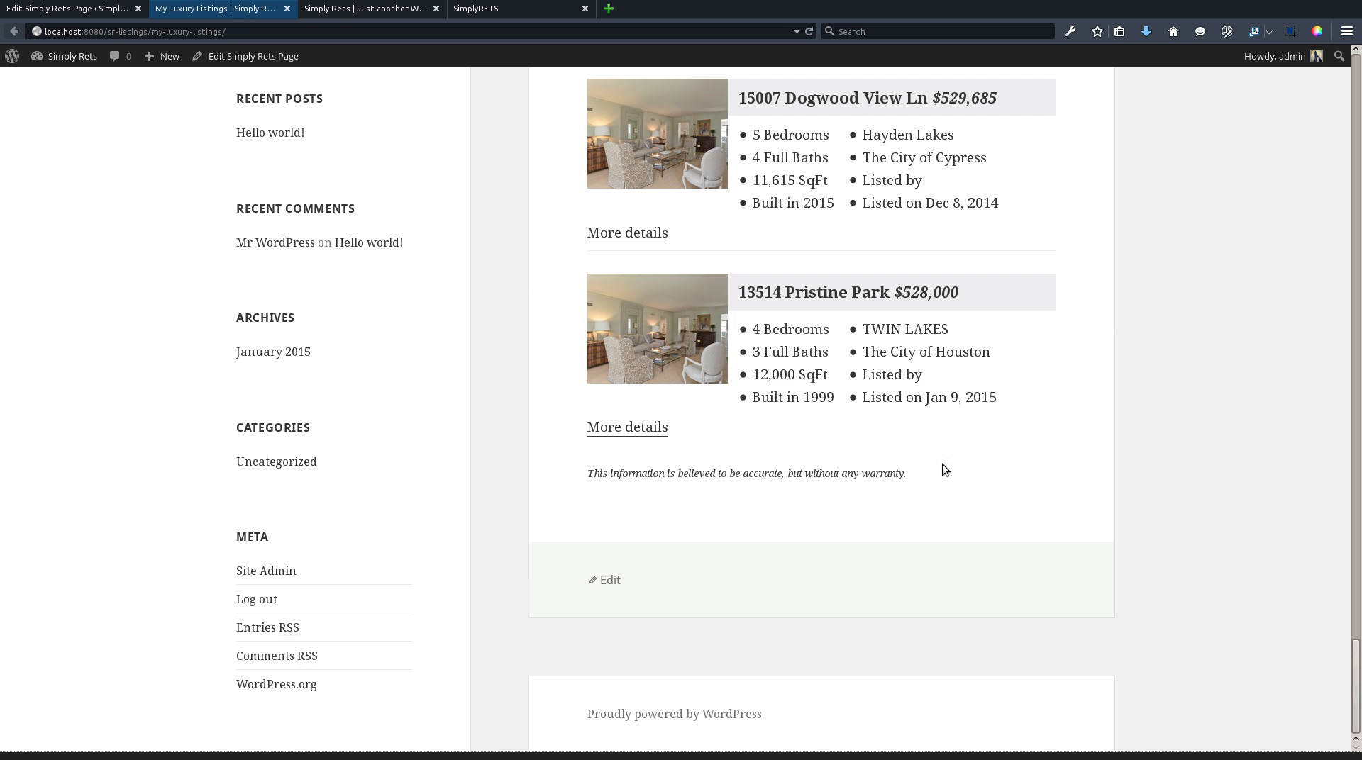
pyautogui.moveTo(665, 472)
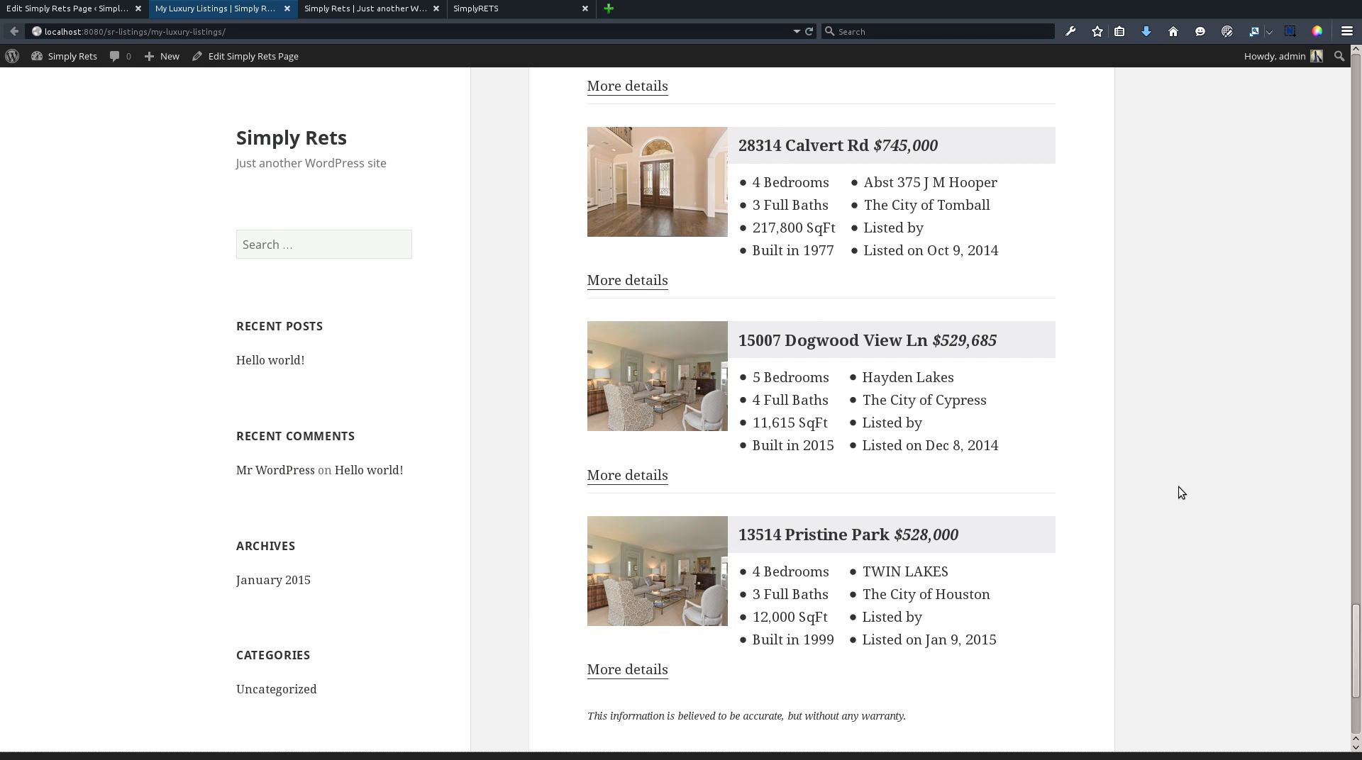
pyautogui.scroll(-3)
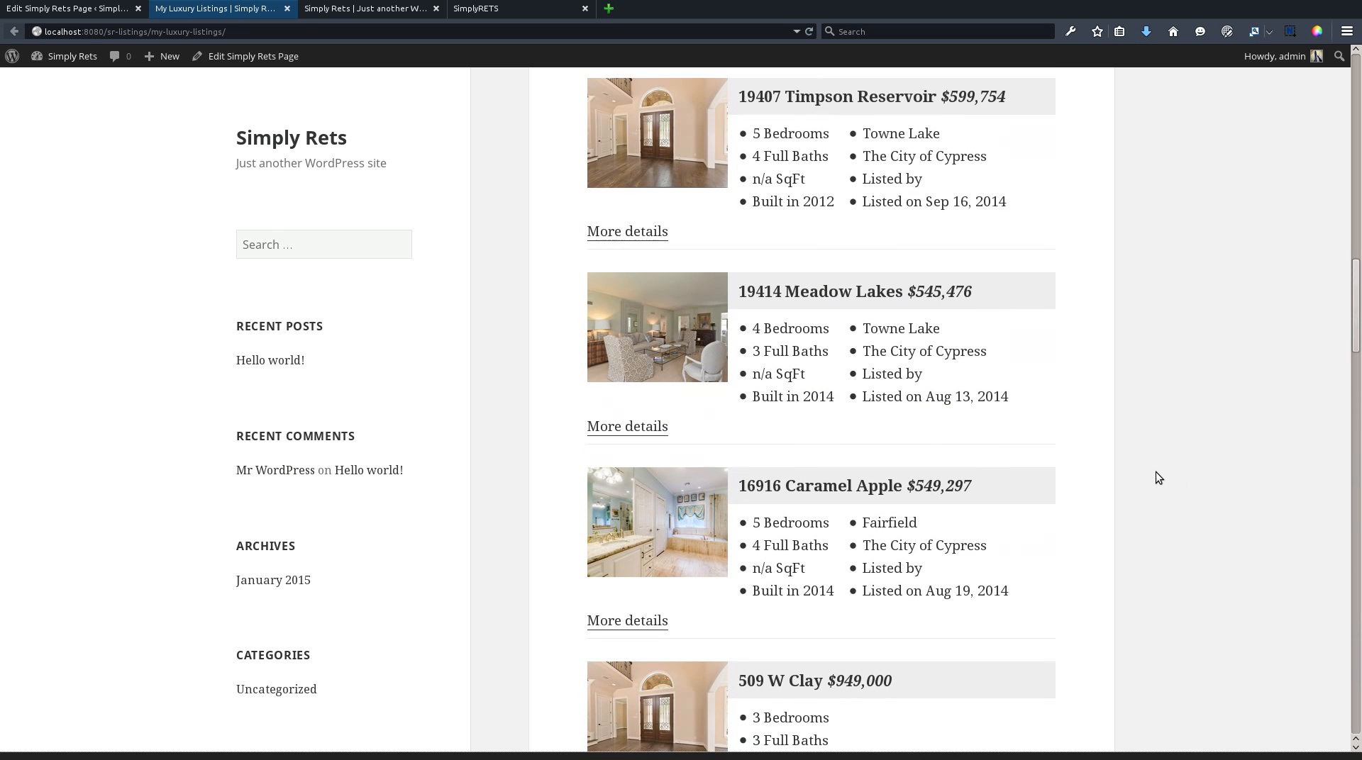
pyautogui.scroll(-3)
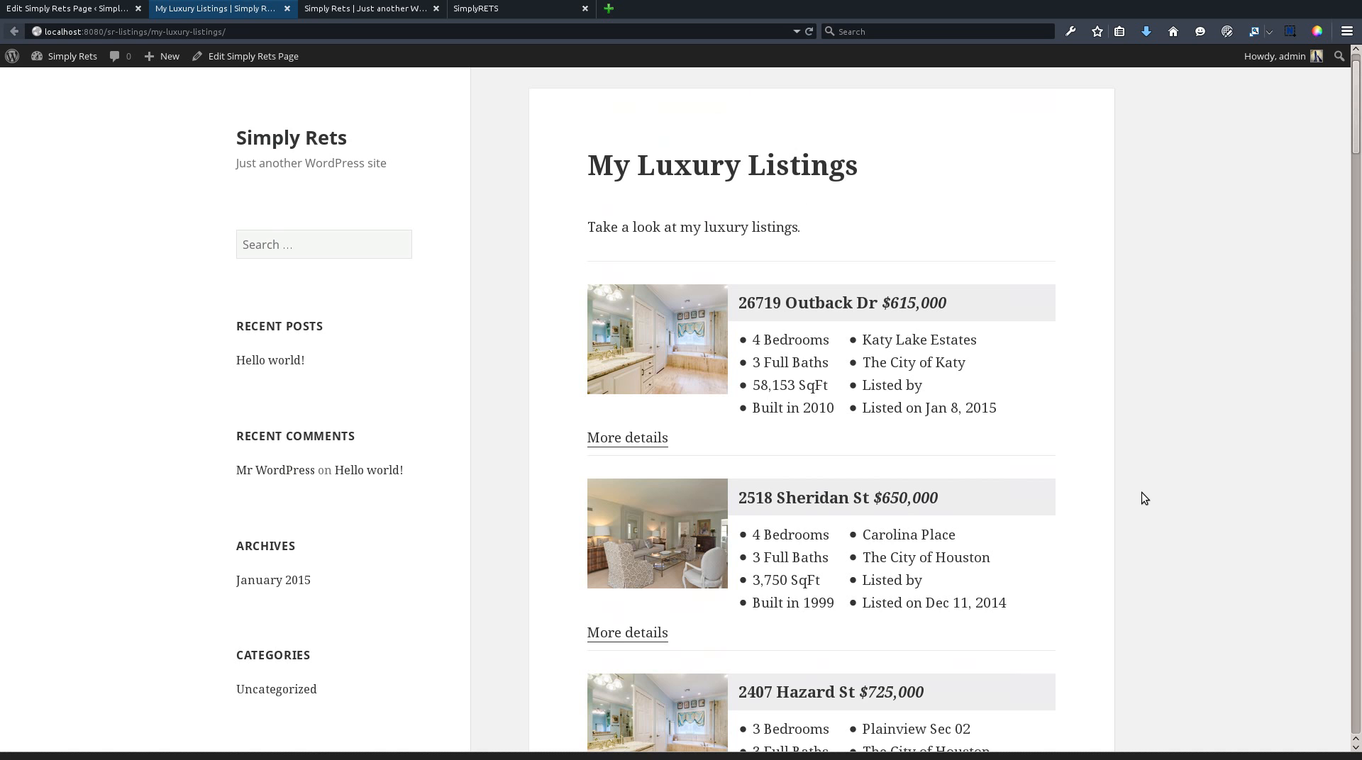
pyautogui.scroll(-3)
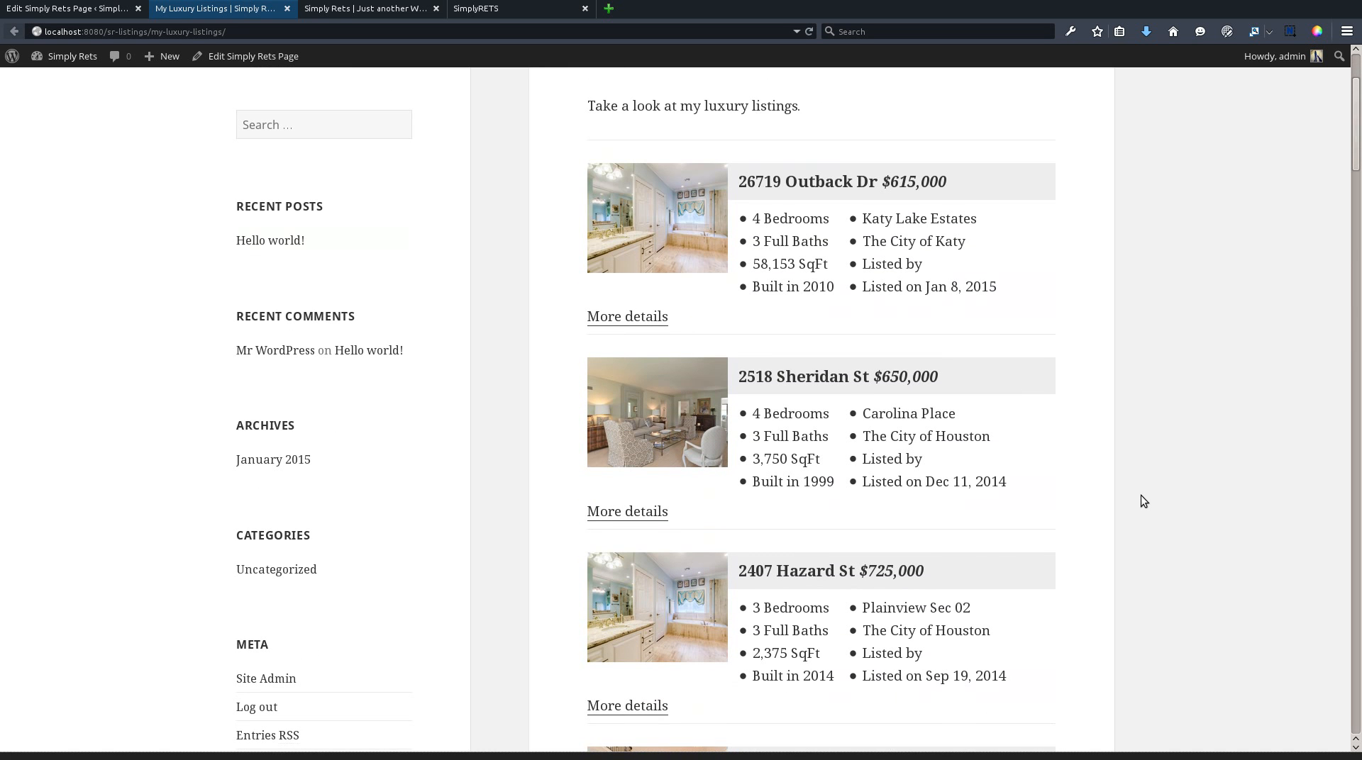
pyautogui.moveTo(1134, 506)
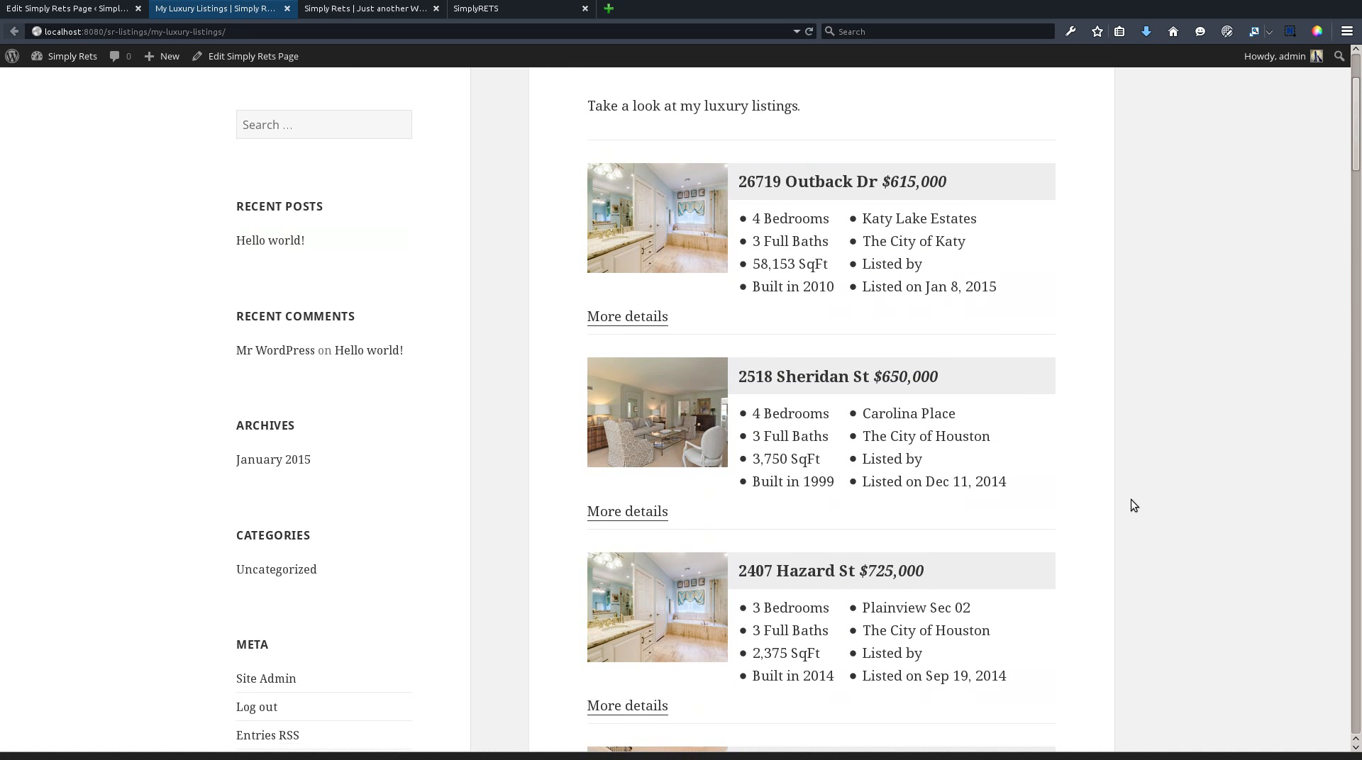
pyautogui.scroll(-3)
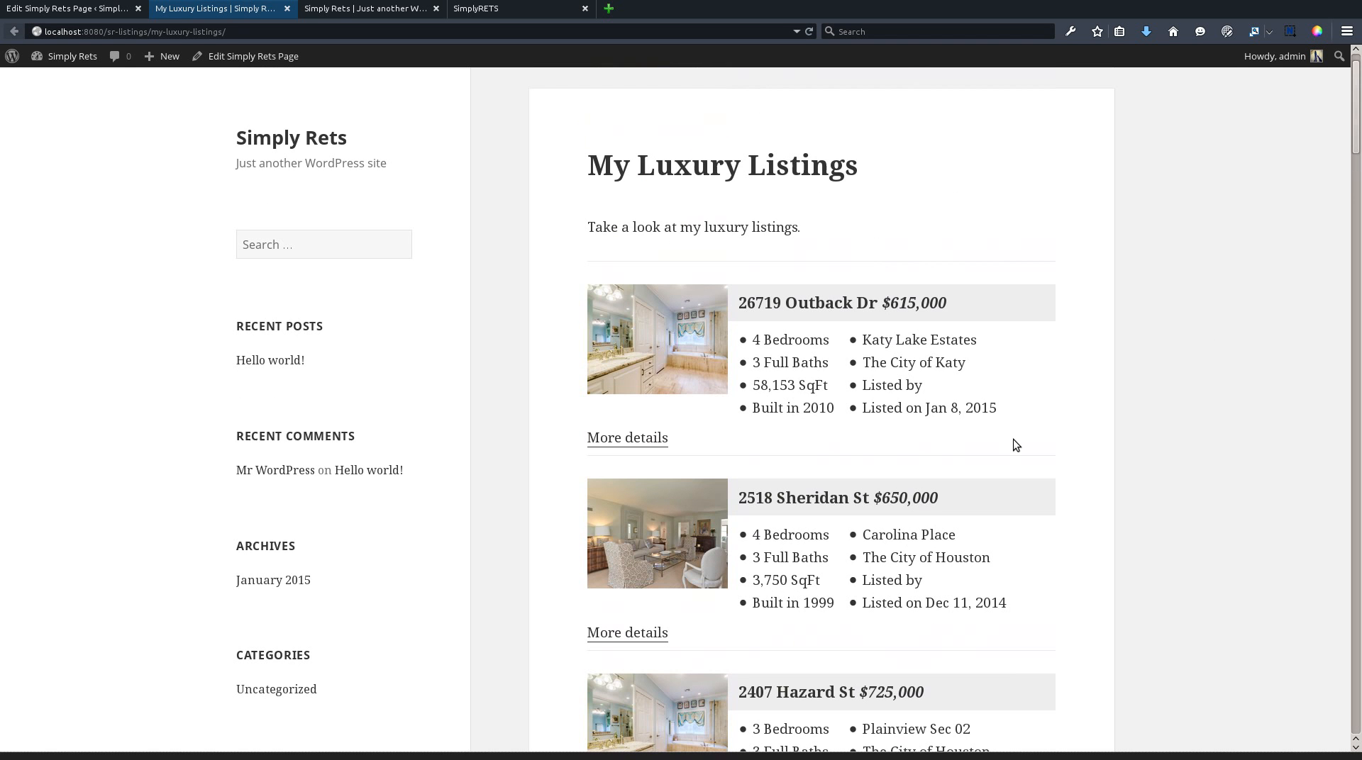
pyautogui.moveTo(627, 444)
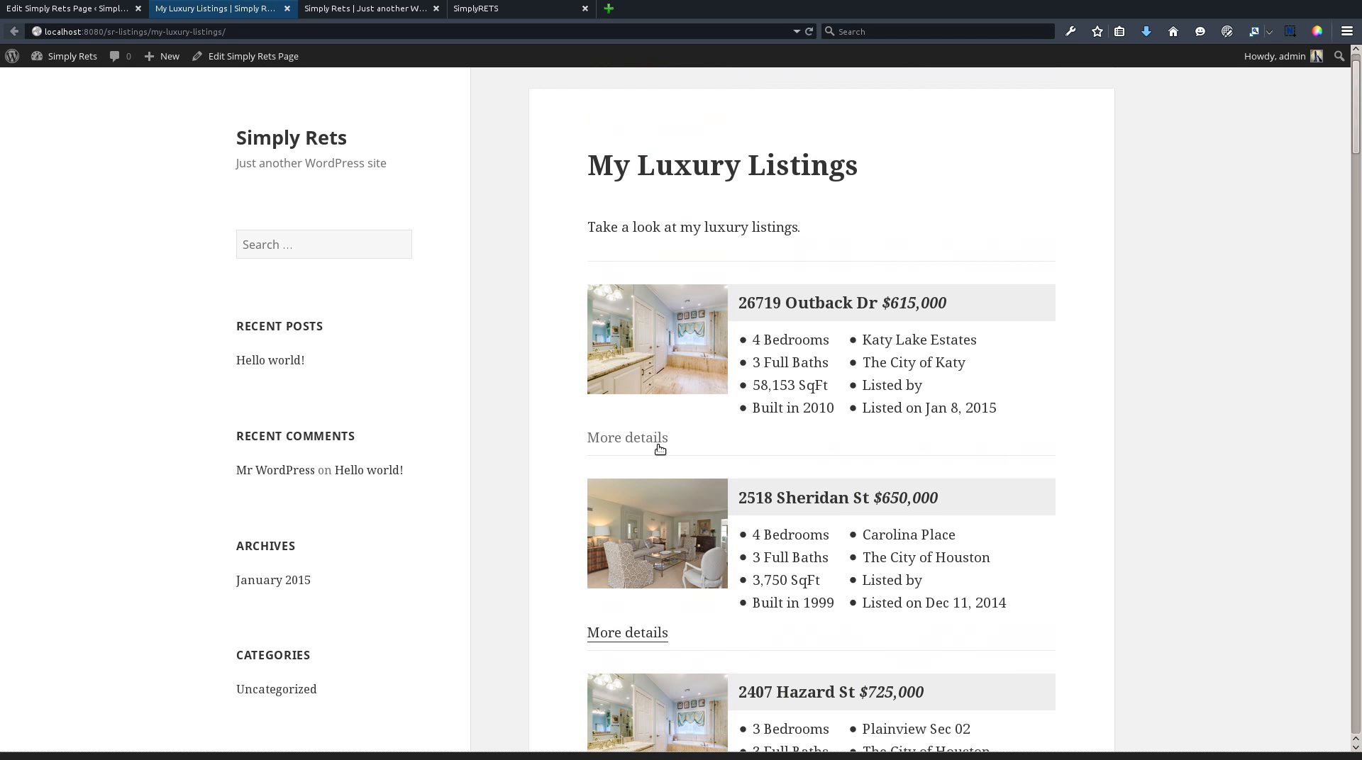
pyautogui.moveTo(627, 633)
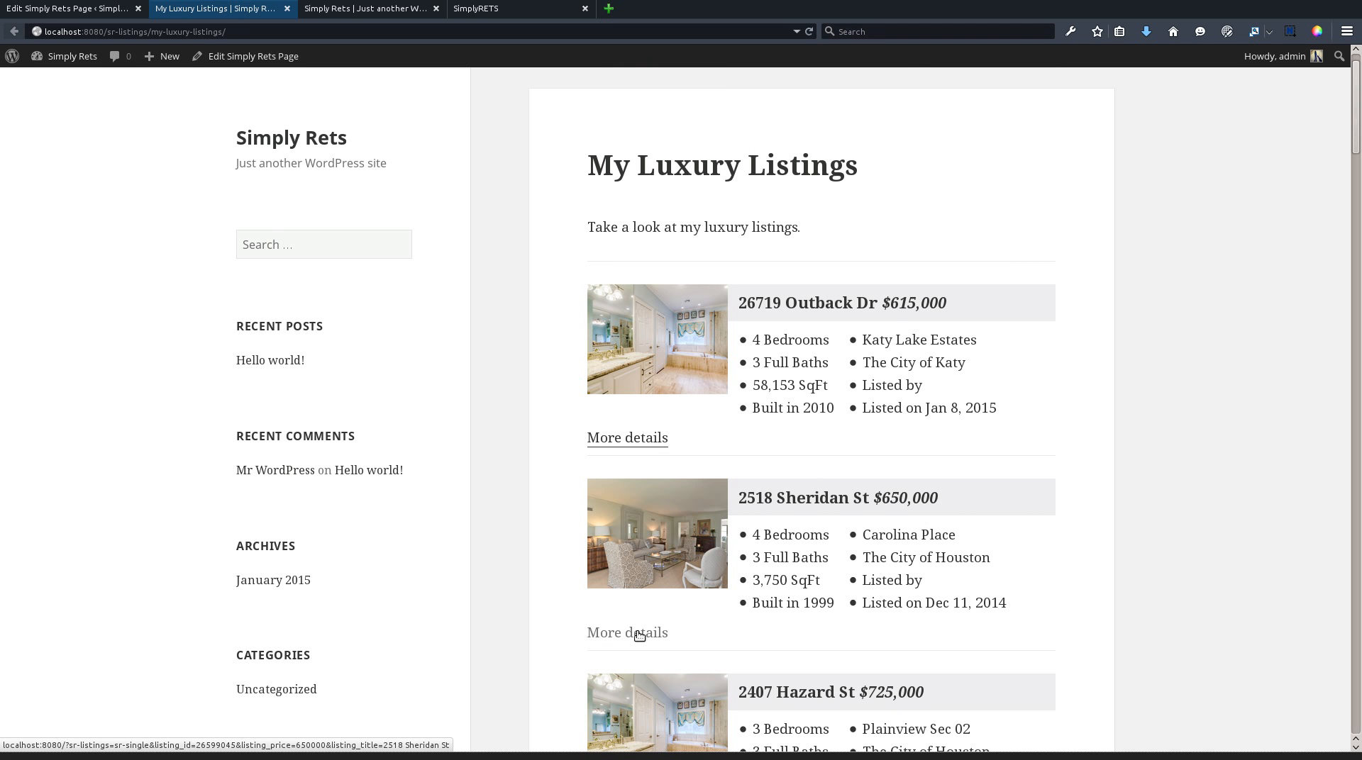
pyautogui.moveTo(627, 438)
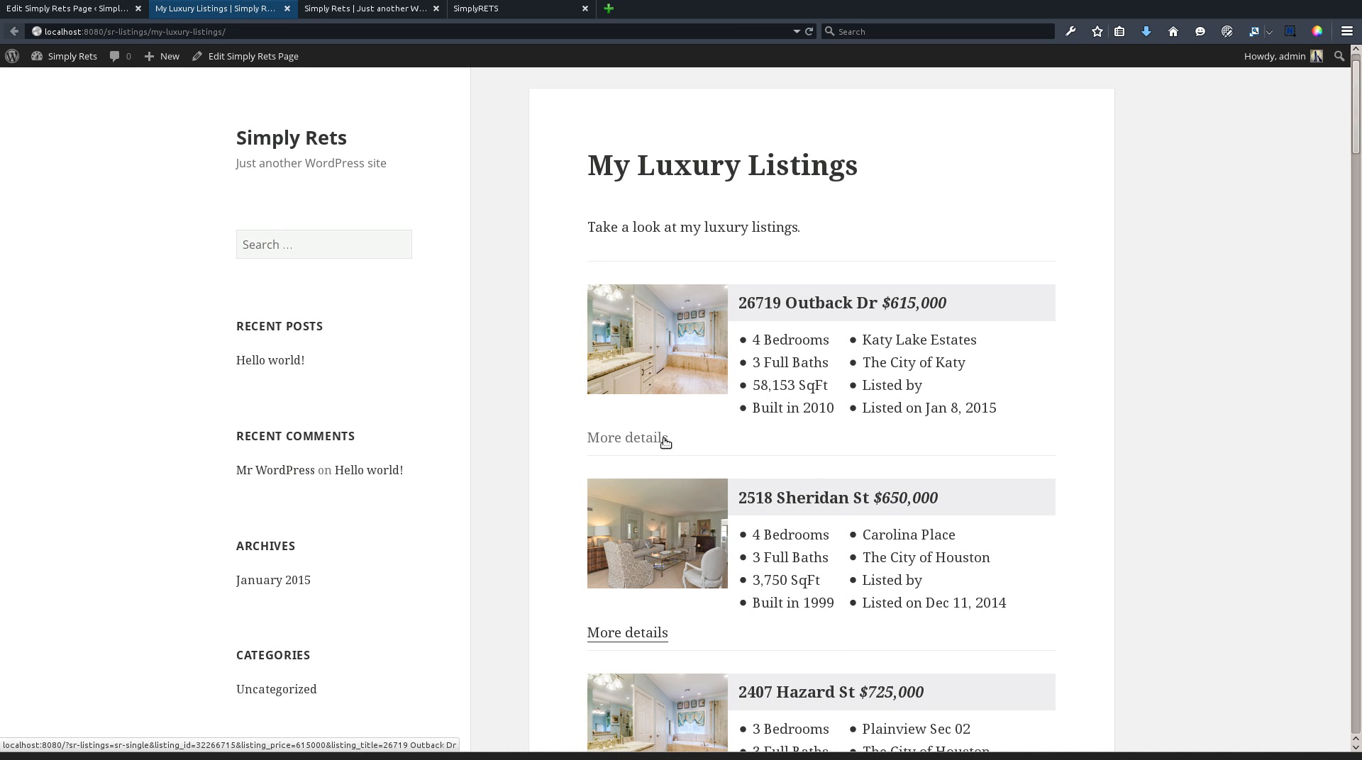
pyautogui.click(627, 438)
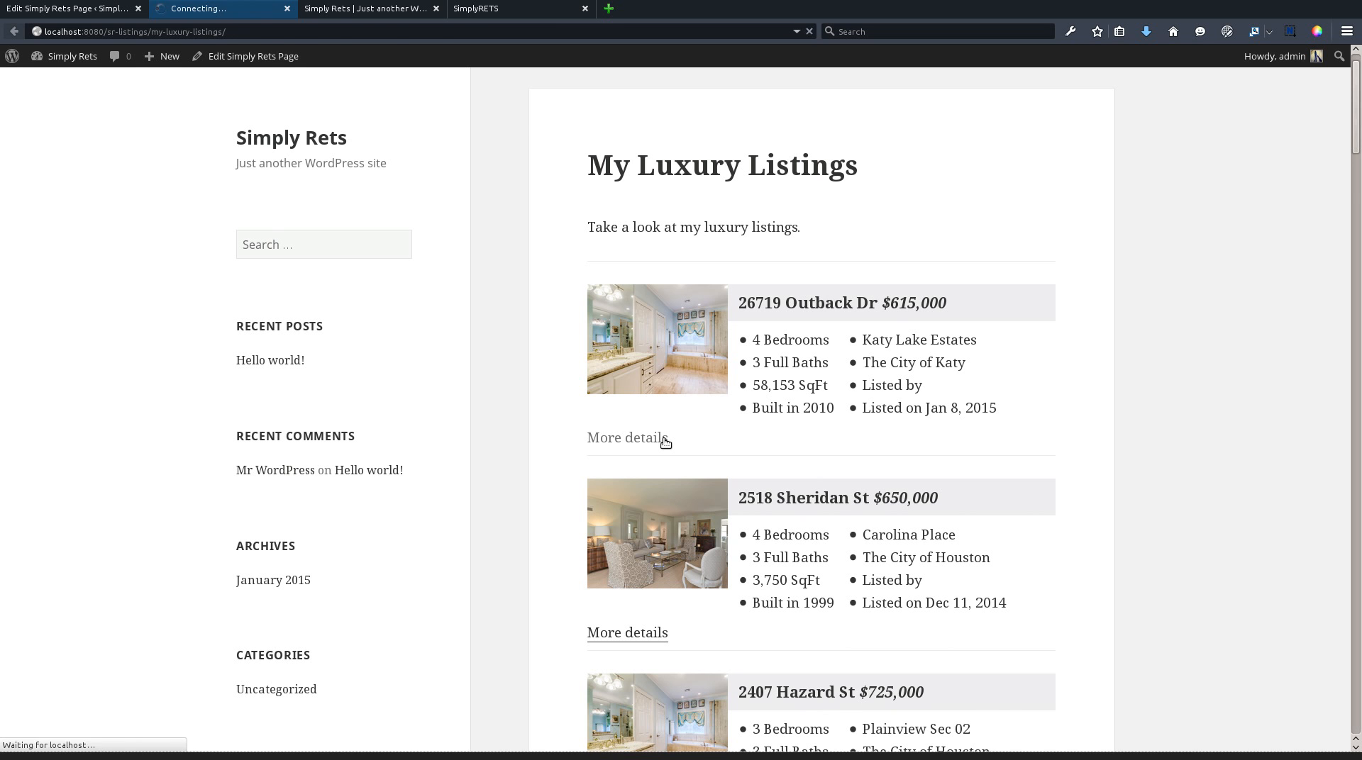
pyautogui.click(625, 438)
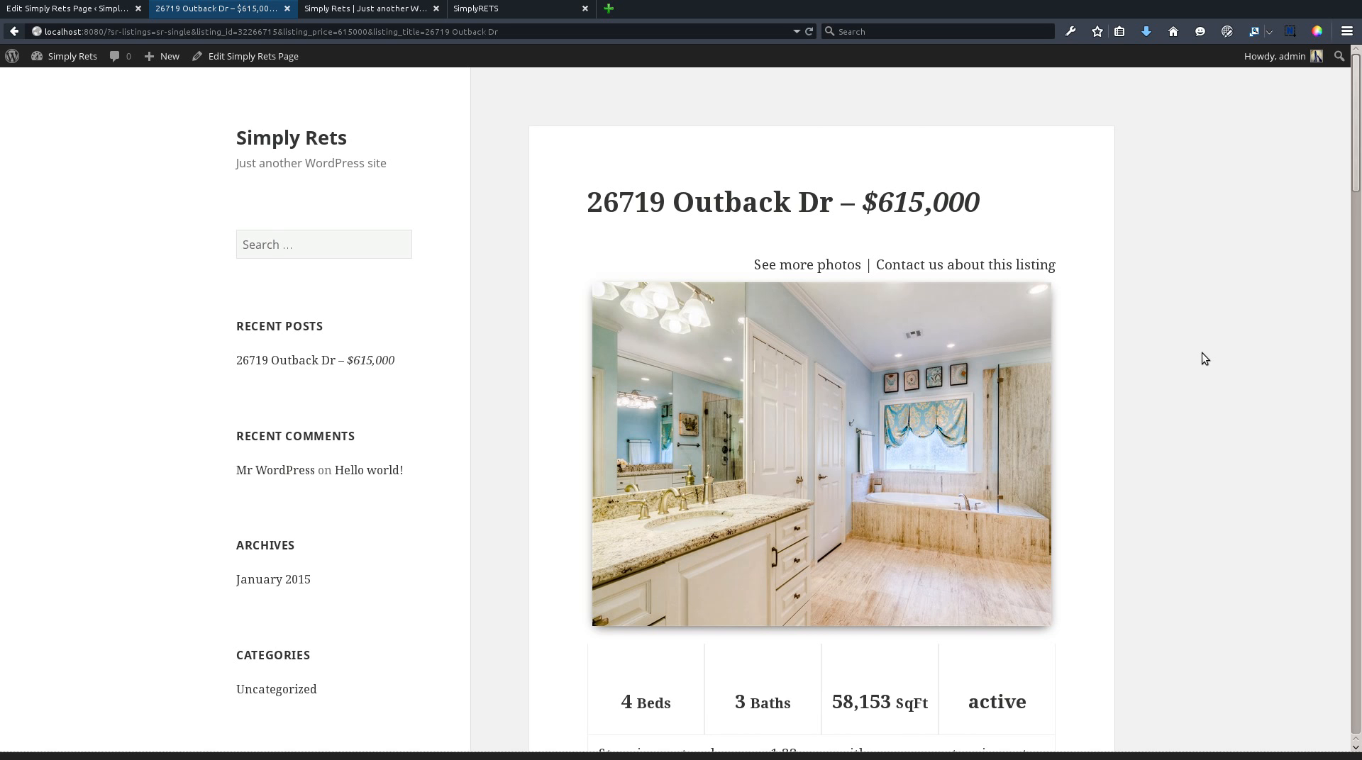
pyautogui.scroll(-3)
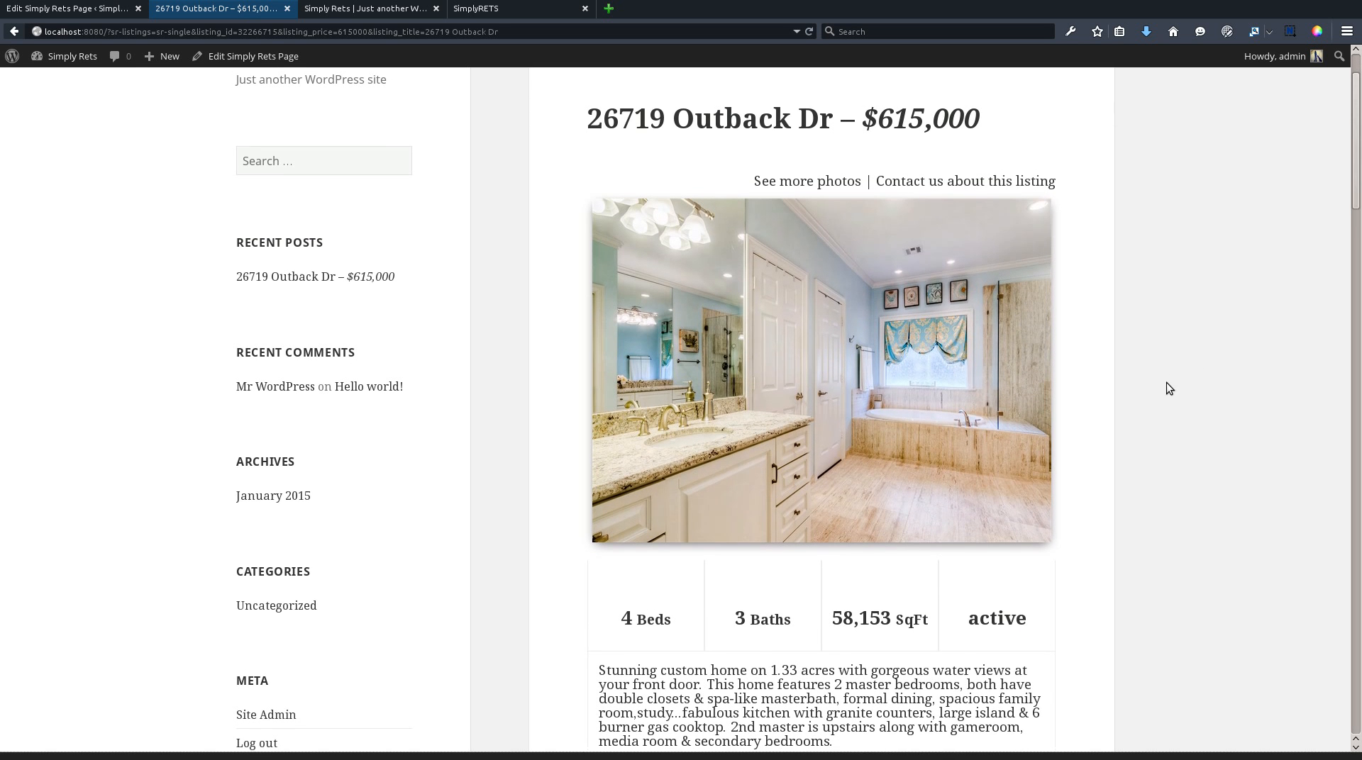
pyautogui.scroll(-3)
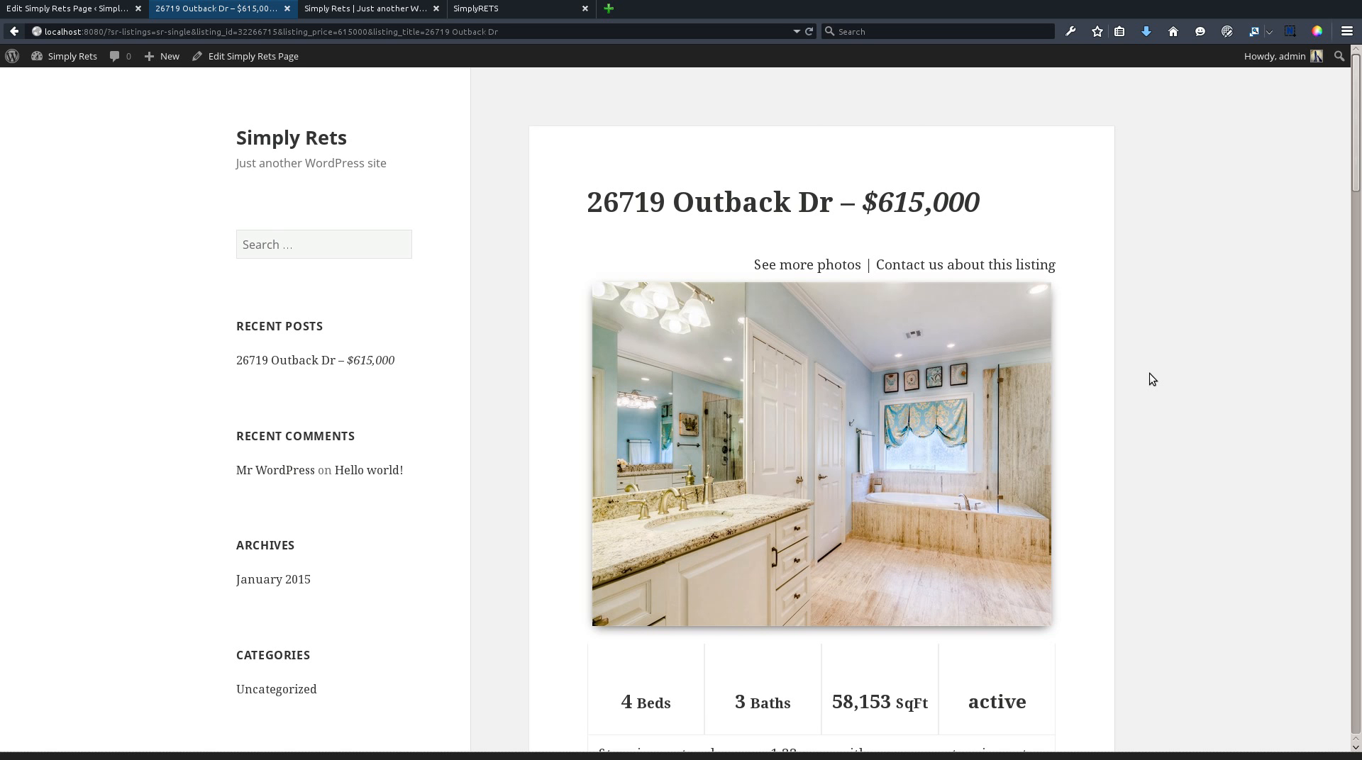
pyautogui.moveTo(1180, 378)
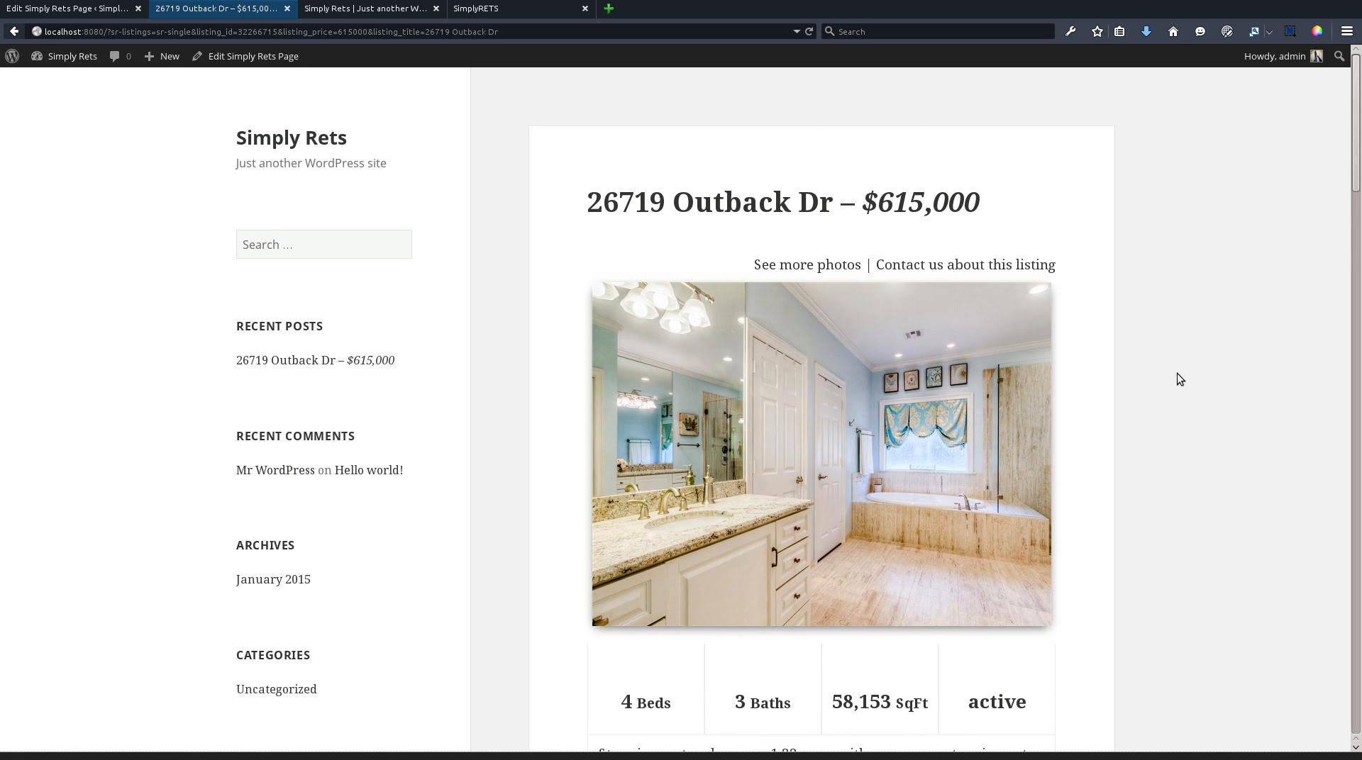
pyautogui.scroll(-3)
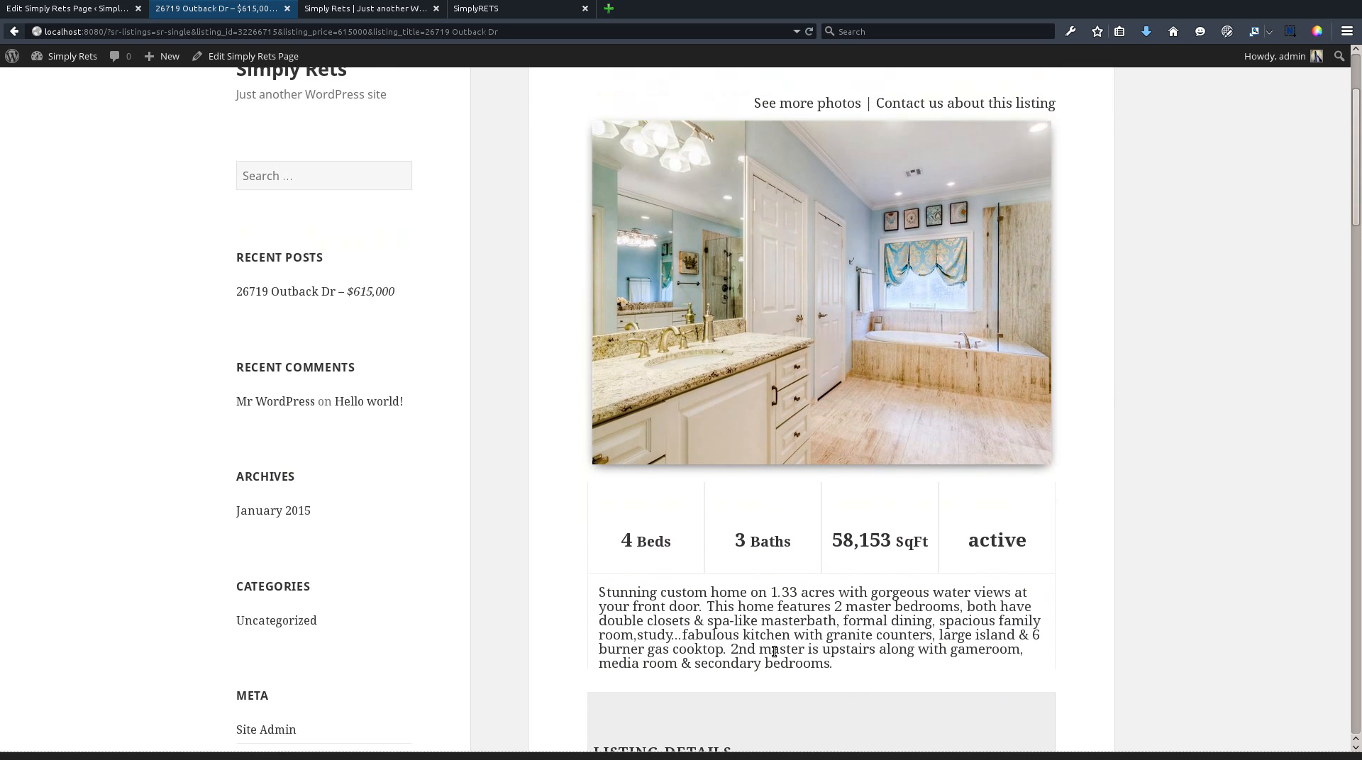
pyautogui.scroll(-3)
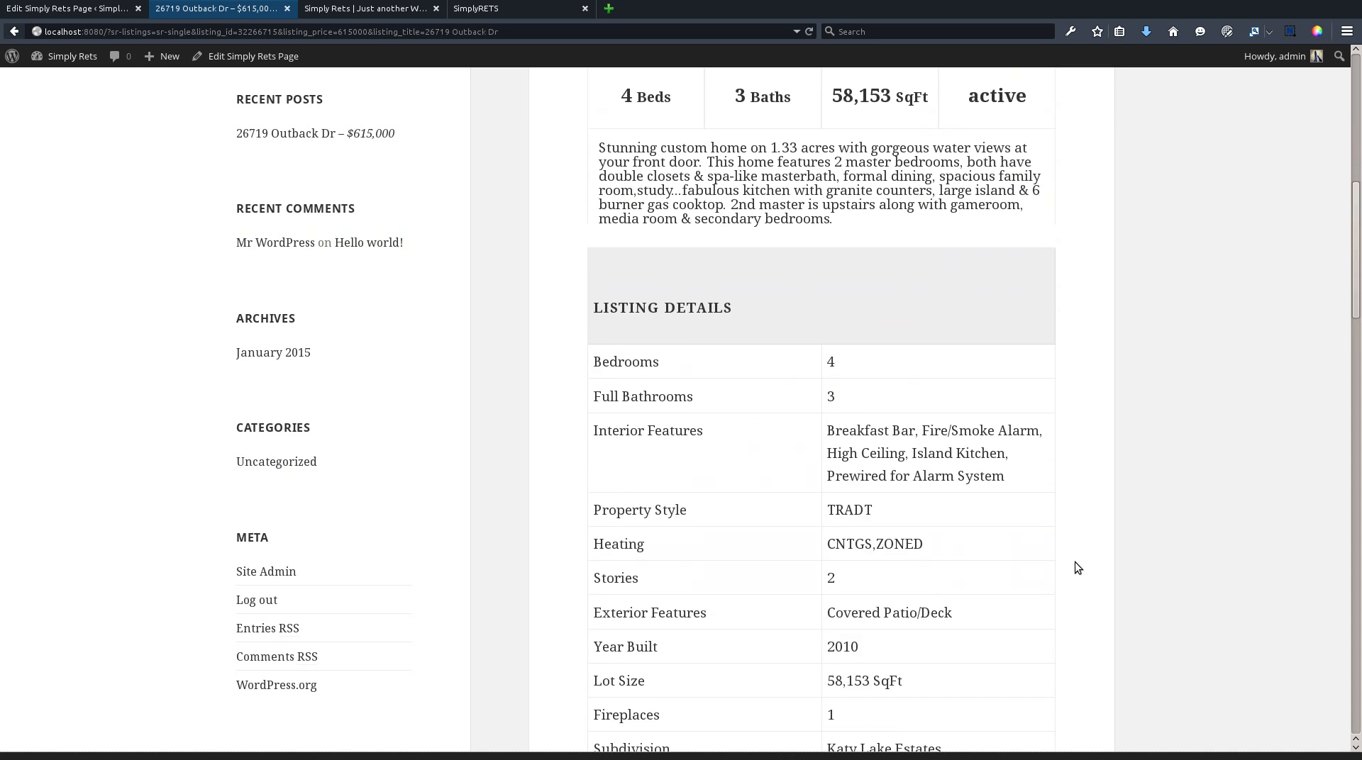
pyautogui.scroll(-3)
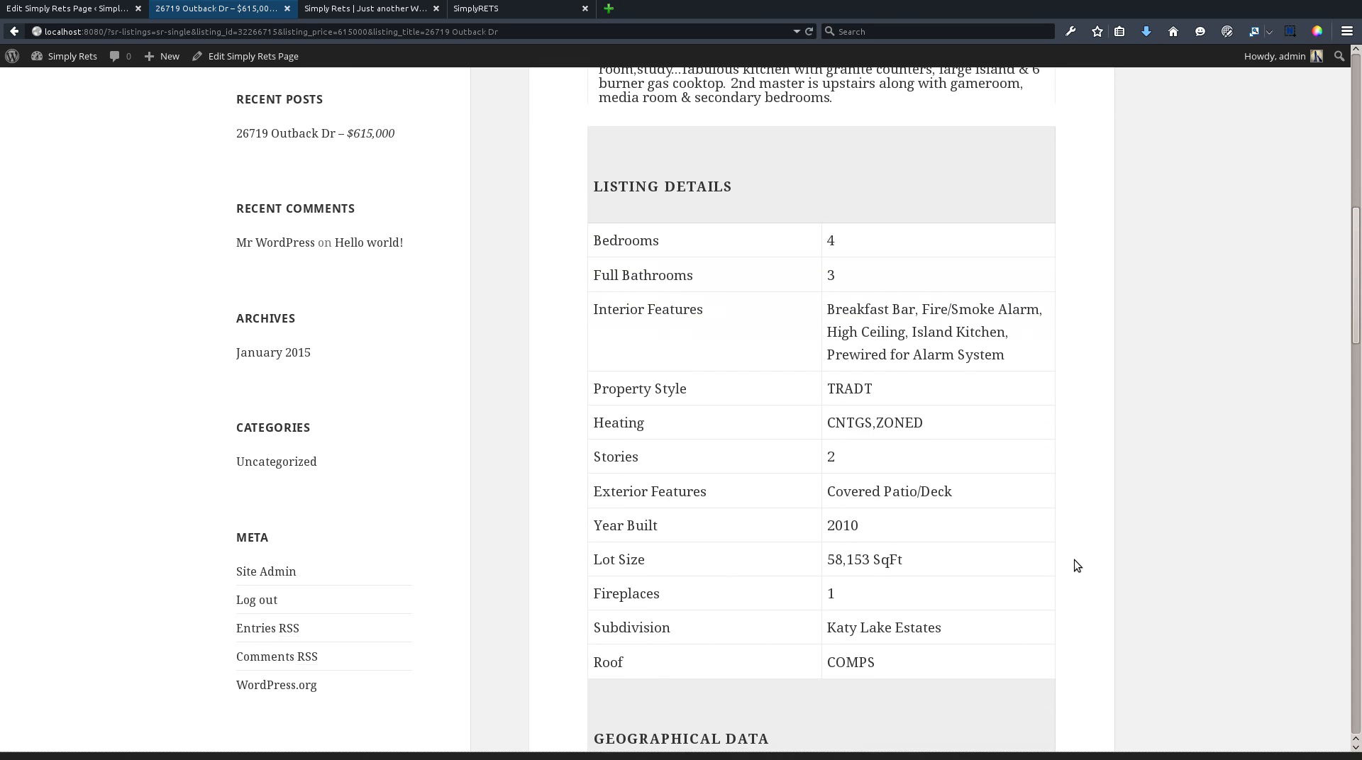
pyautogui.scroll(-3)
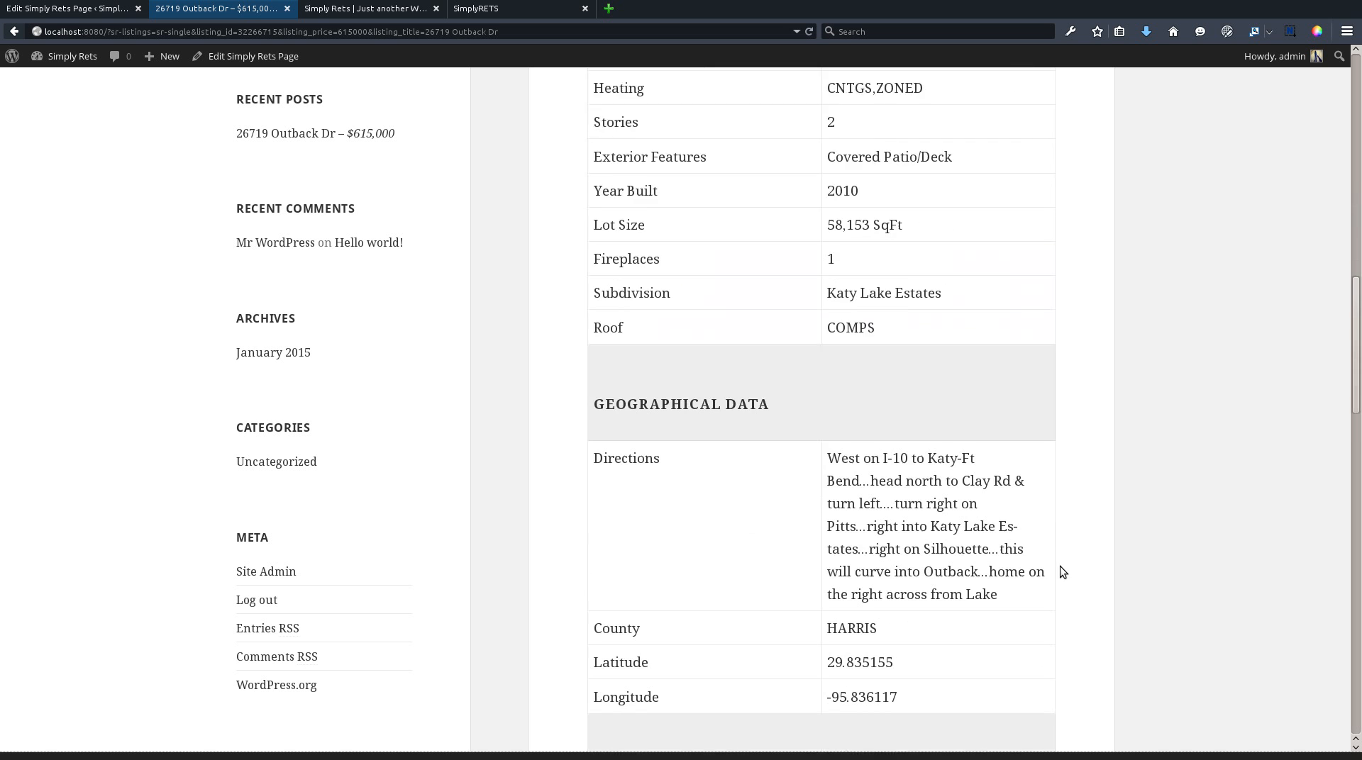
pyautogui.scroll(-3)
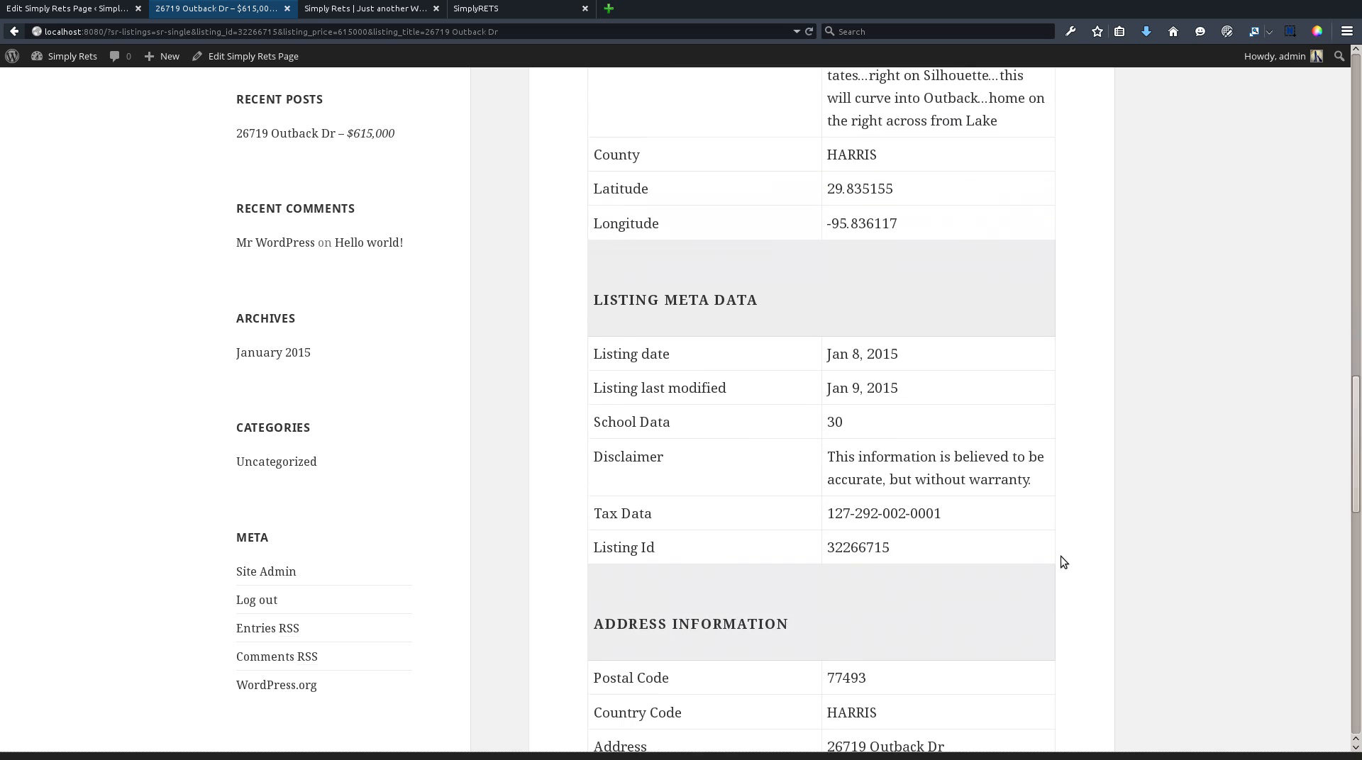
pyautogui.scroll(-3)
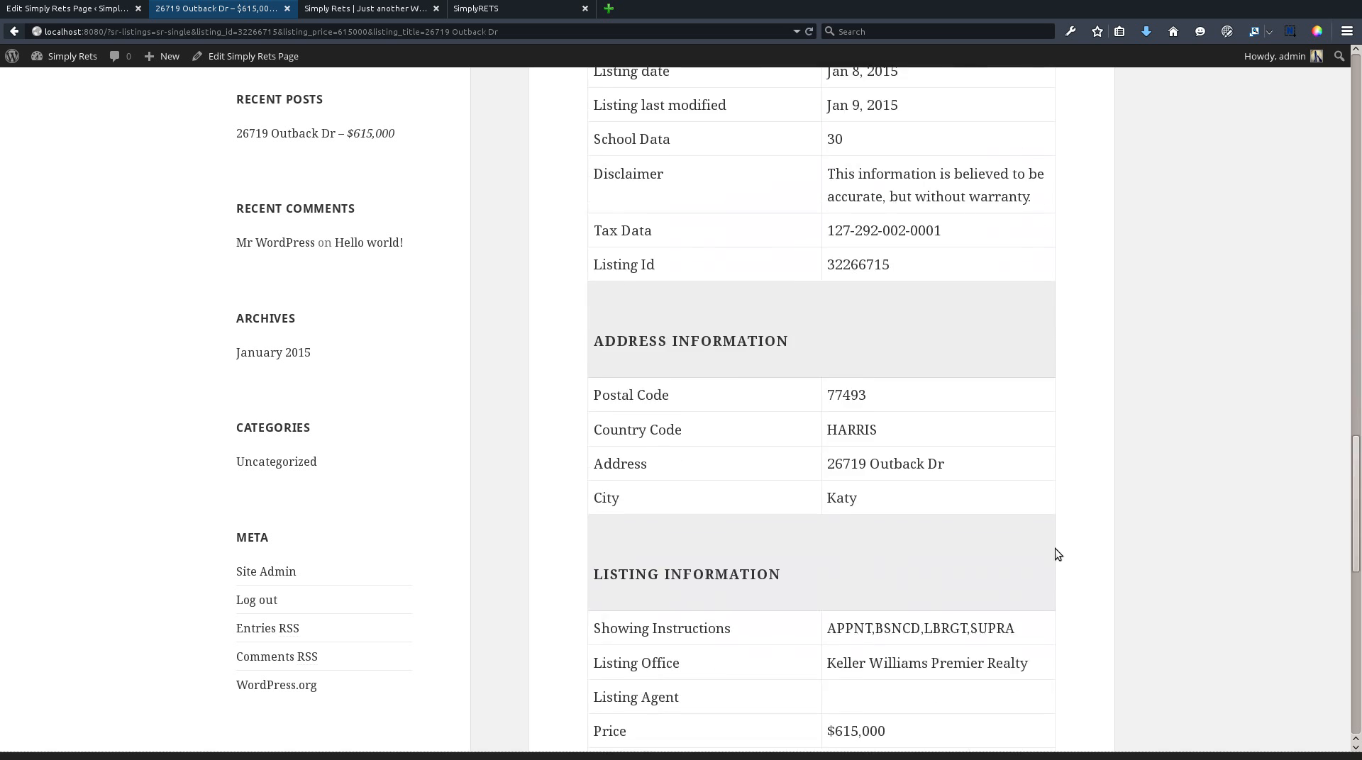
pyautogui.scroll(-3)
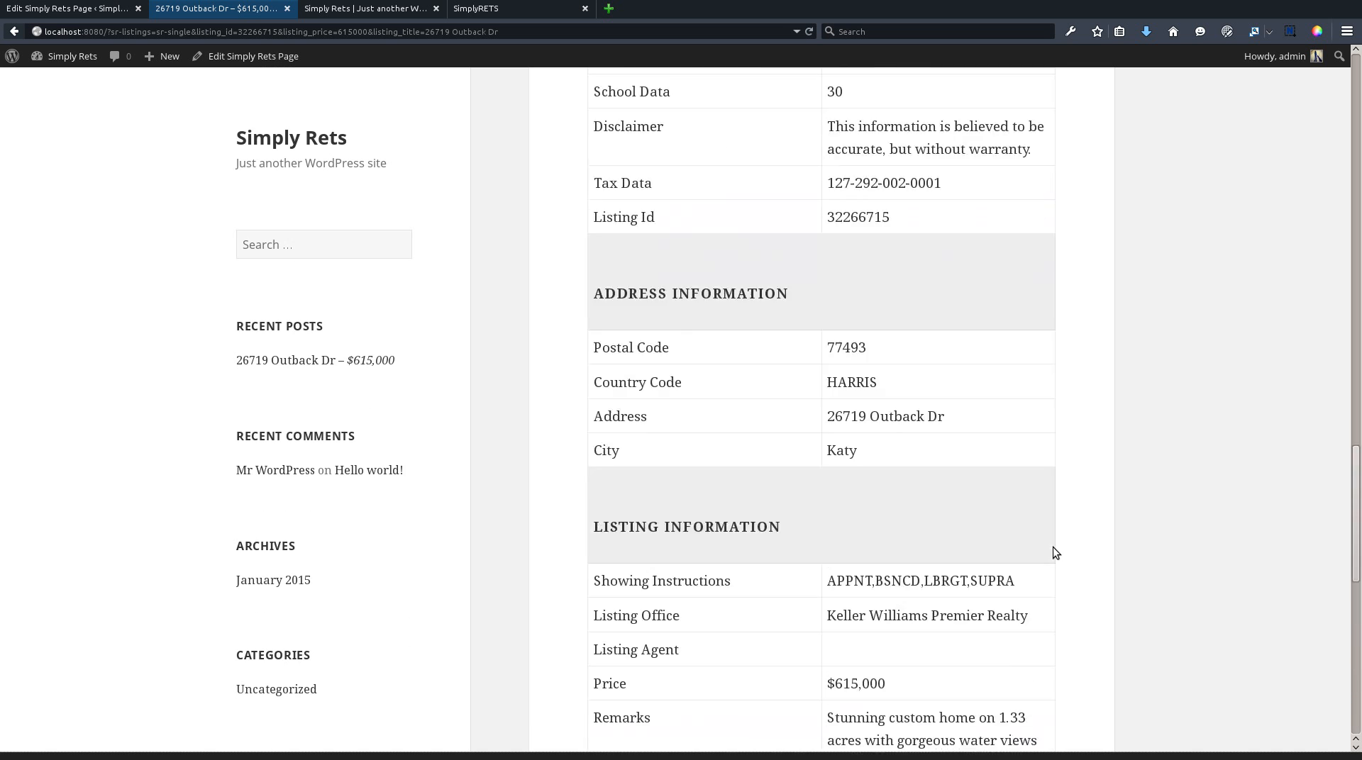
pyautogui.scroll(3)
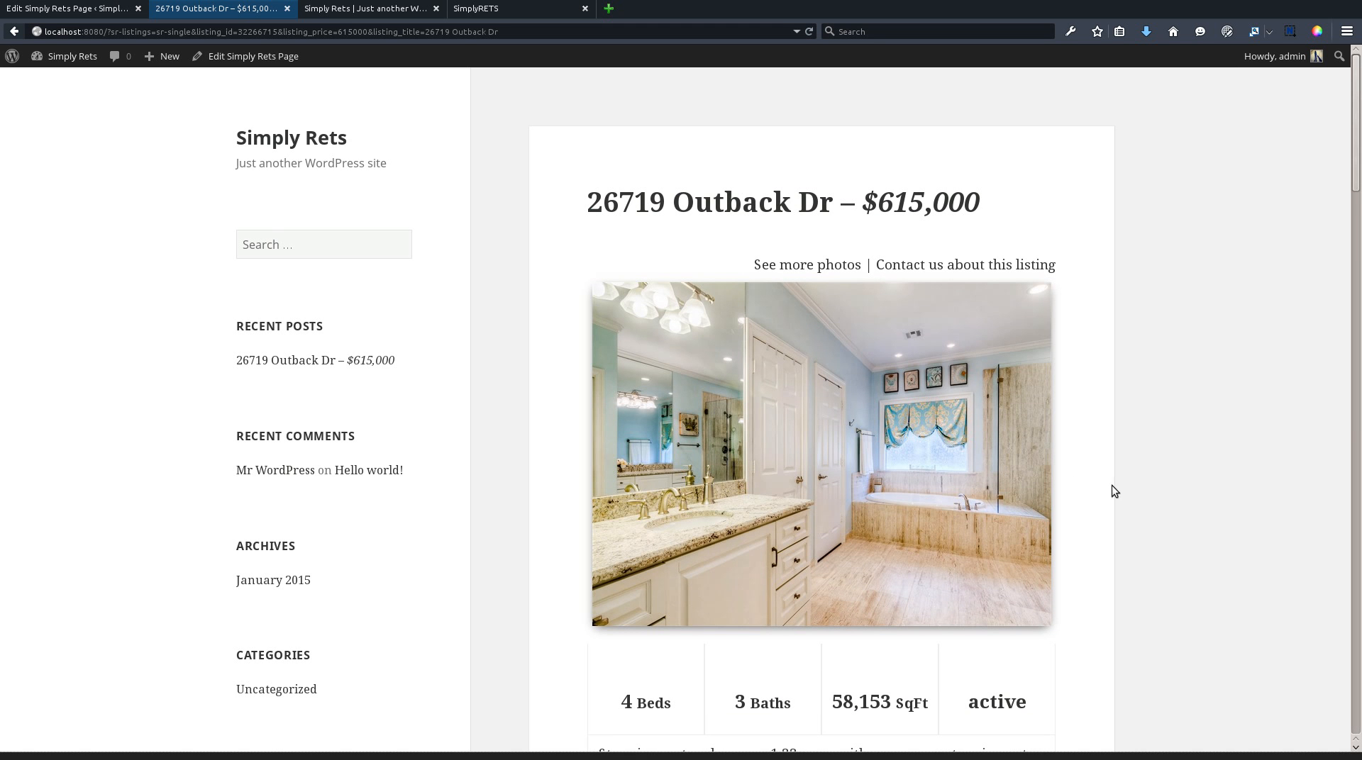
pyautogui.scroll(-3)
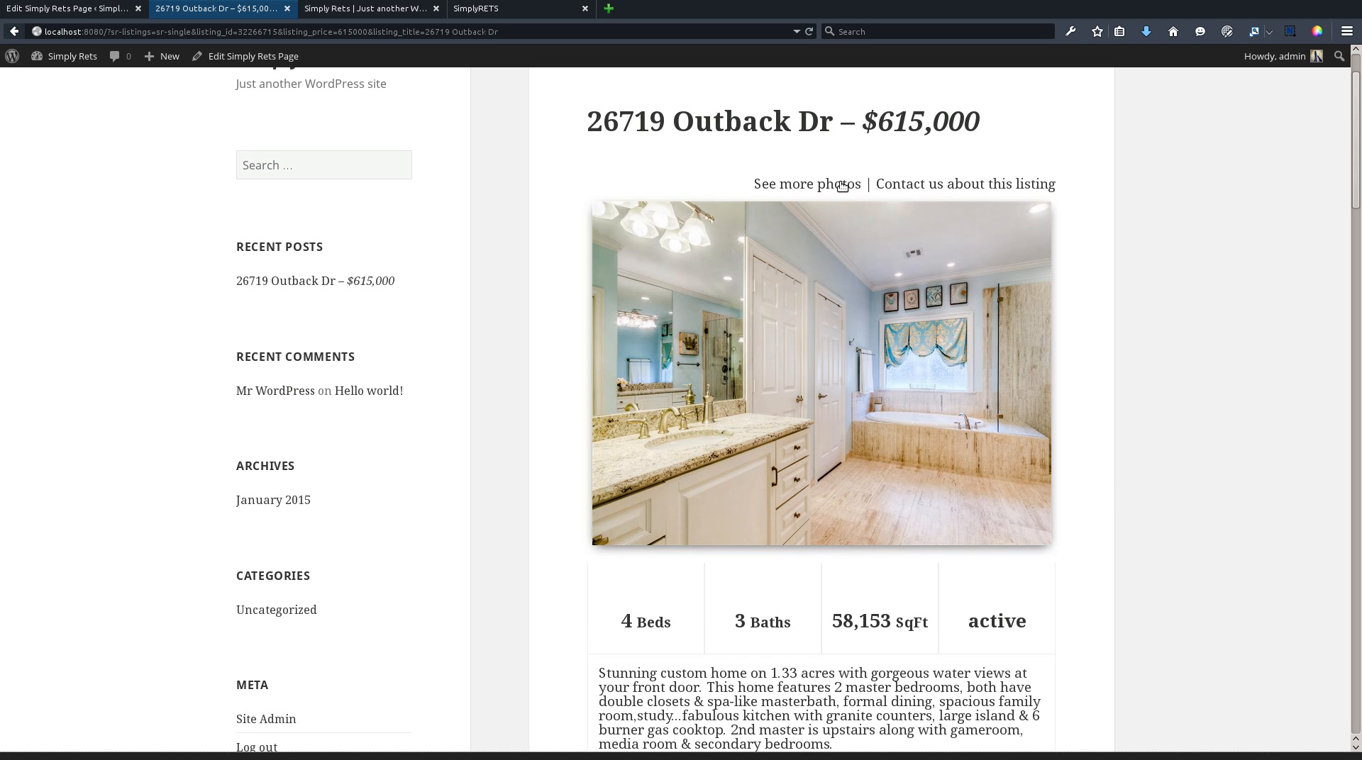
pyautogui.click(806, 184)
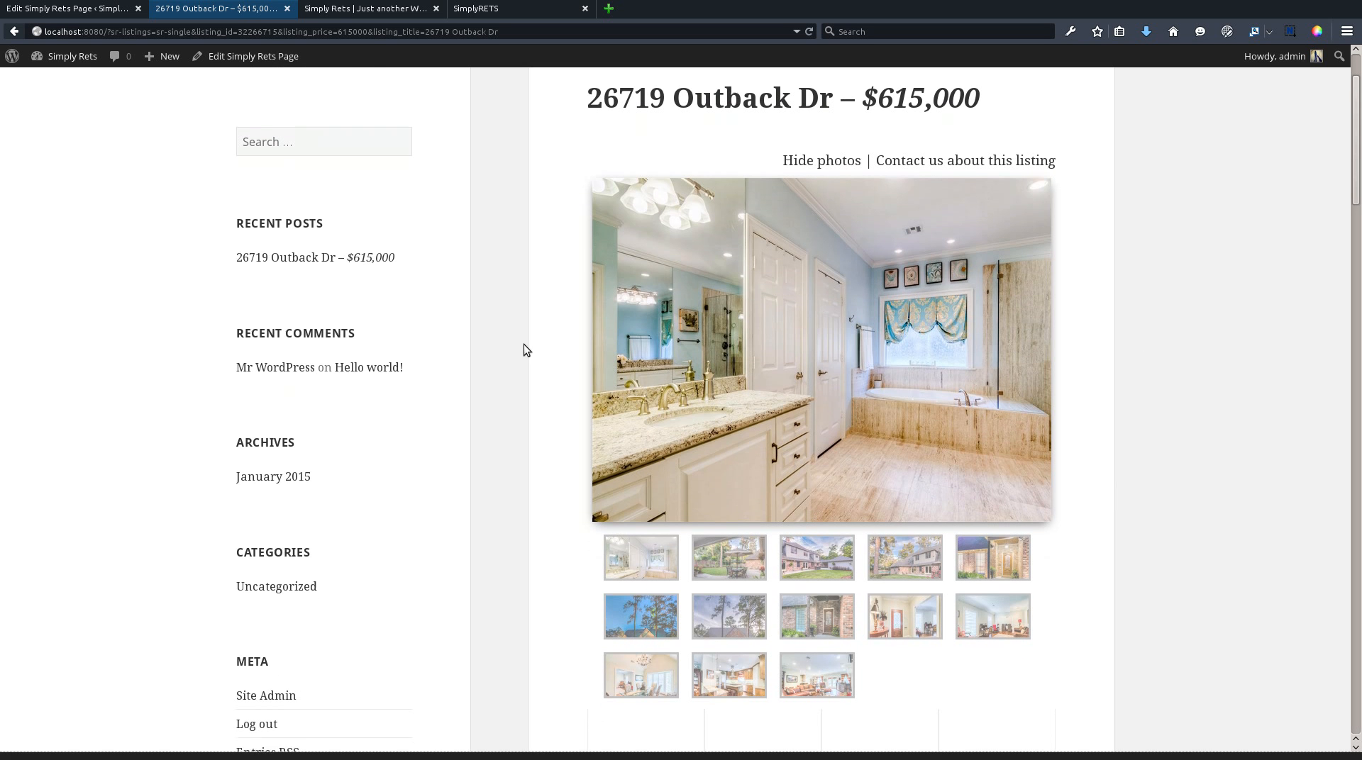
pyautogui.click(820, 160)
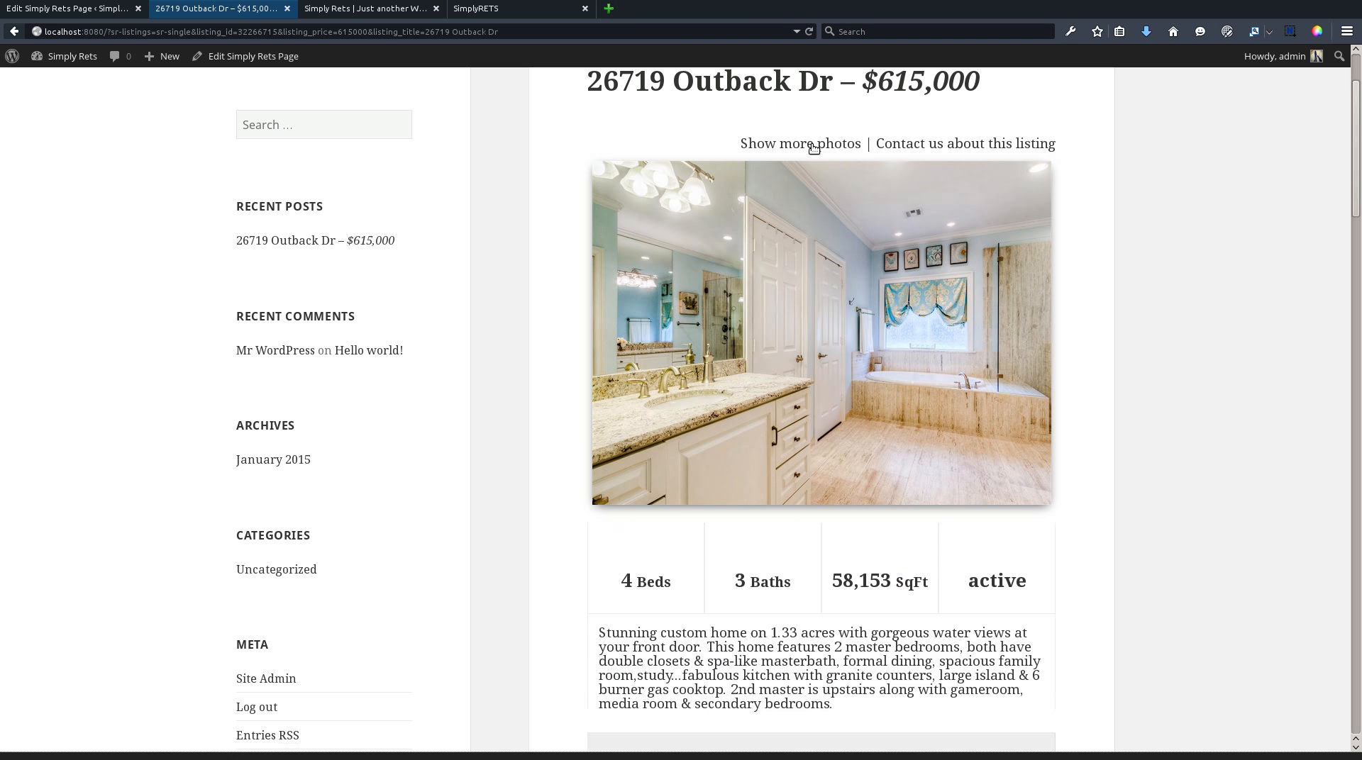
pyautogui.click(799, 143)
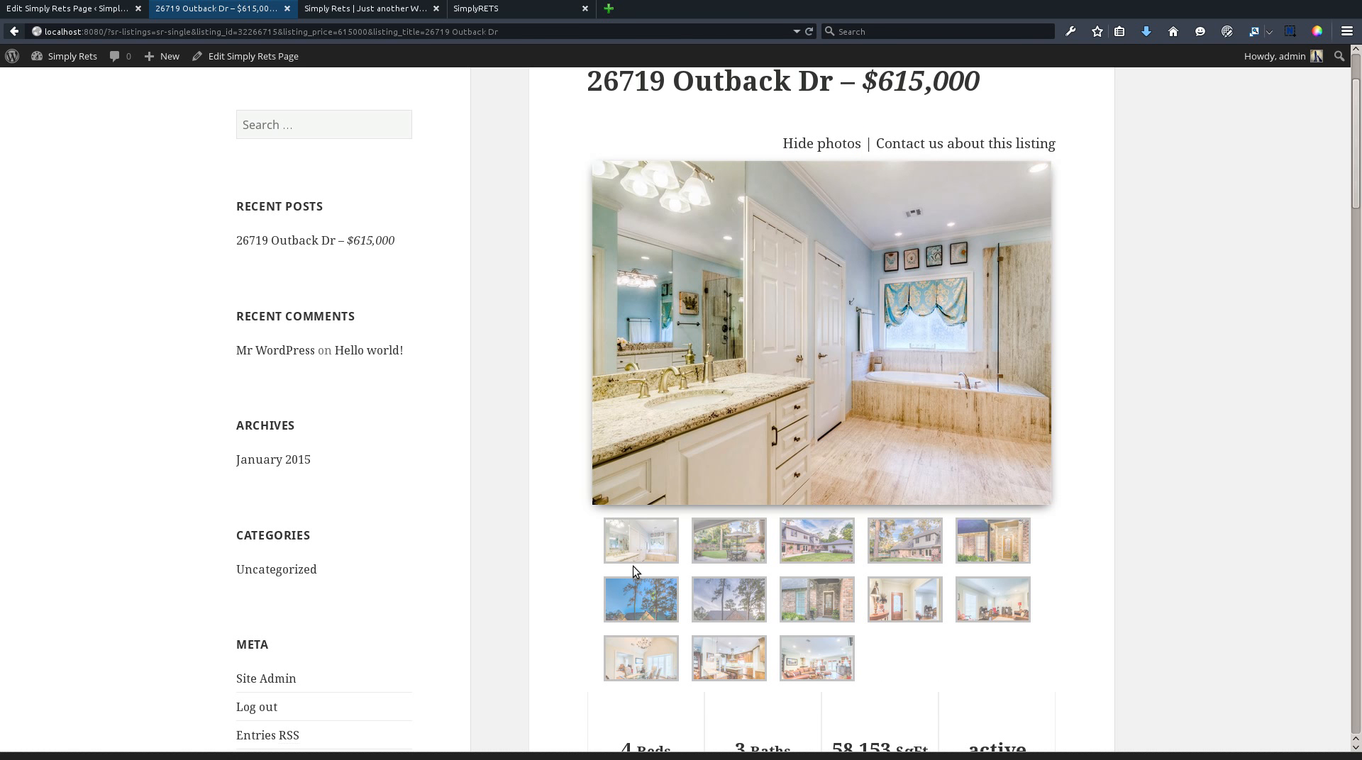
# Cycle the main image through gallery photos, including the living room and house exterior
pyautogui.click(728, 539)
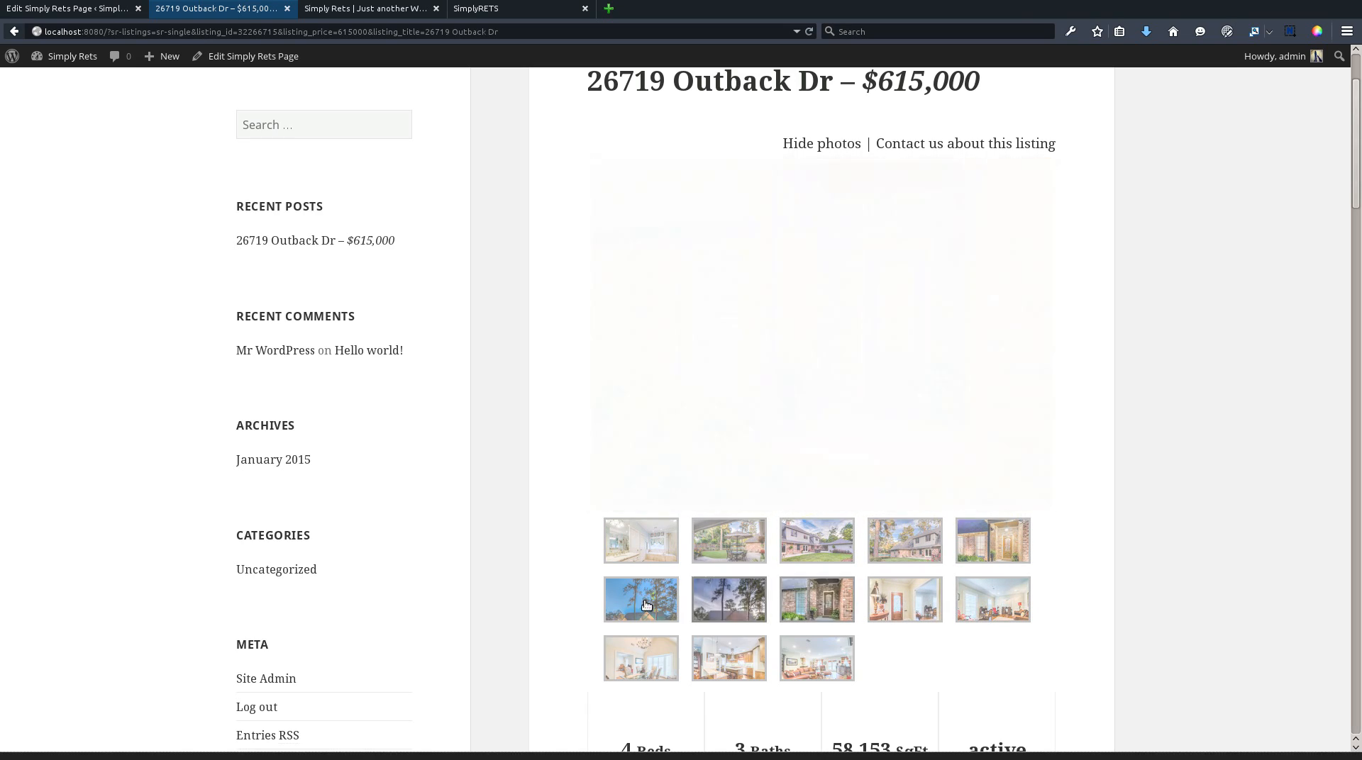
pyautogui.click(816, 658)
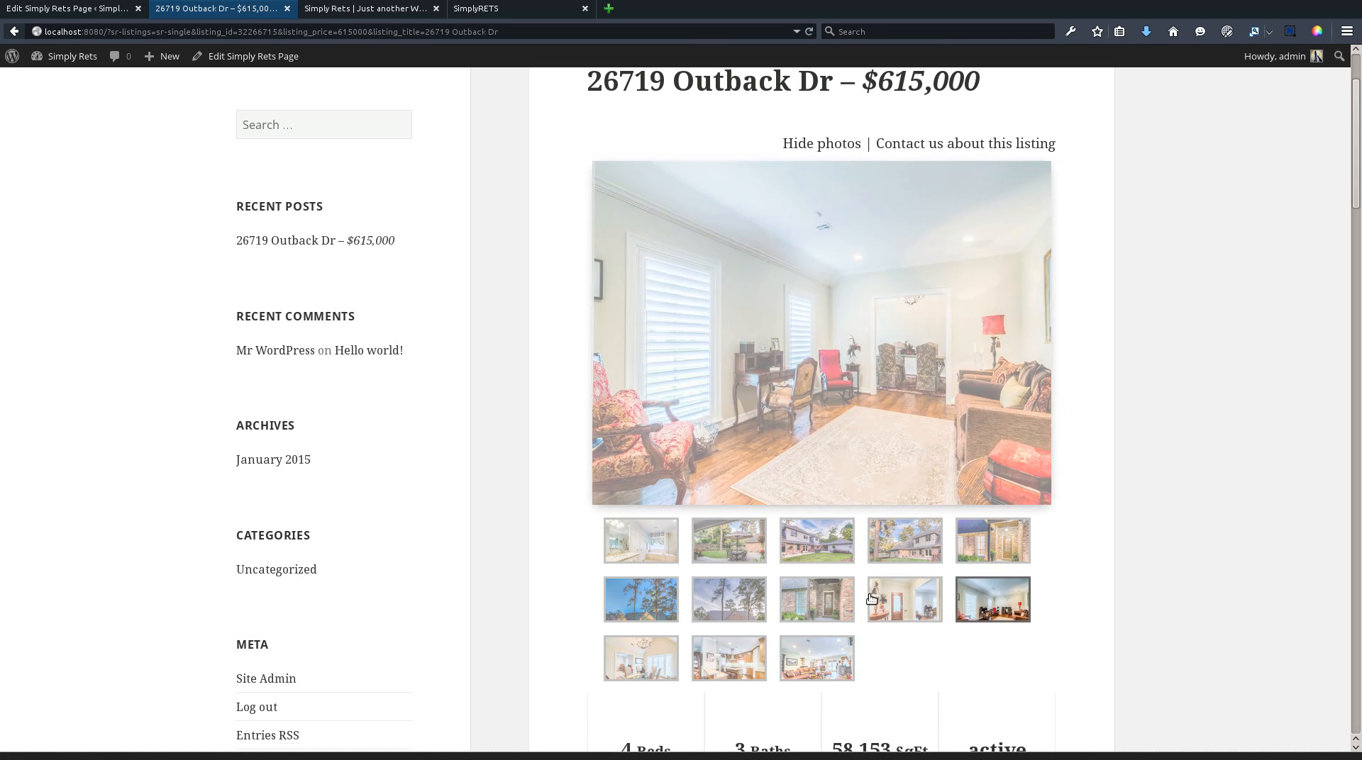
pyautogui.click(728, 598)
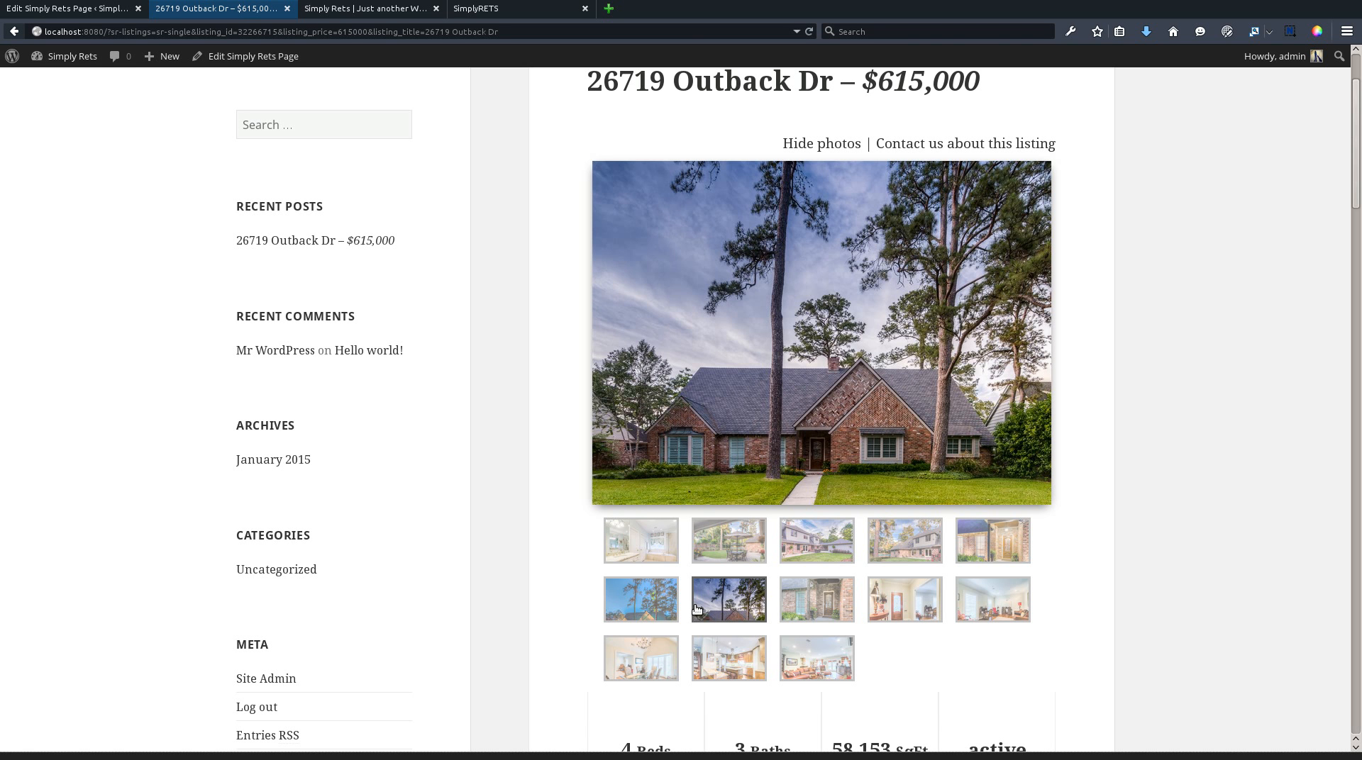
pyautogui.moveTo(797, 652)
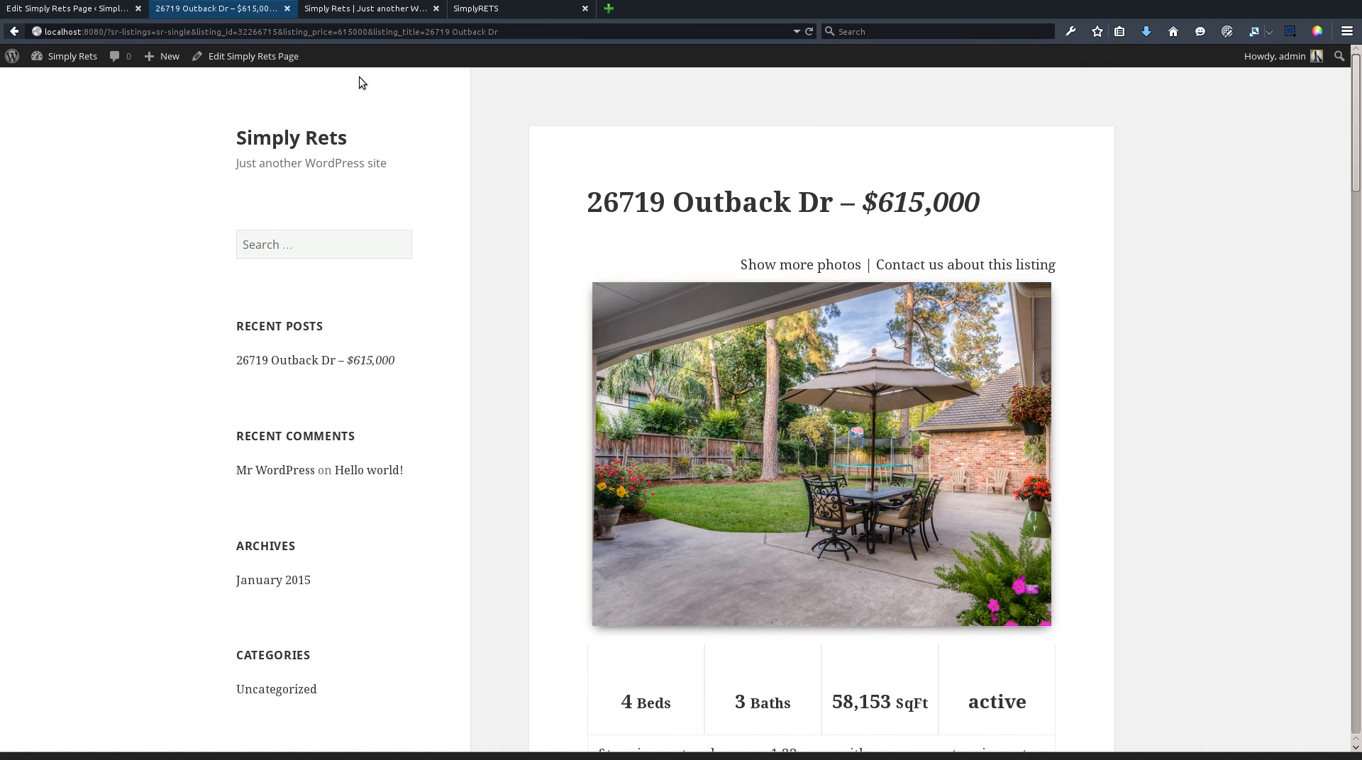
pyautogui.moveTo(588, 194)
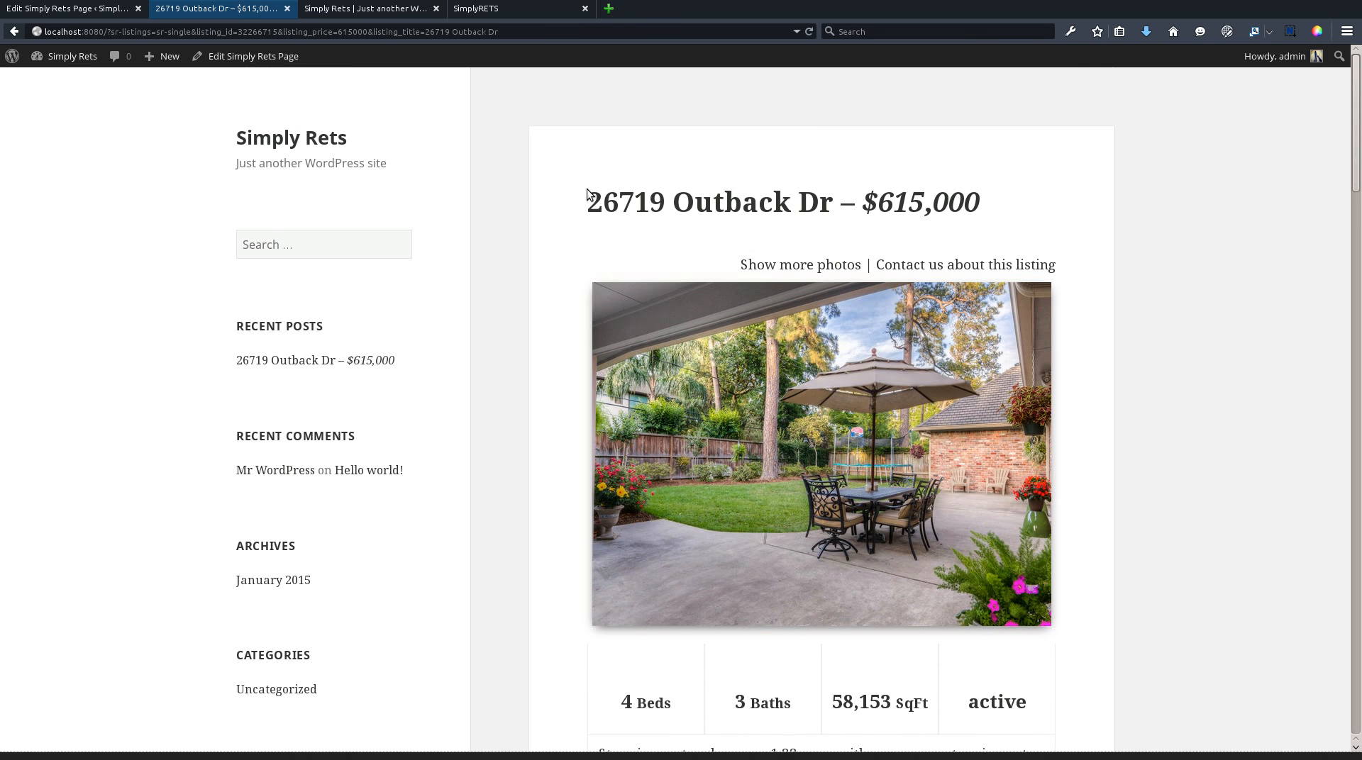